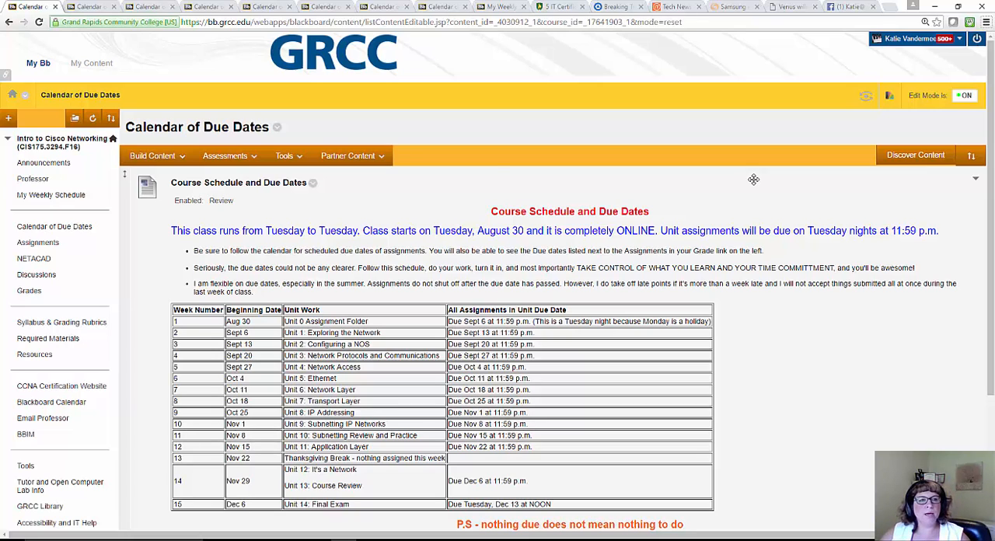
mouse_move(82, 151)
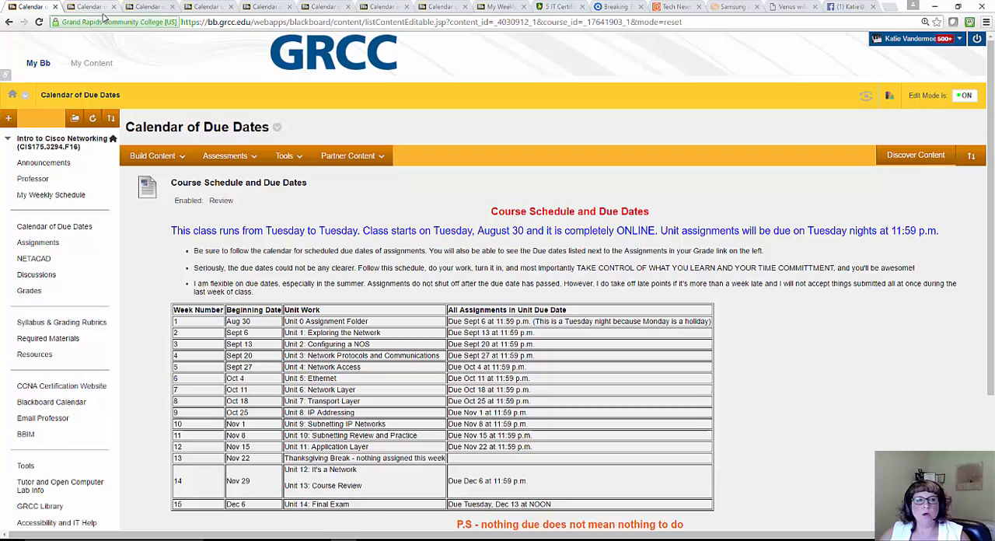
mouse_move(101, 8)
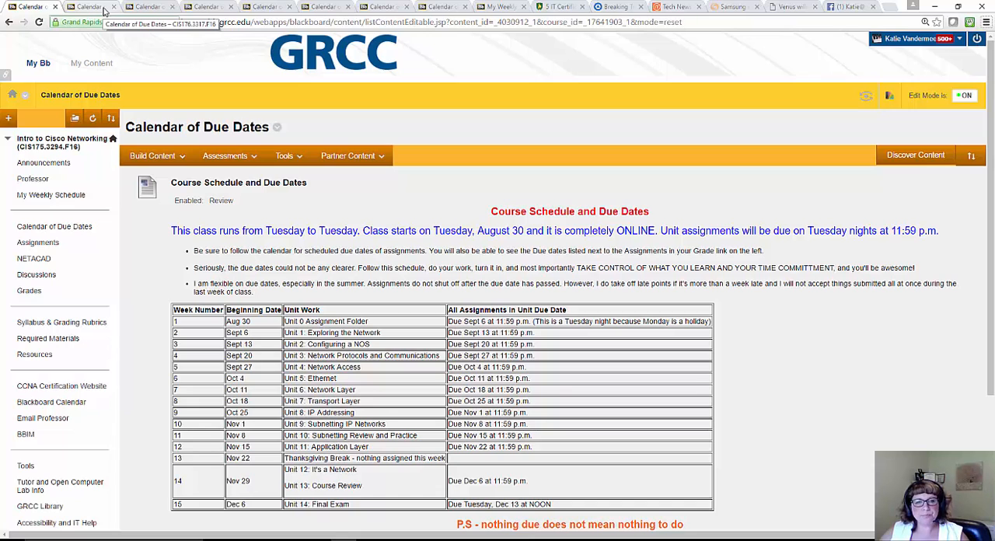
Show the Routing & Switching Essentials Calendar of Due Dates, VLANs through NAT for IPv4.
click(92, 6)
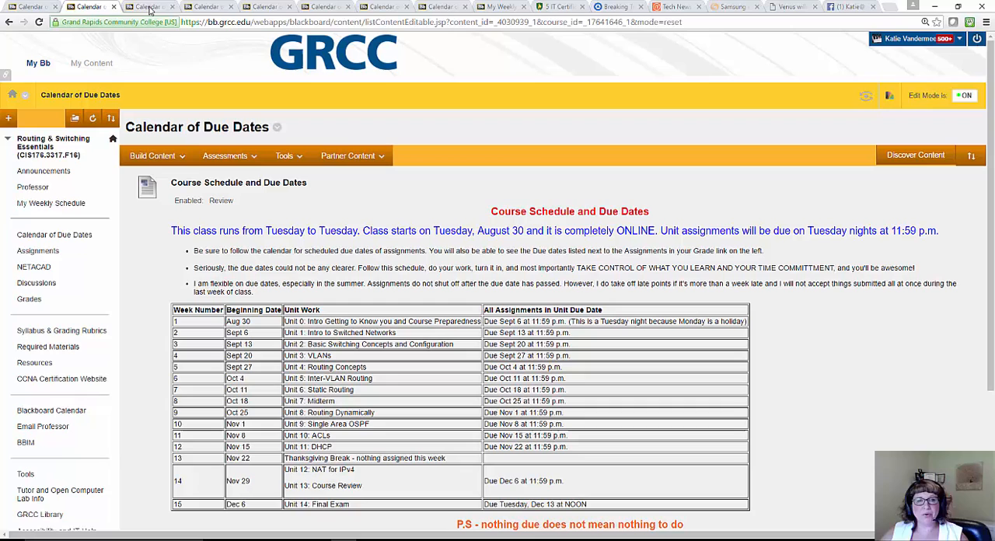
mouse_move(147, 6)
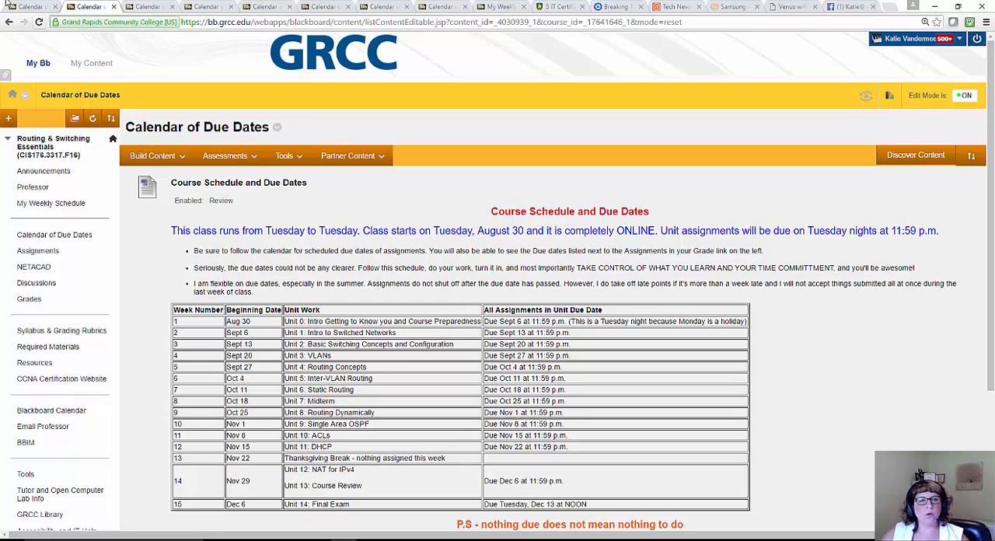
mouse_move(132, 6)
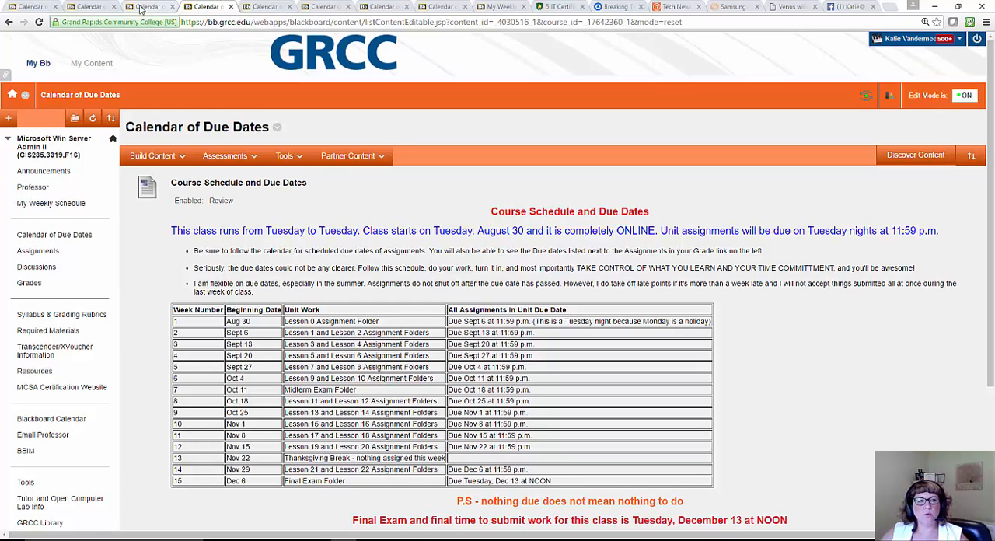
Page through the Windows Server course calendars, ending on the Network+ Online due dates.
click(144, 6)
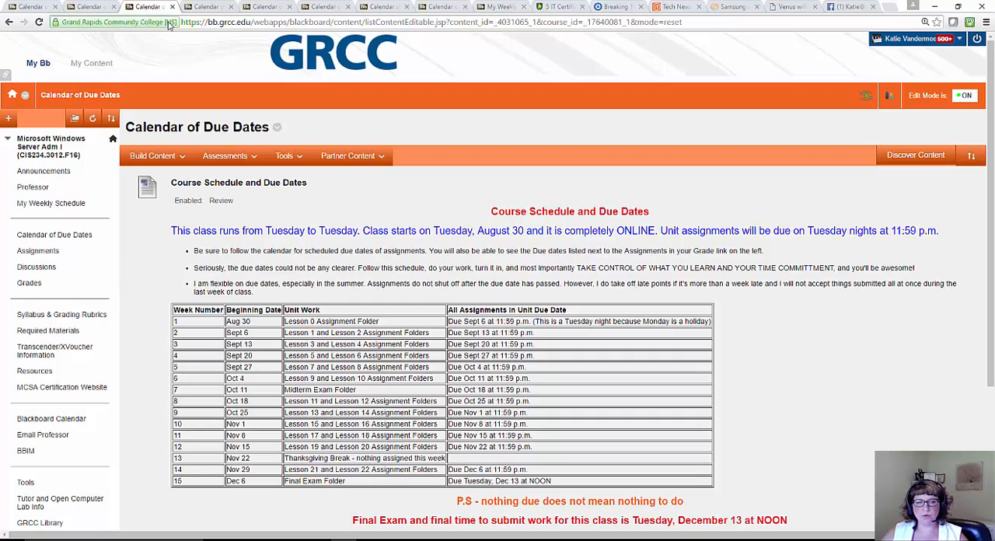
mouse_move(165, 23)
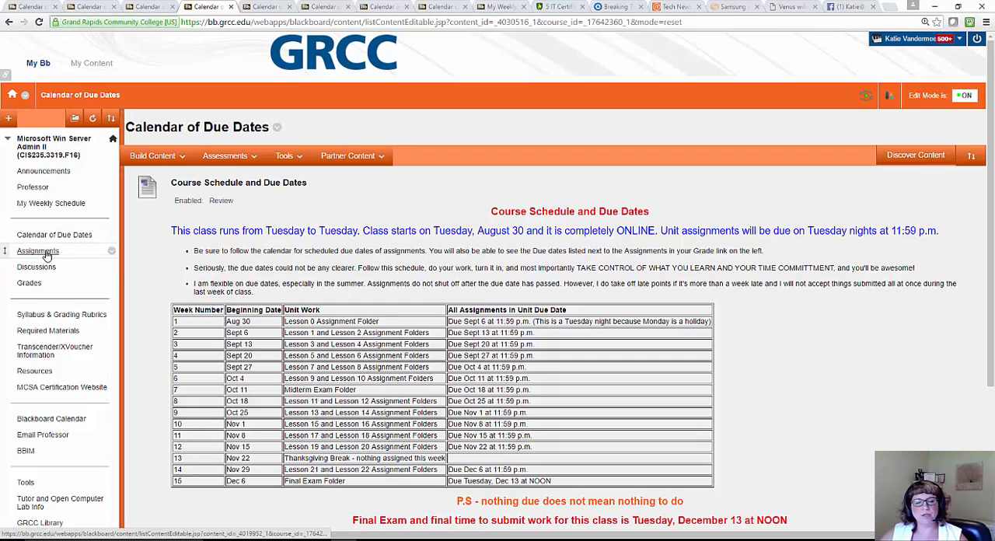
mouse_move(45, 253)
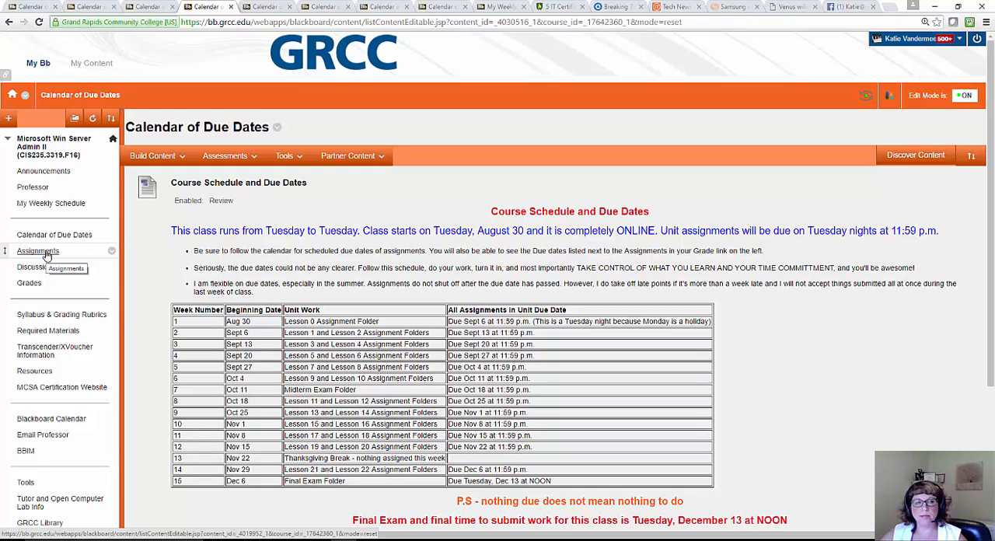
click(264, 7)
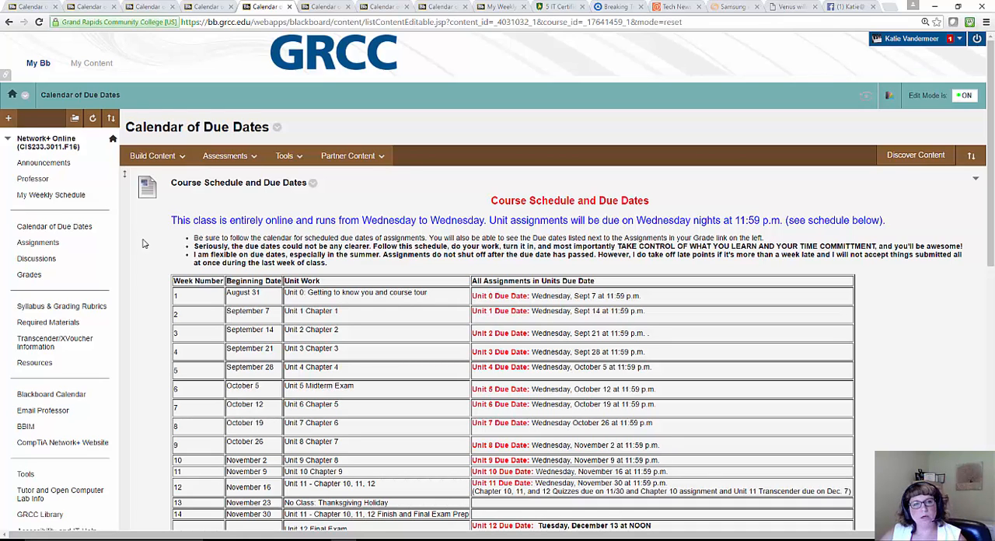
Show the Linux I Wednesday Afternoons calendar with its Hands-on and Discovery Day units.
click(372, 6)
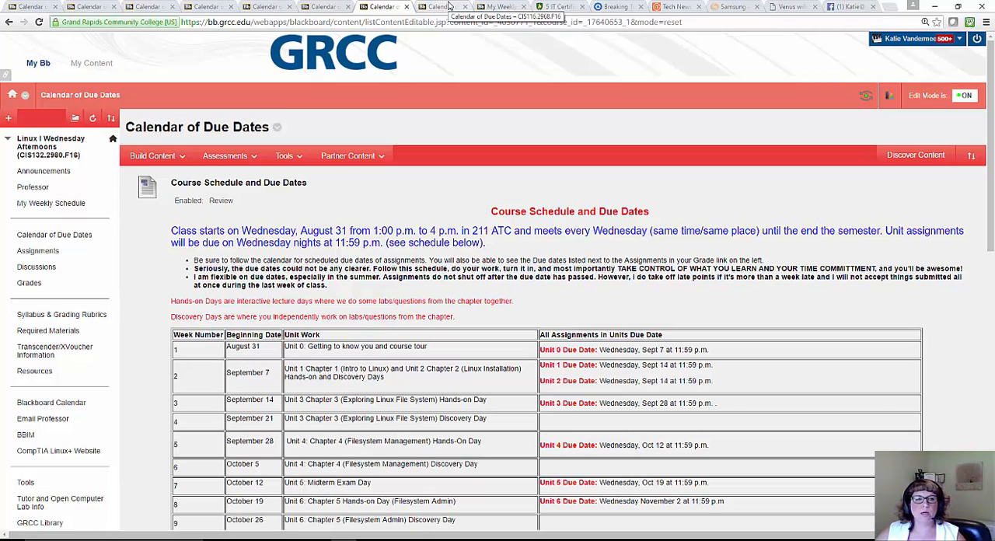
Show the Computer Programming I Friday Mornings calendar, running through Unit 11 Final Project.
click(438, 6)
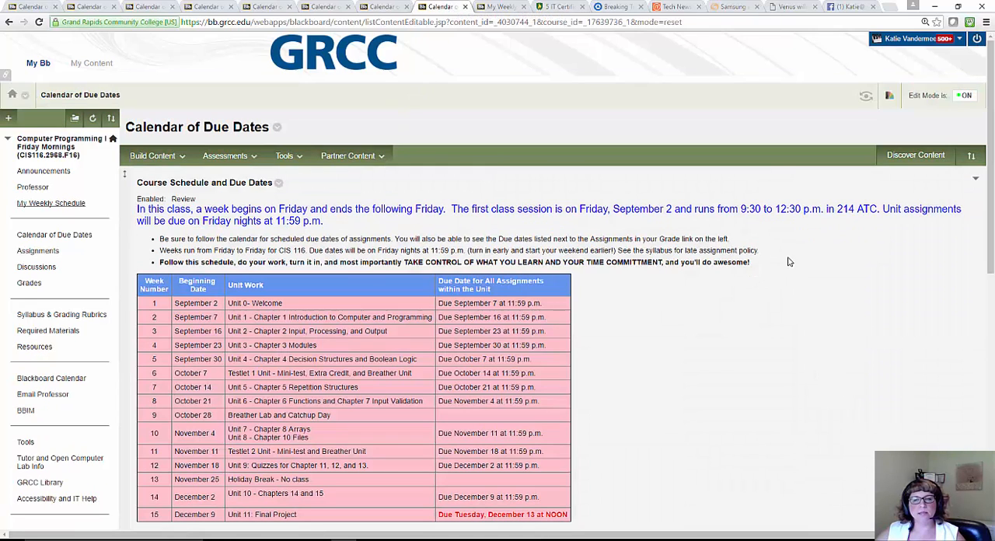
mouse_move(776, 259)
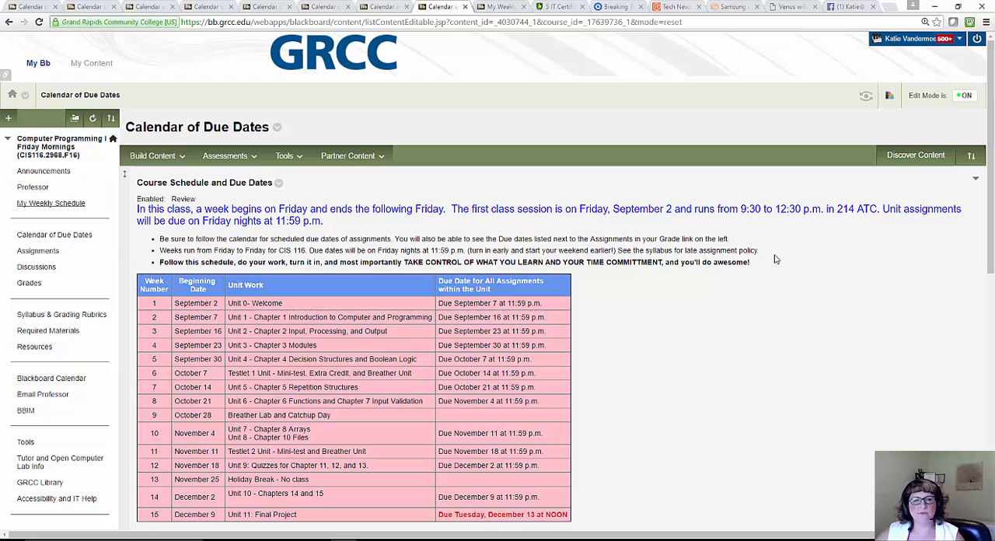
mouse_move(766, 241)
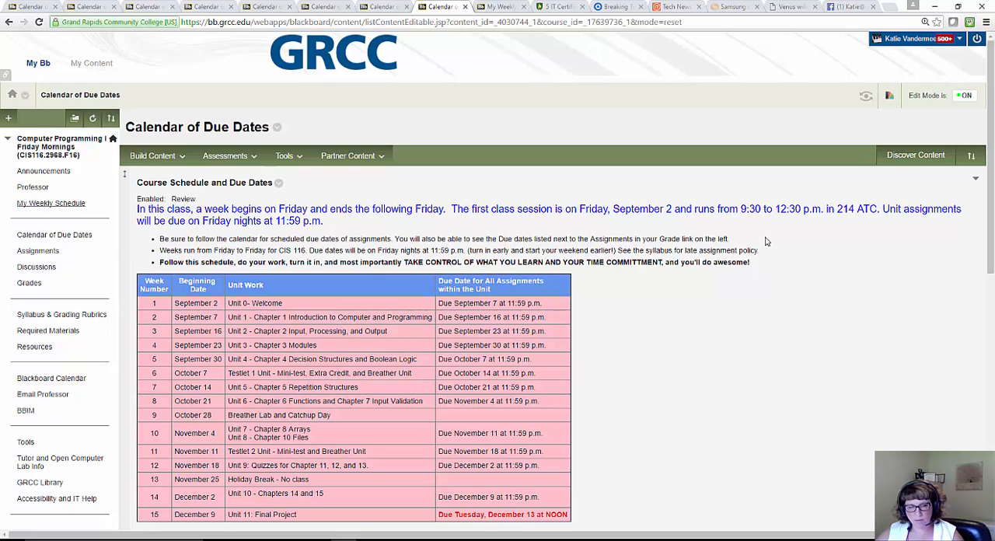
mouse_move(766, 229)
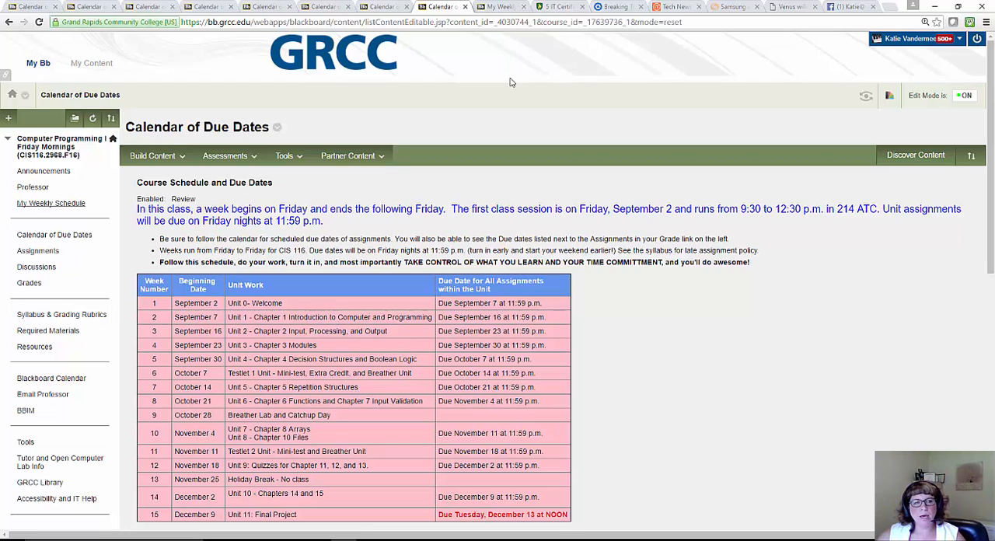
mouse_move(607, 39)
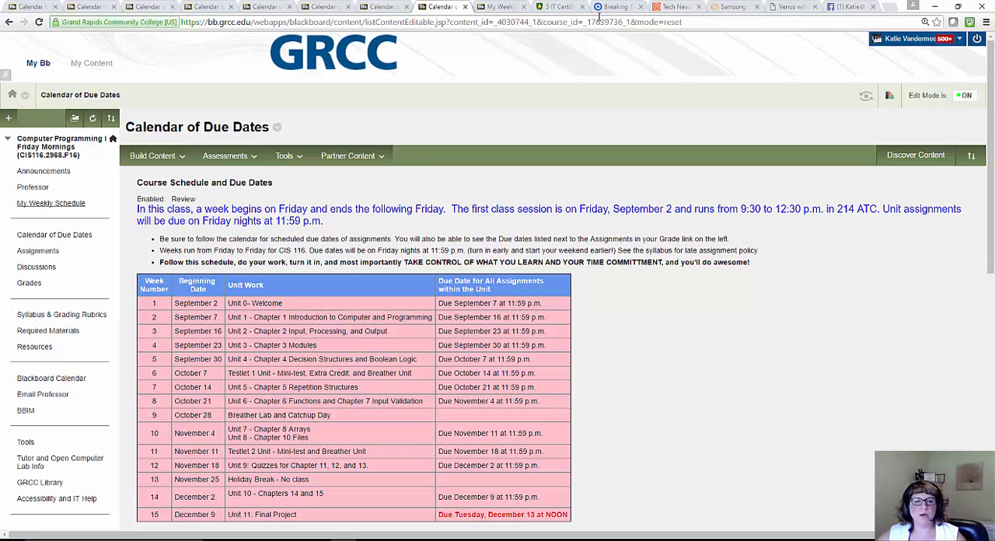
mouse_move(509, 45)
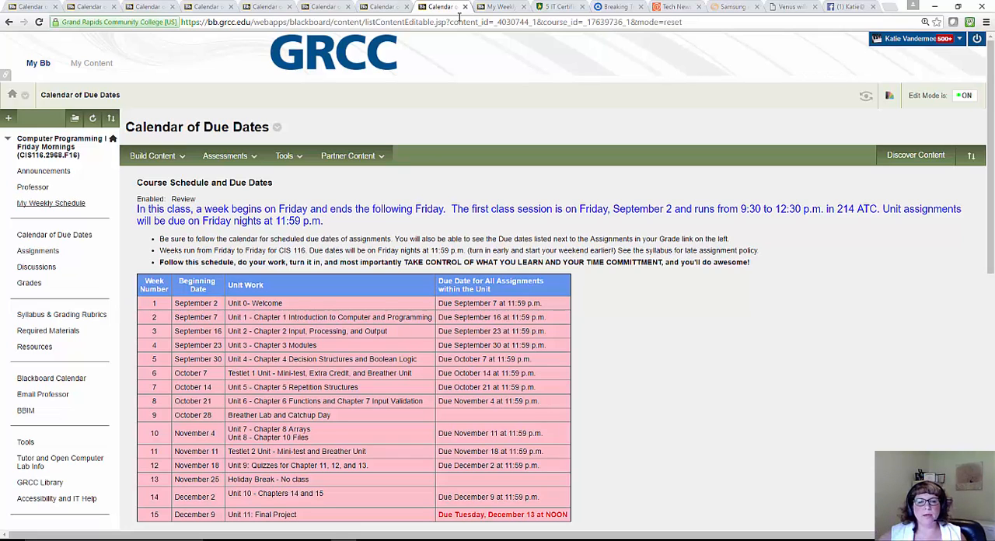
mouse_move(499, 7)
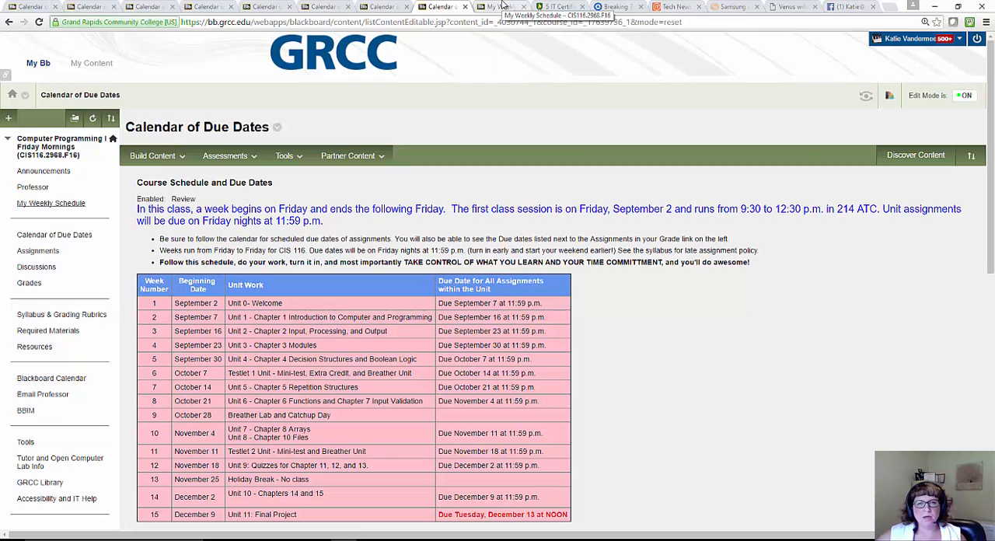
click(43, 204)
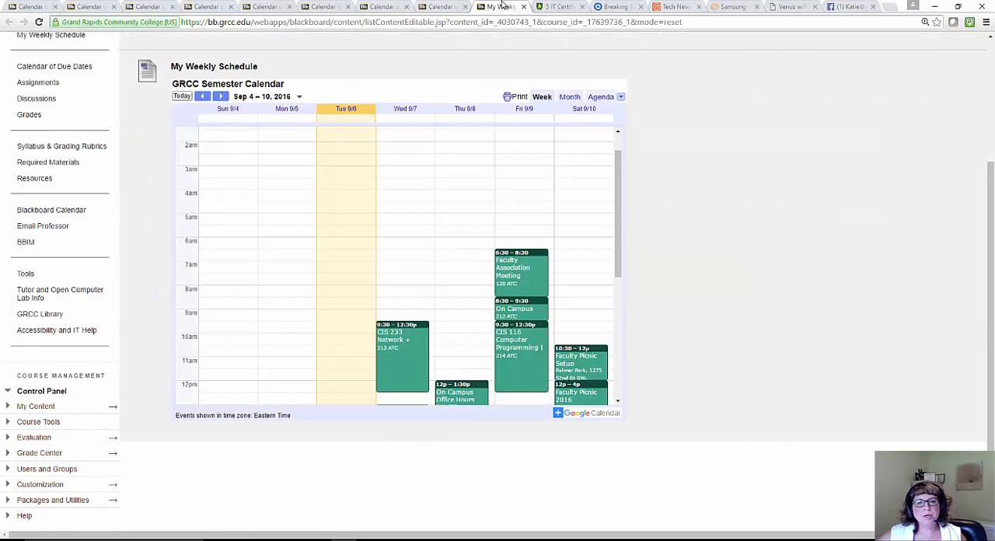
scroll(down, 3)
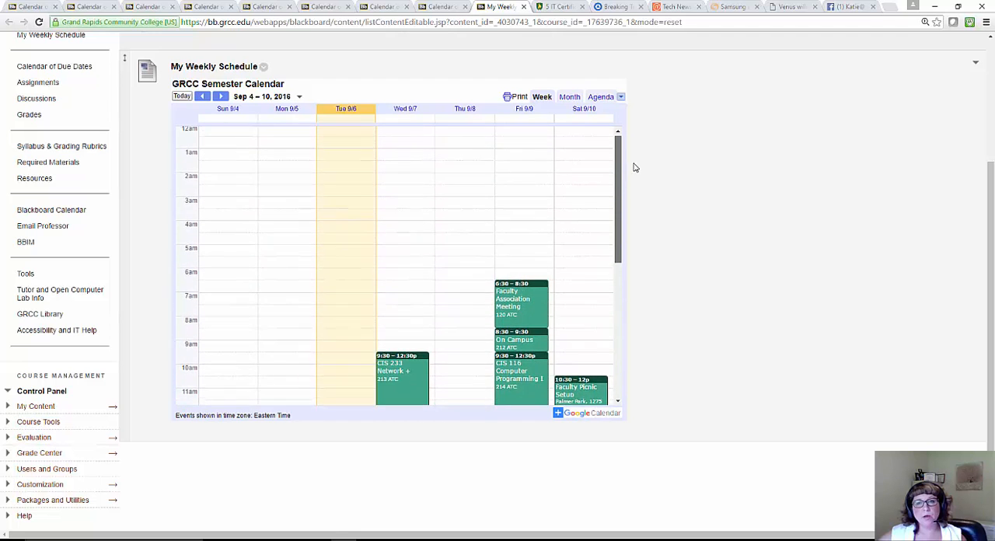
scroll(down, 3)
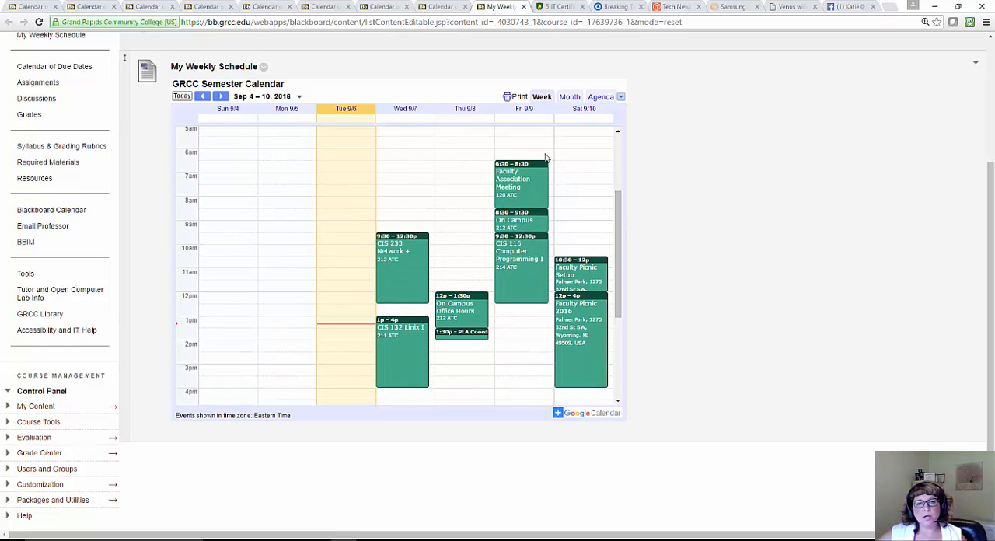
mouse_move(659, 133)
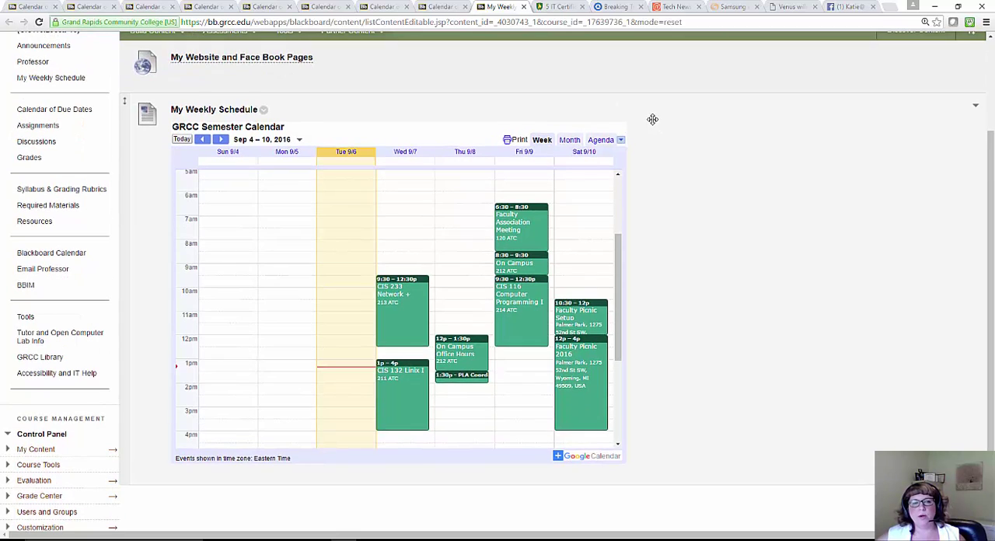
mouse_move(657, 131)
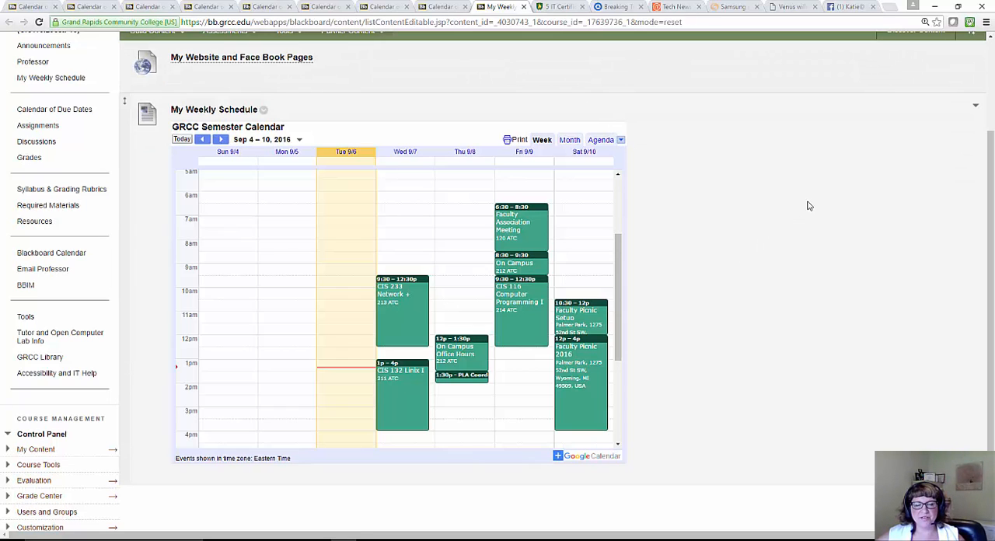
mouse_move(772, 190)
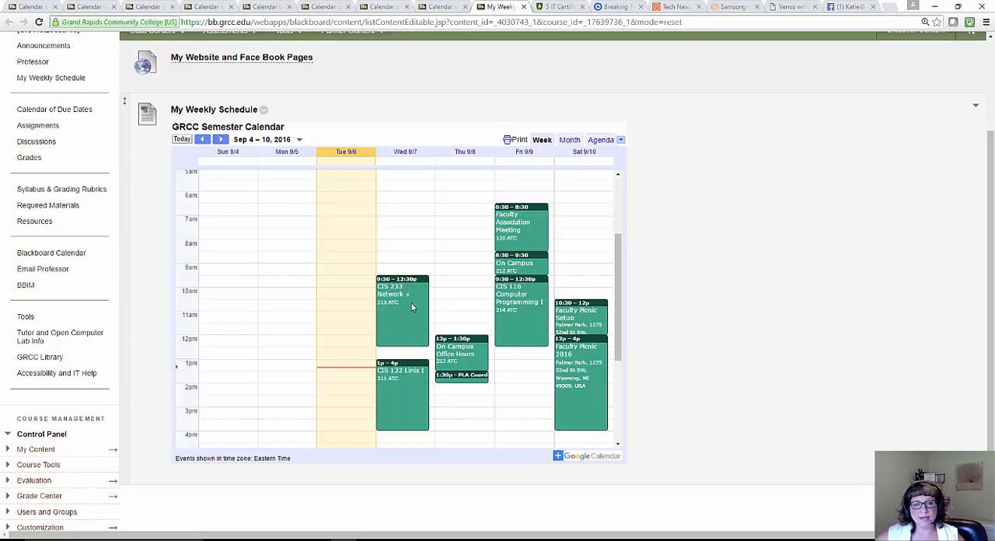
mouse_move(417, 311)
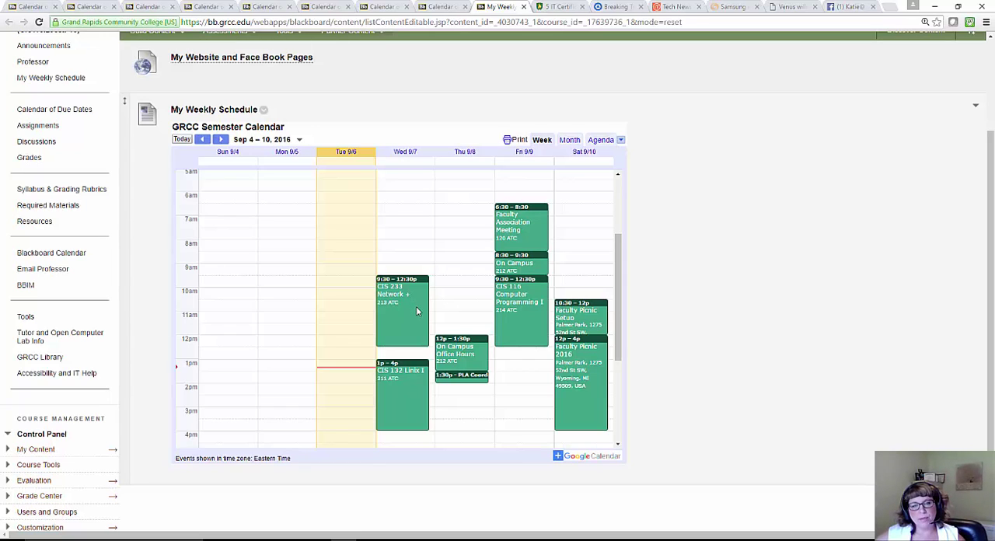
mouse_move(436, 430)
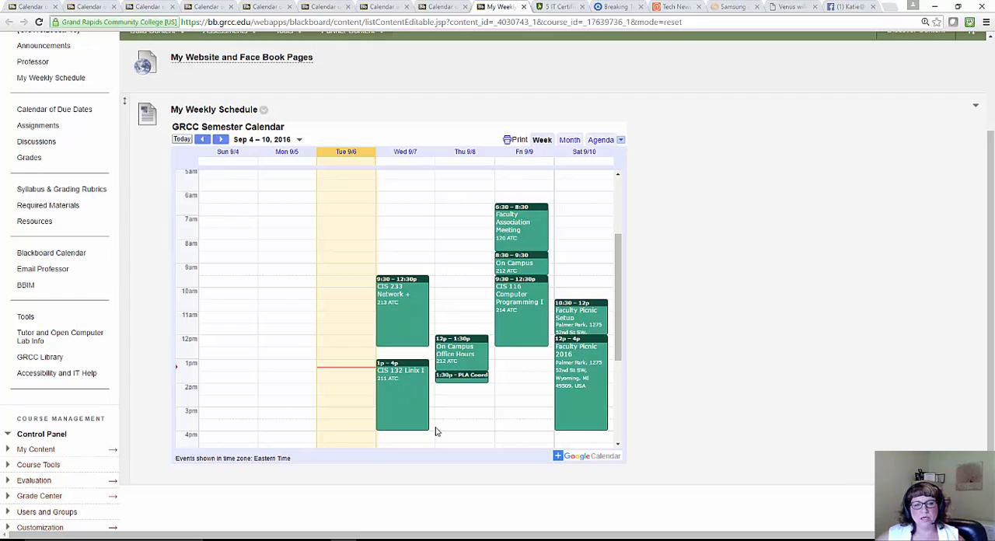
mouse_move(401, 406)
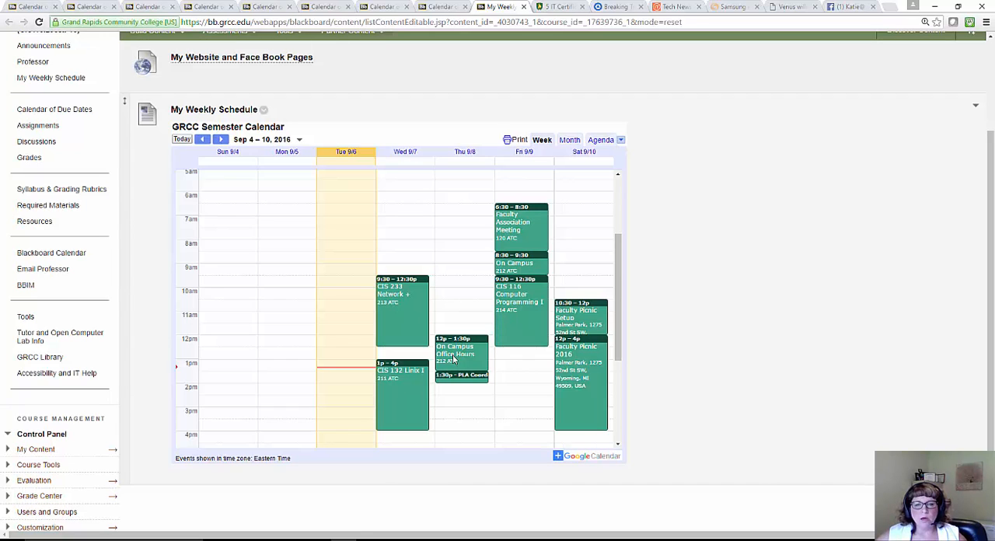
mouse_move(441, 413)
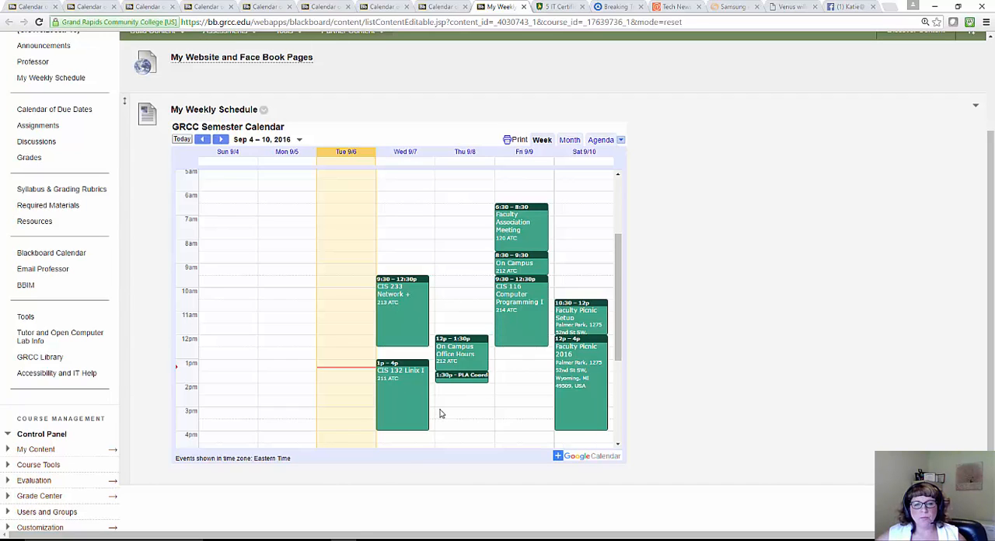
mouse_move(456, 383)
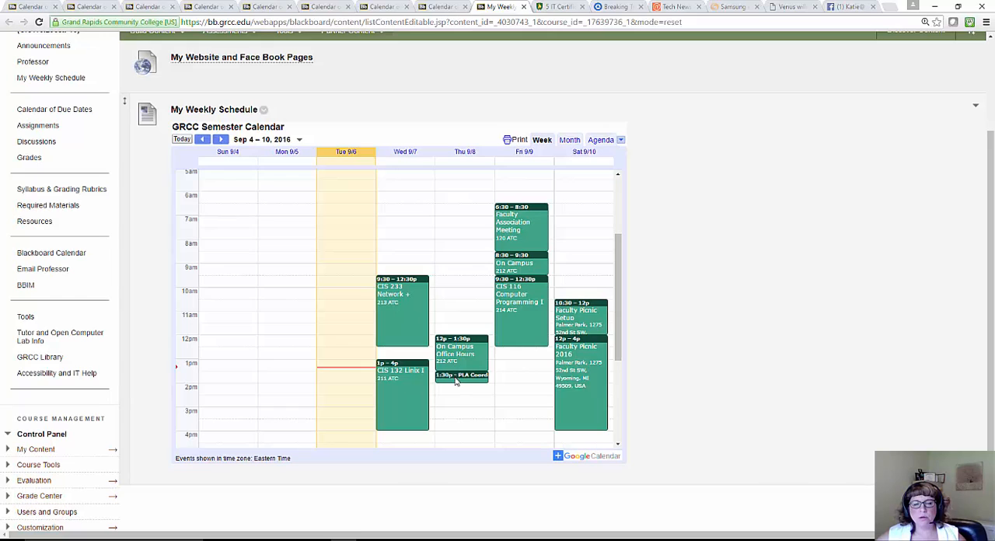
mouse_move(476, 394)
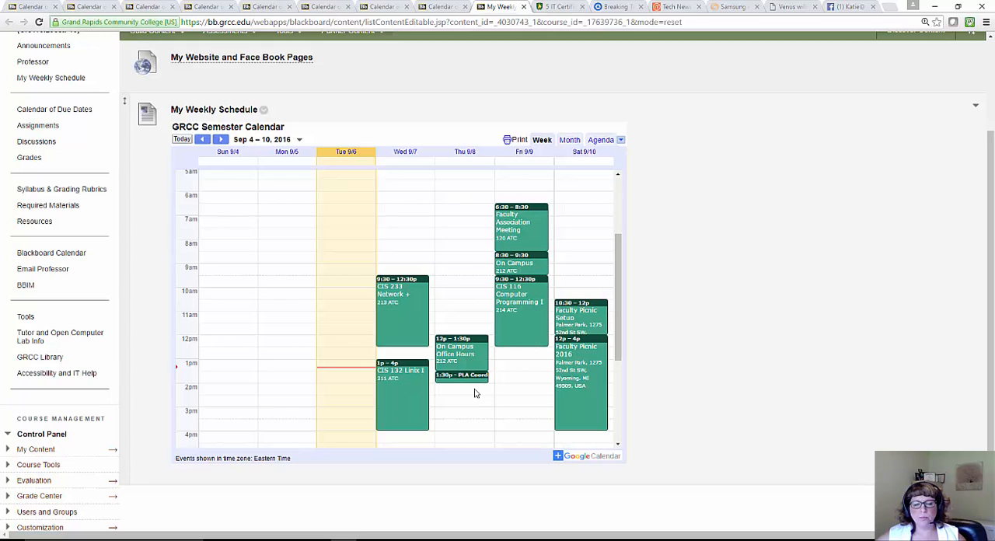
mouse_move(464, 381)
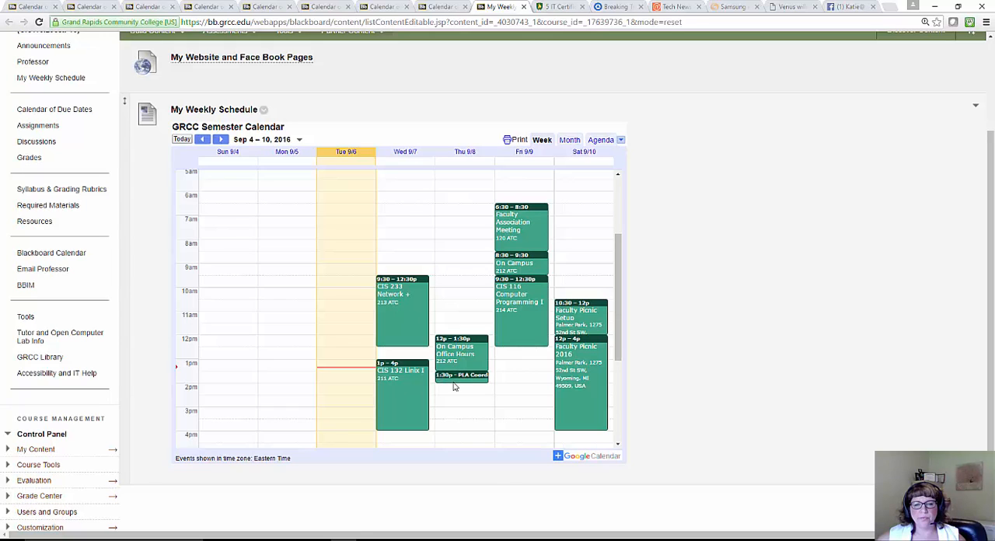
mouse_move(442, 383)
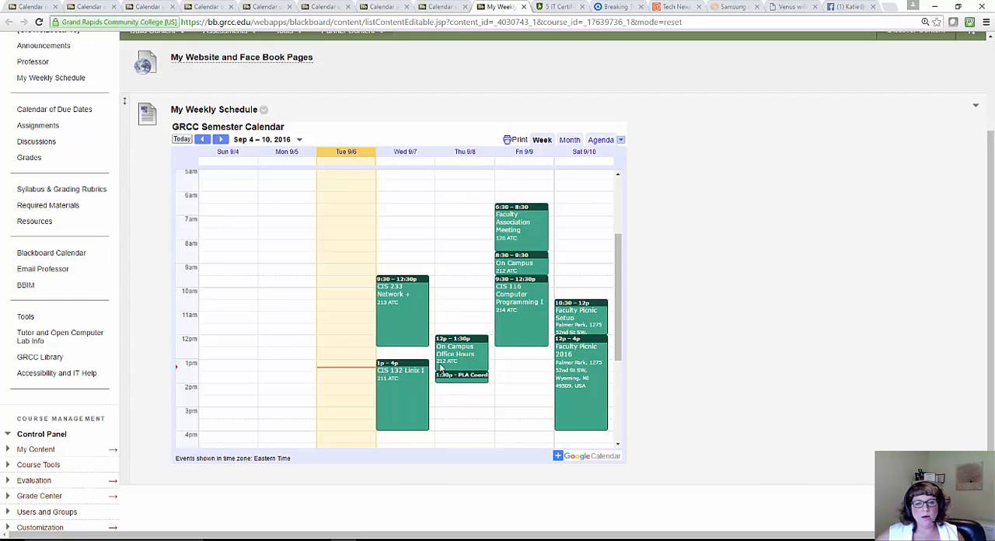
mouse_move(501, 301)
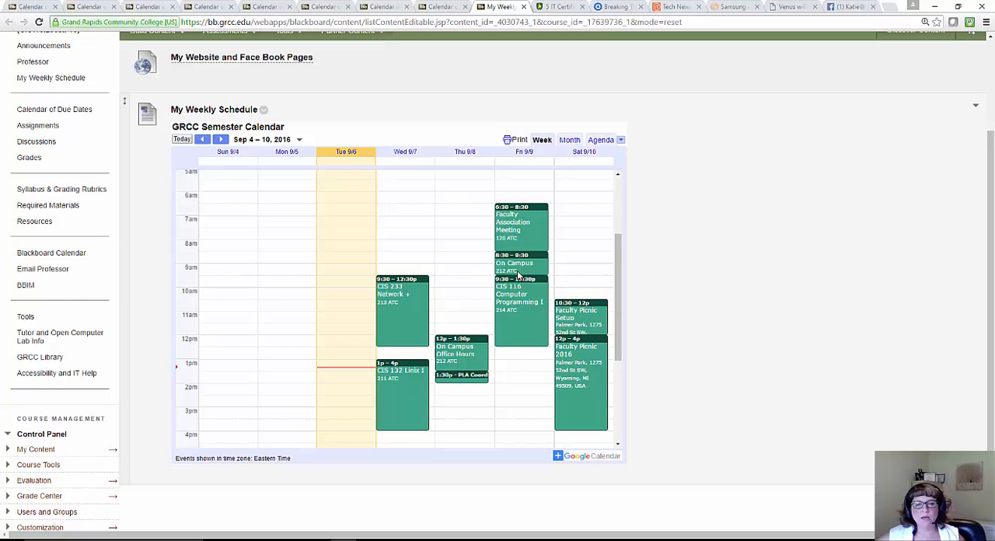
mouse_move(529, 263)
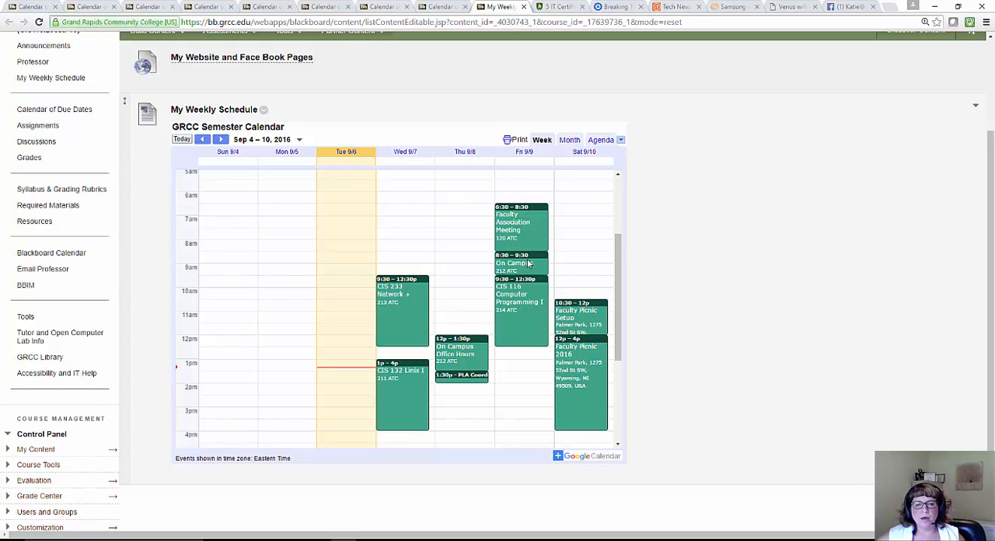
mouse_move(511, 269)
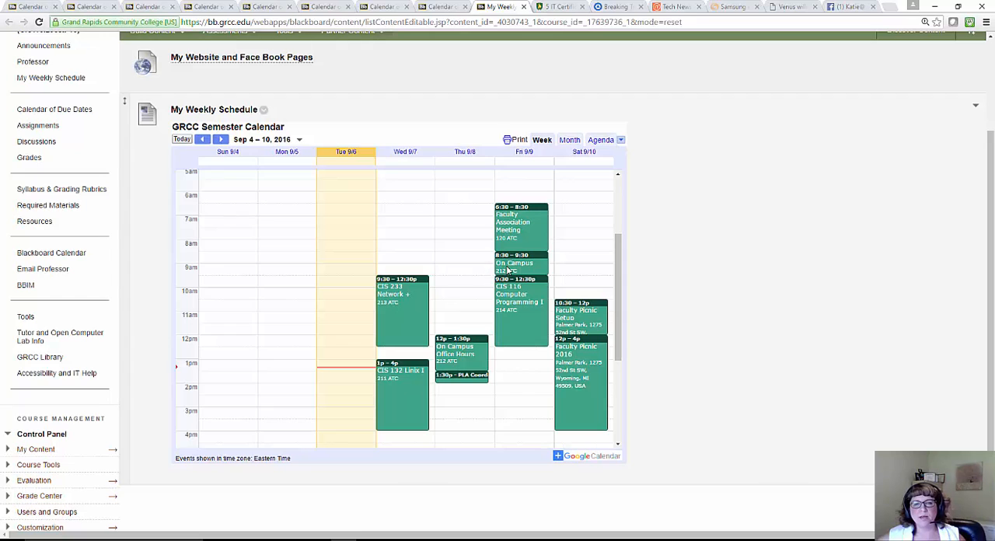
mouse_move(534, 262)
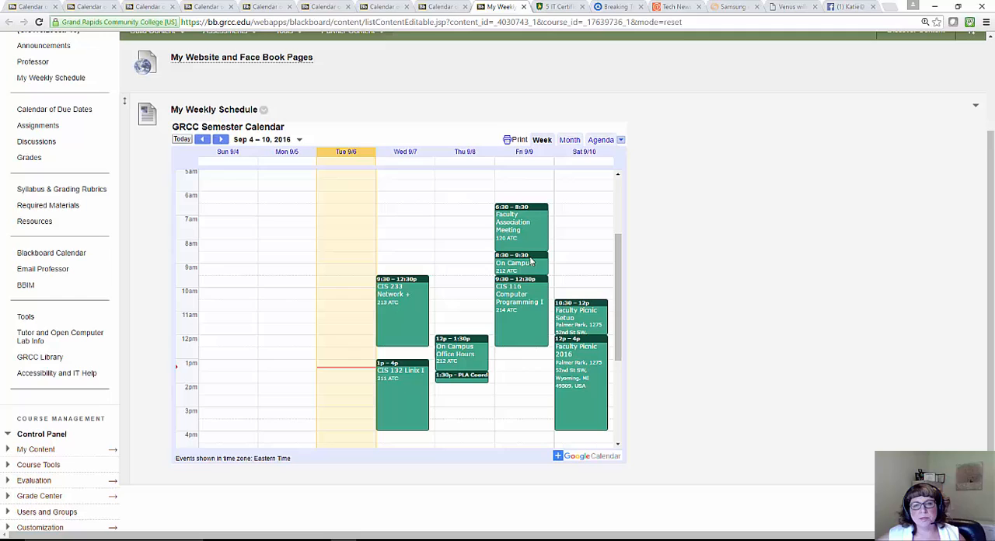
mouse_move(537, 269)
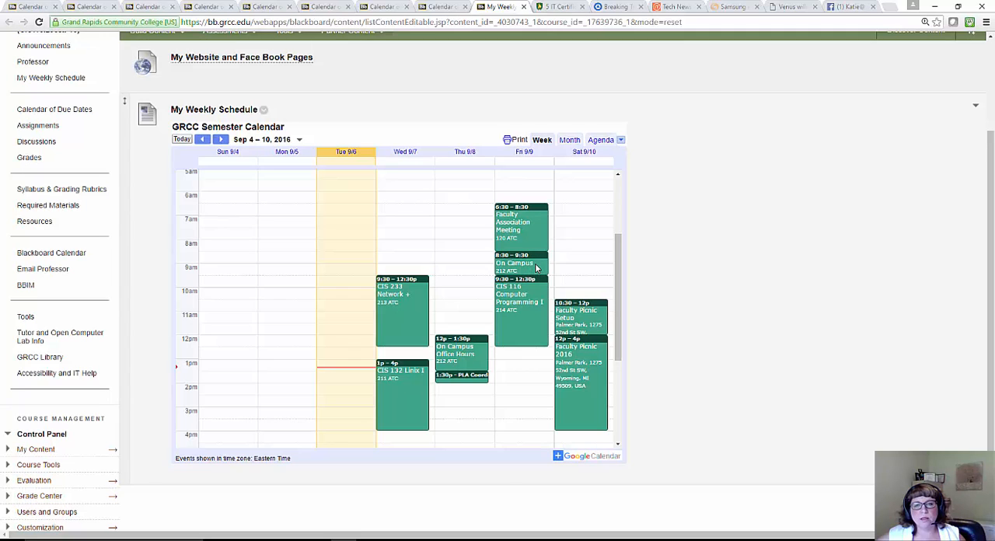
mouse_move(541, 264)
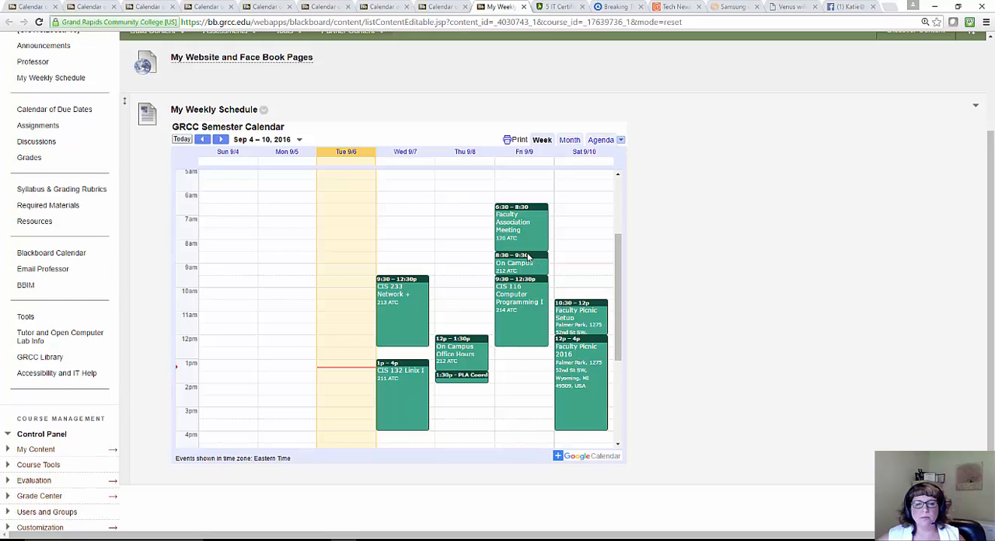
mouse_move(542, 260)
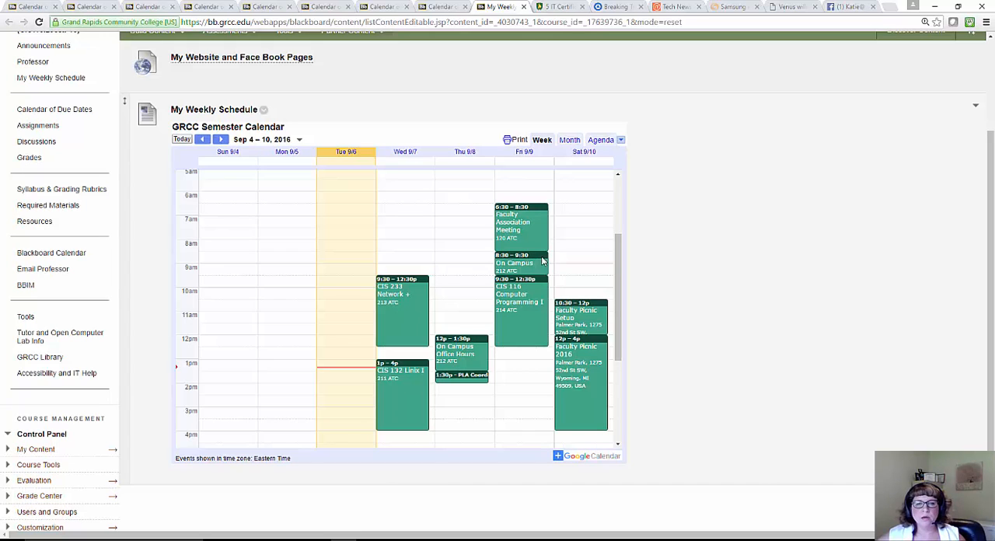
mouse_move(584, 340)
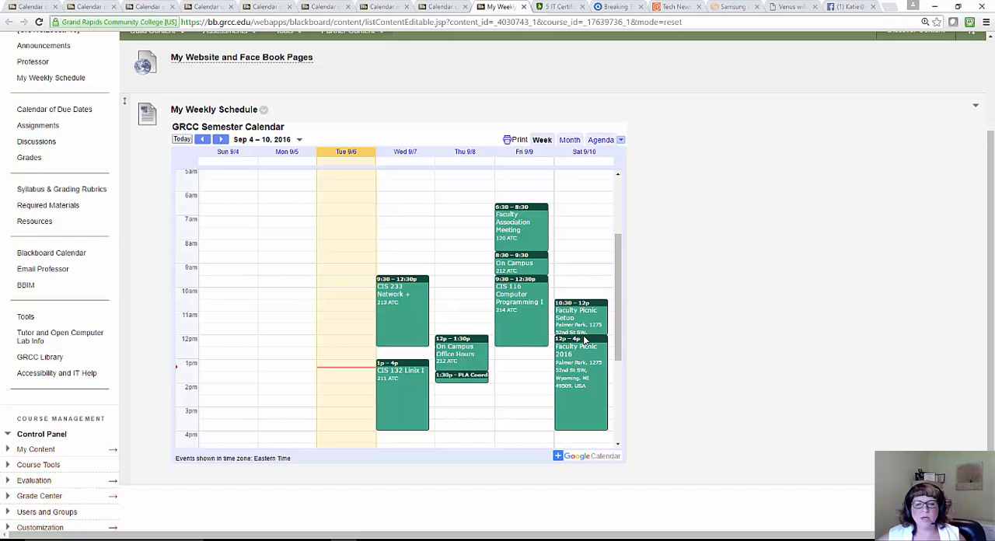
mouse_move(577, 386)
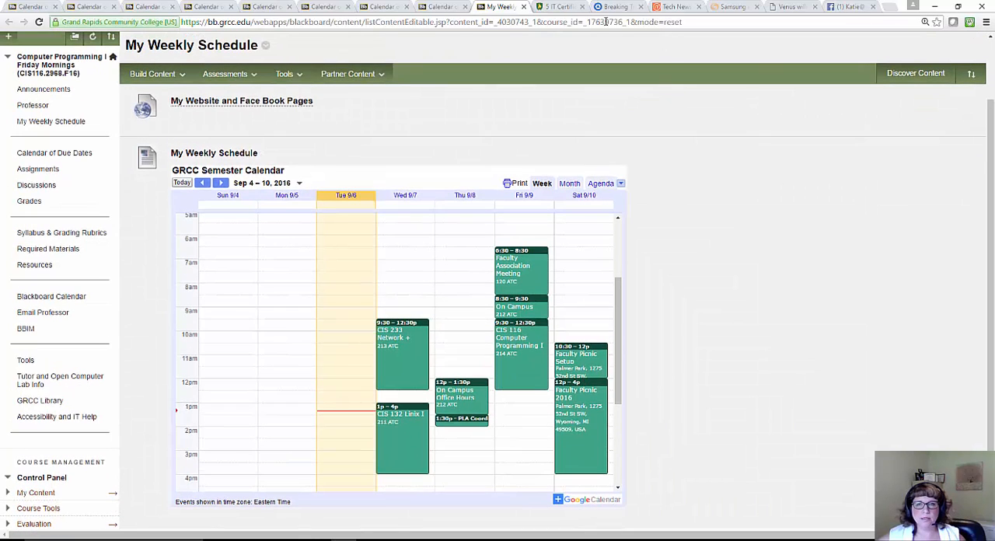
mouse_move(560, 10)
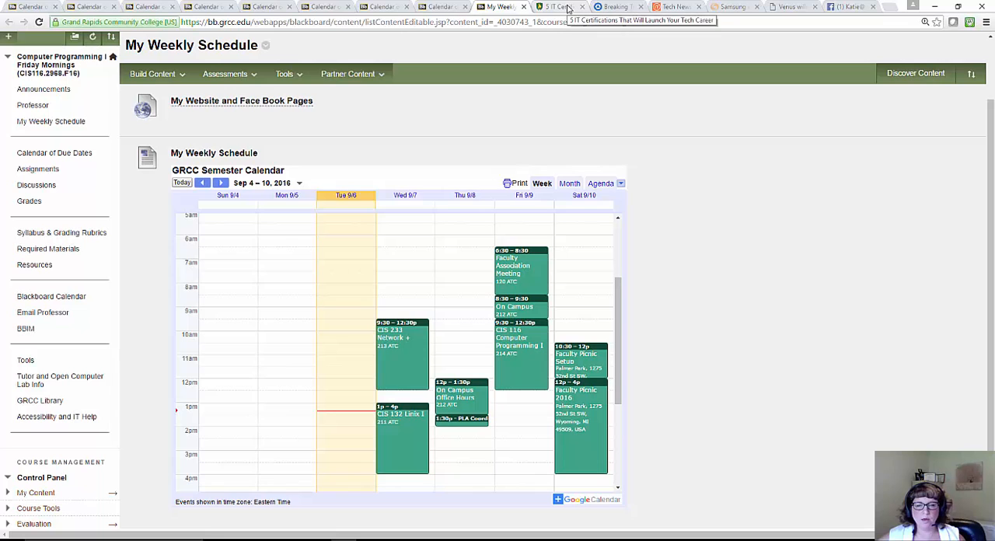
Switch to the '5 IT Certifications That Will Launch Your Tech Career' article.
click(556, 9)
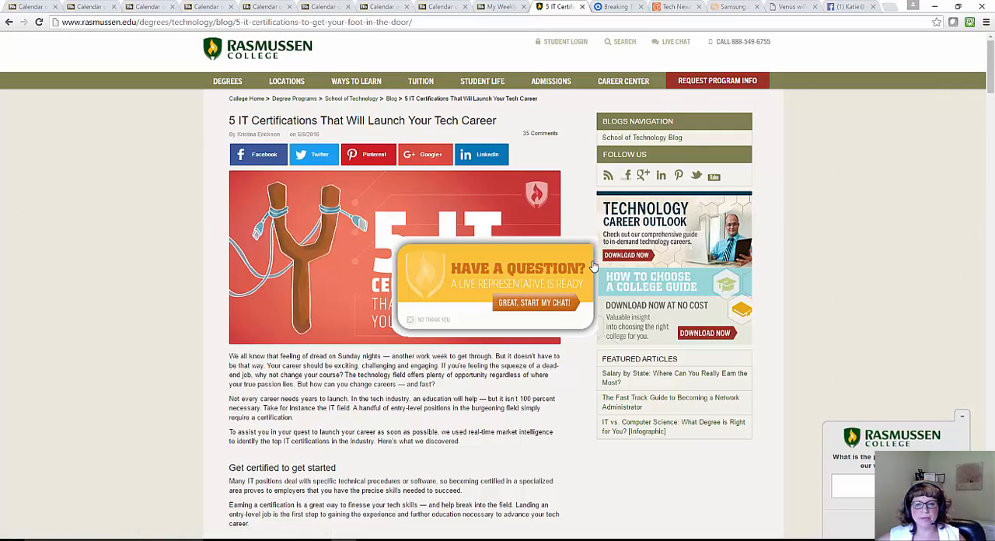
mouse_move(538, 245)
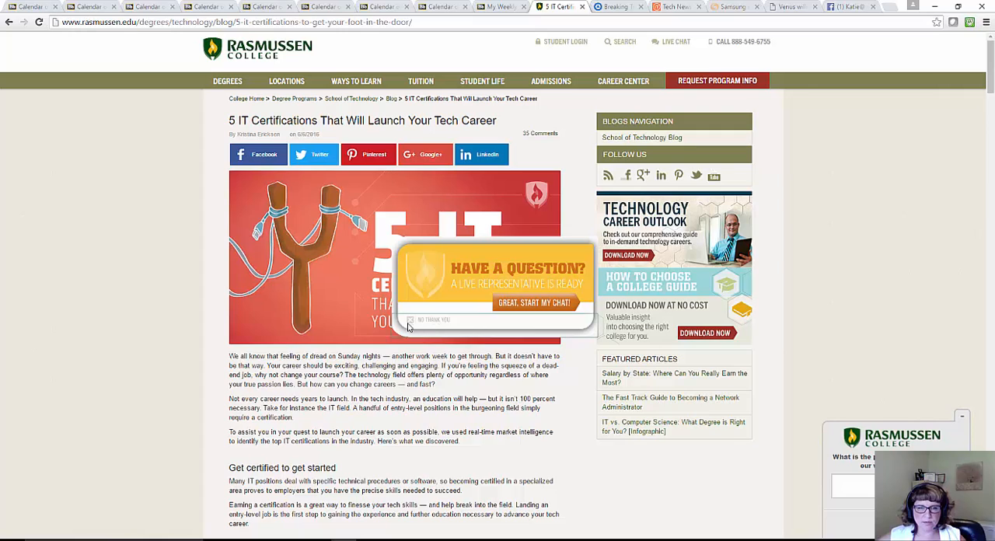
Decline the 'Have a question?' live-chat pop-up with 'No thank you'.
click(412, 319)
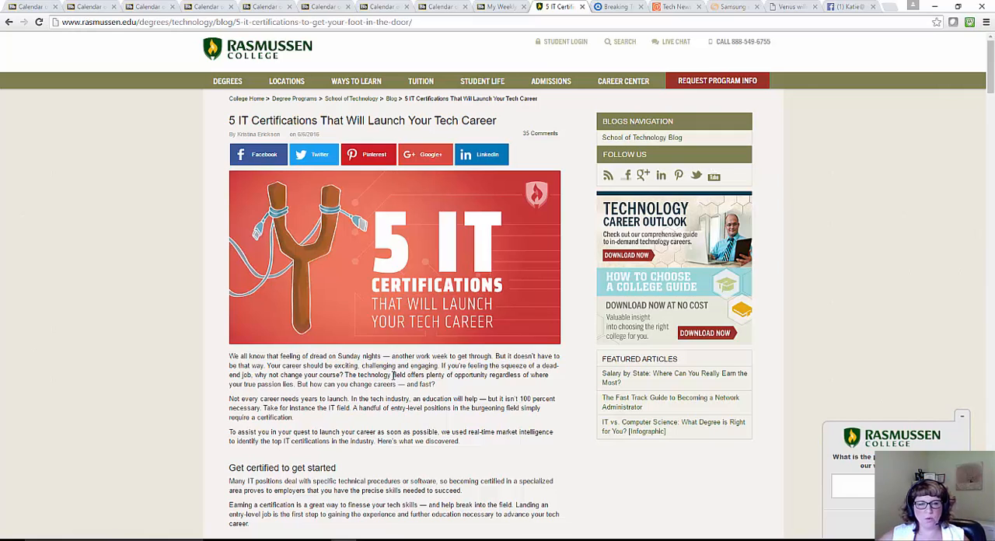
mouse_move(449, 437)
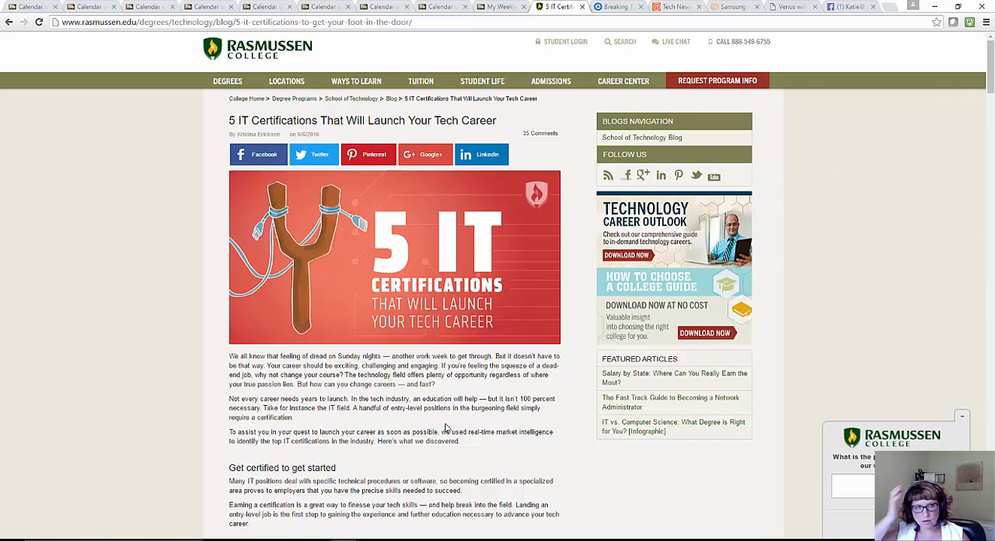
mouse_move(760, 513)
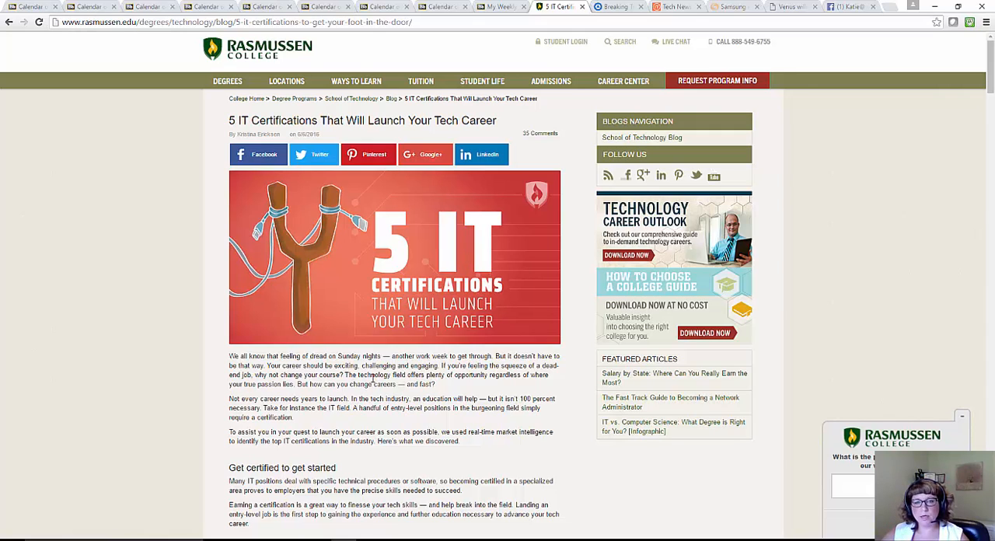
mouse_move(761, 220)
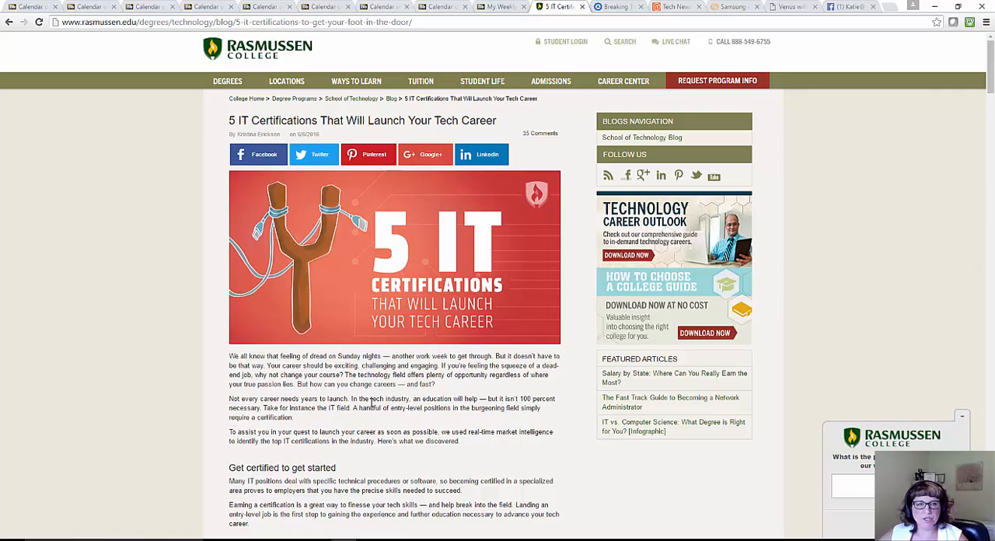
mouse_move(373, 420)
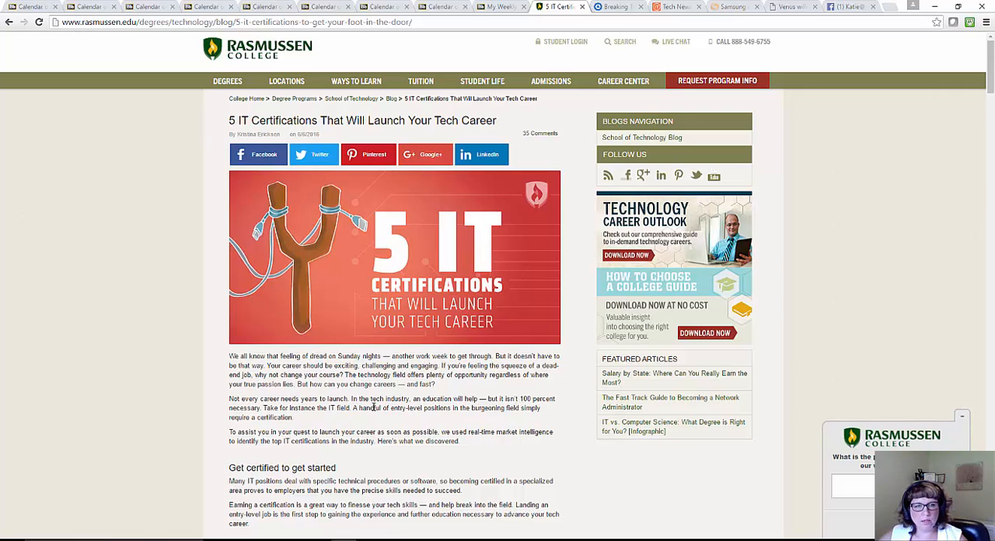
scroll(down, 3)
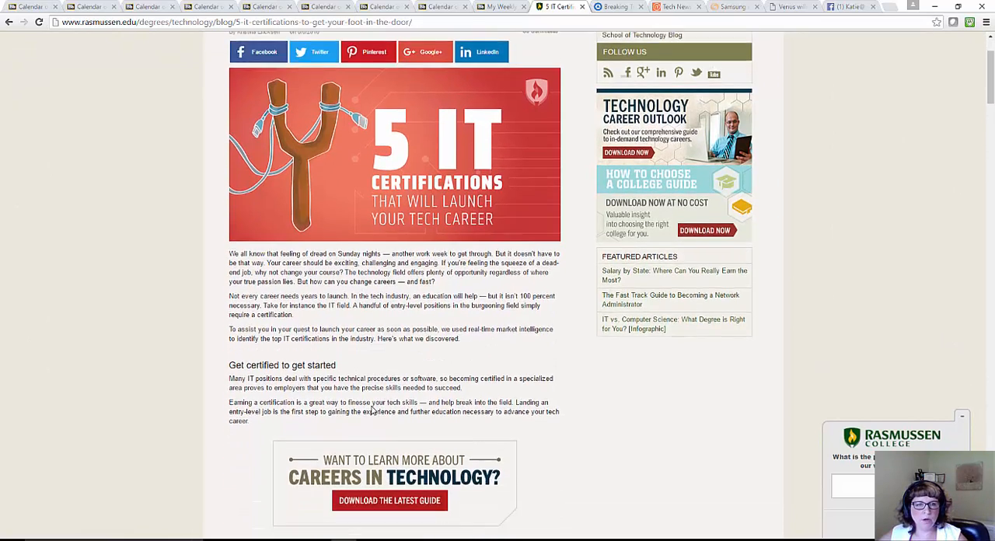
scroll(down, 3)
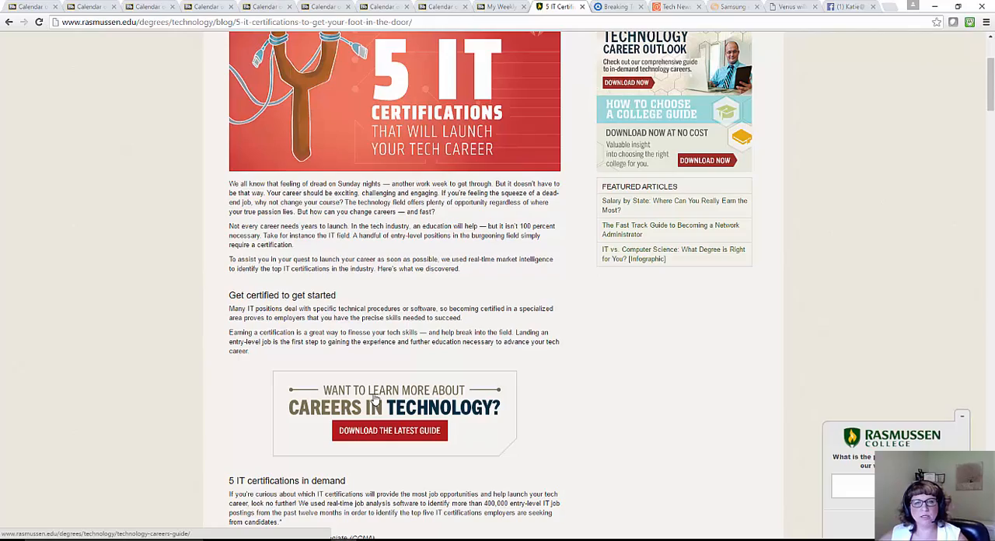
scroll(down, 3)
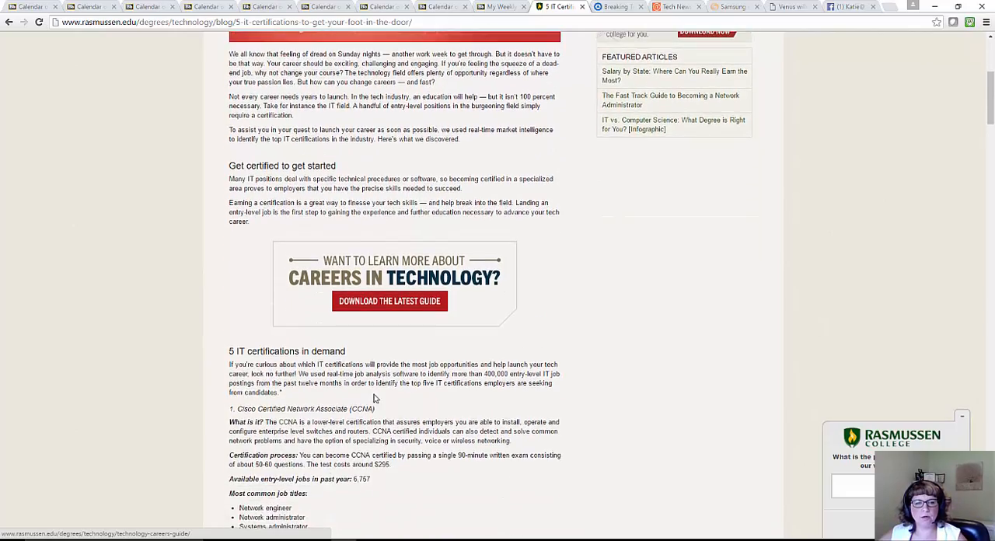
scroll(down, 3)
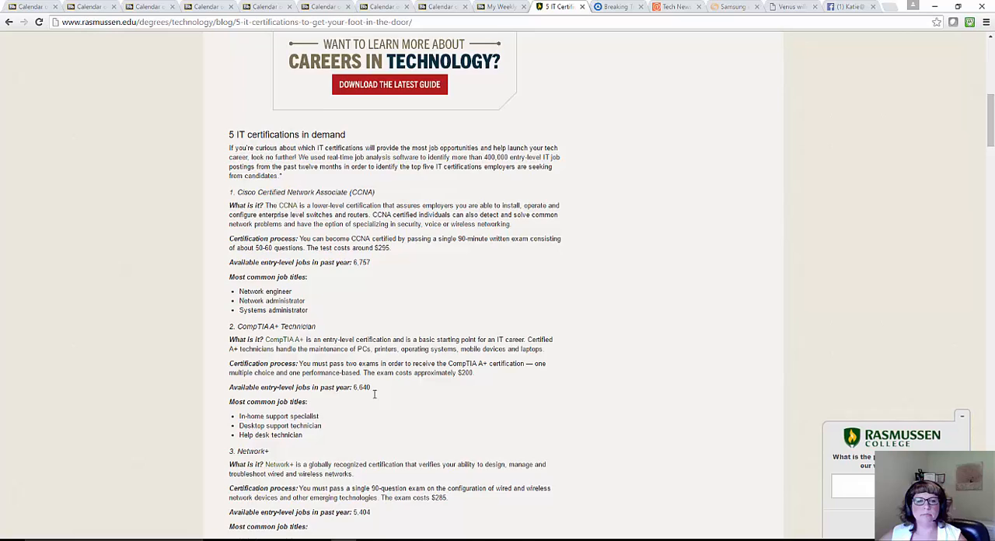
scroll(down, 3)
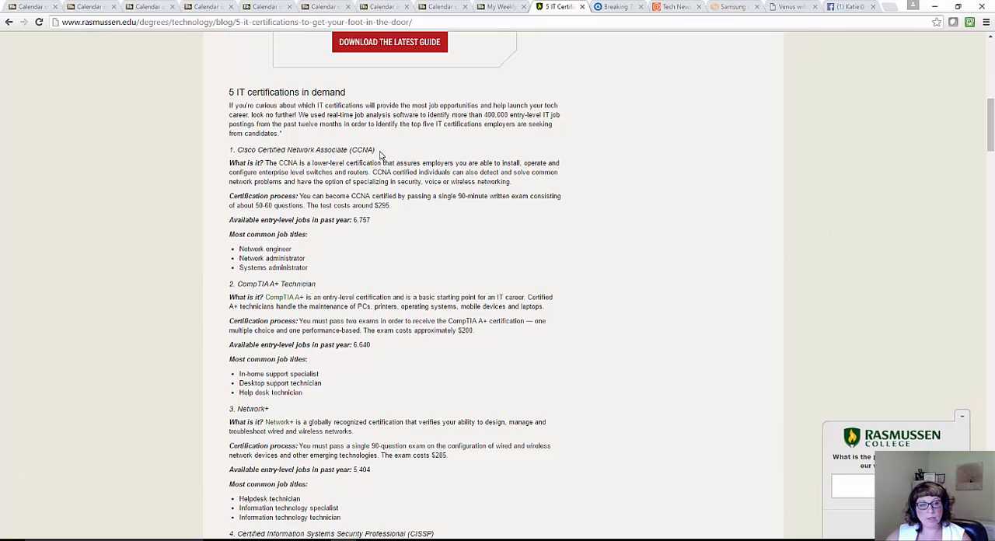
mouse_move(389, 287)
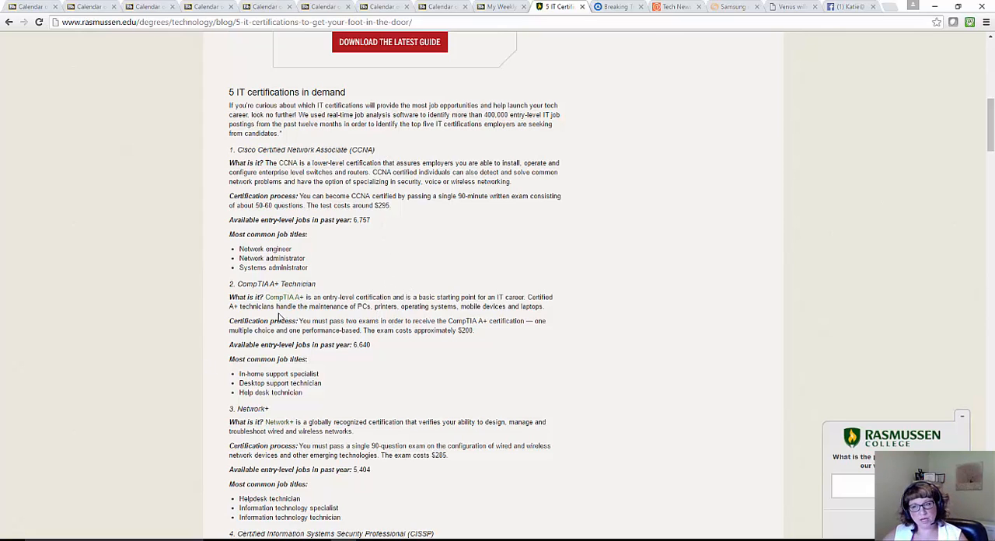
mouse_move(282, 307)
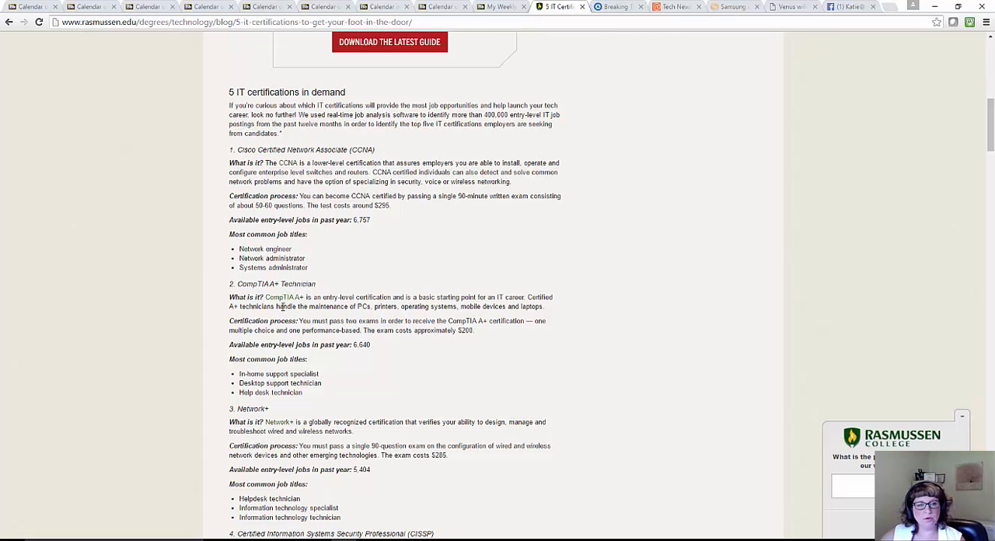
scroll(down, 3)
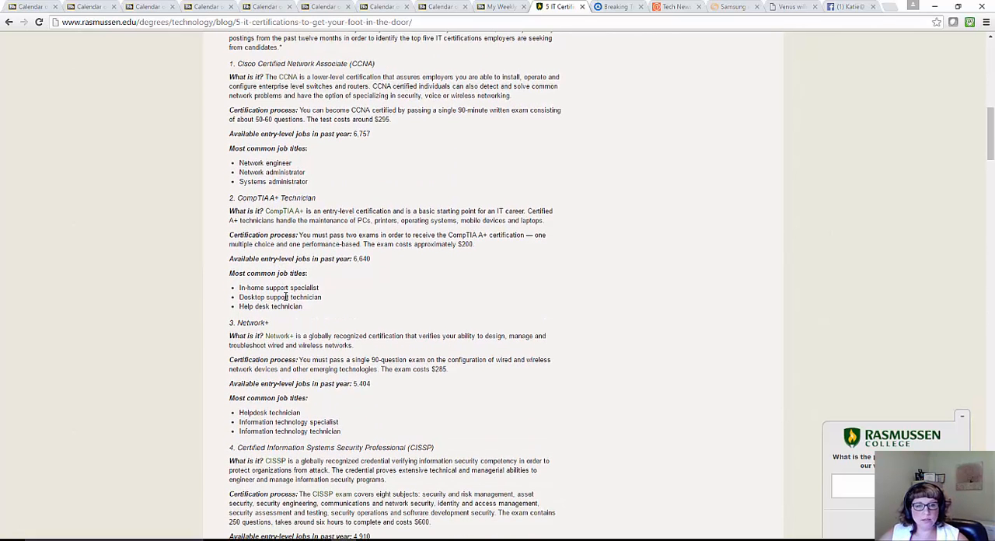
scroll(down, 3)
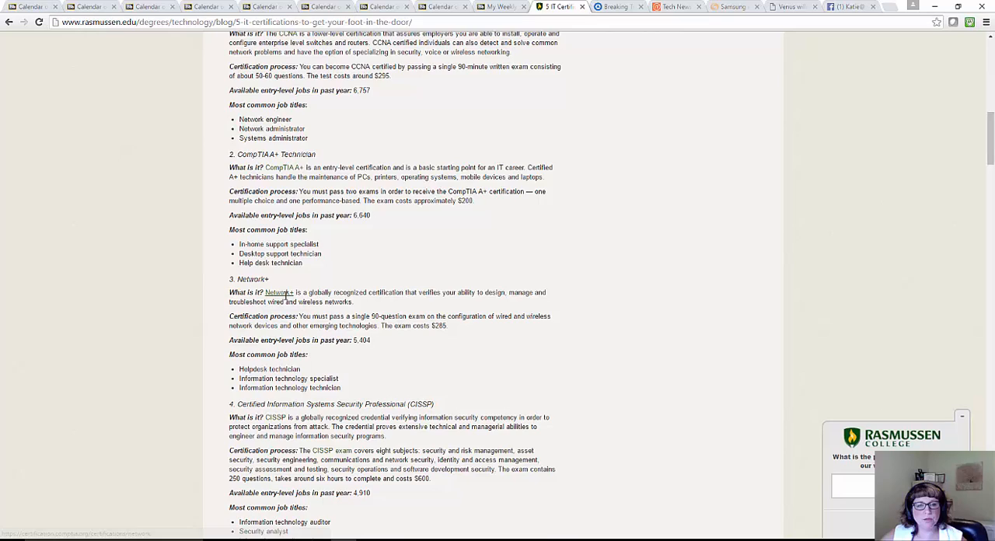
scroll(down, 3)
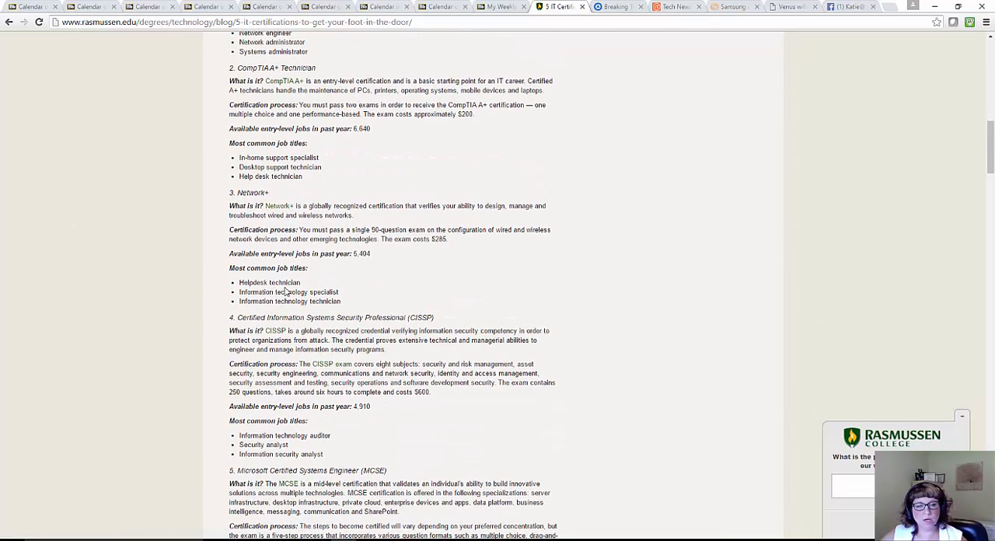
scroll(down, 3)
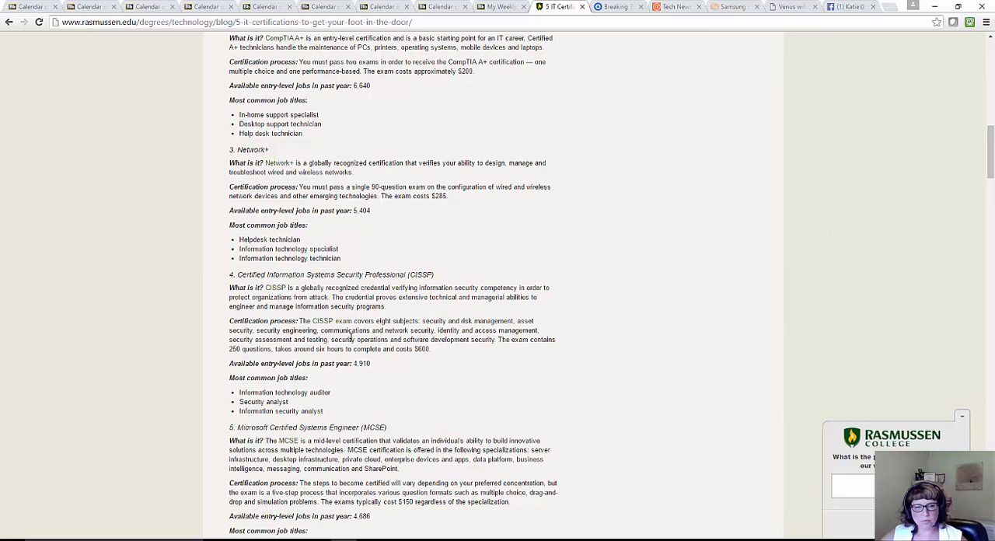
mouse_move(331, 327)
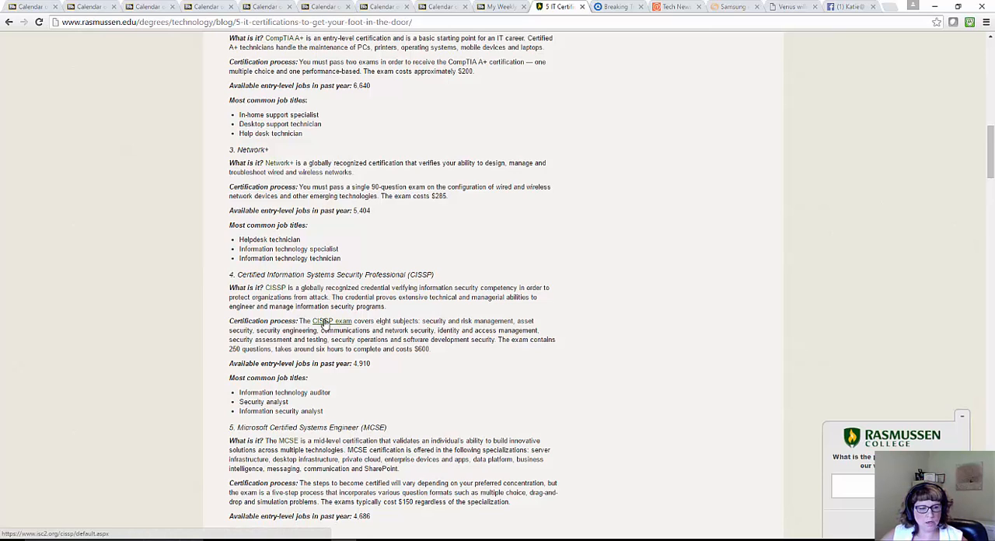
mouse_move(279, 157)
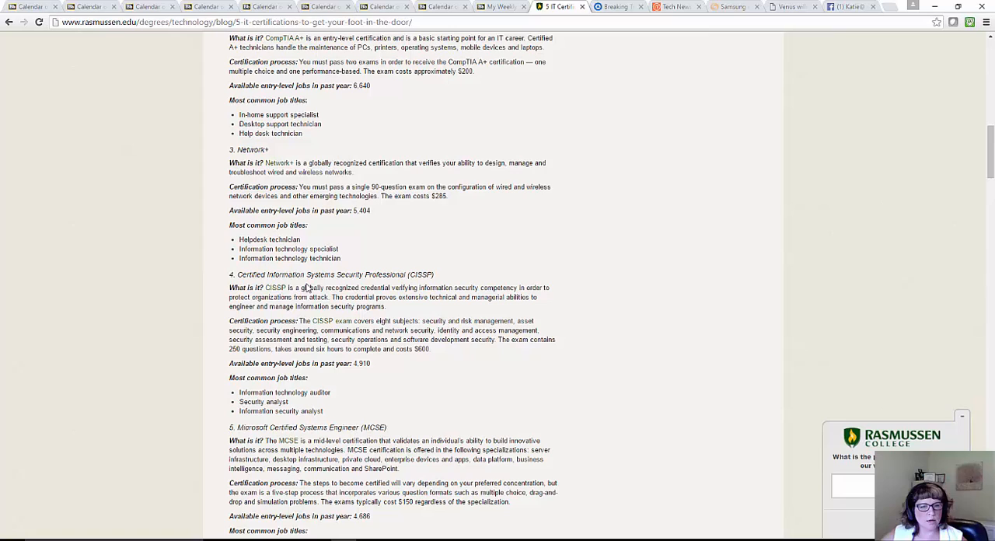
mouse_move(272, 292)
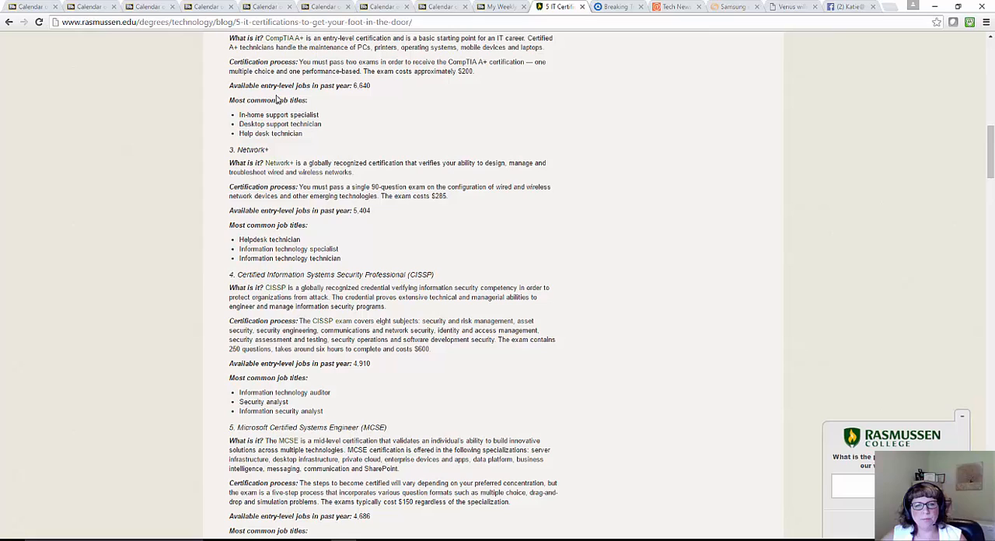
mouse_move(400, 205)
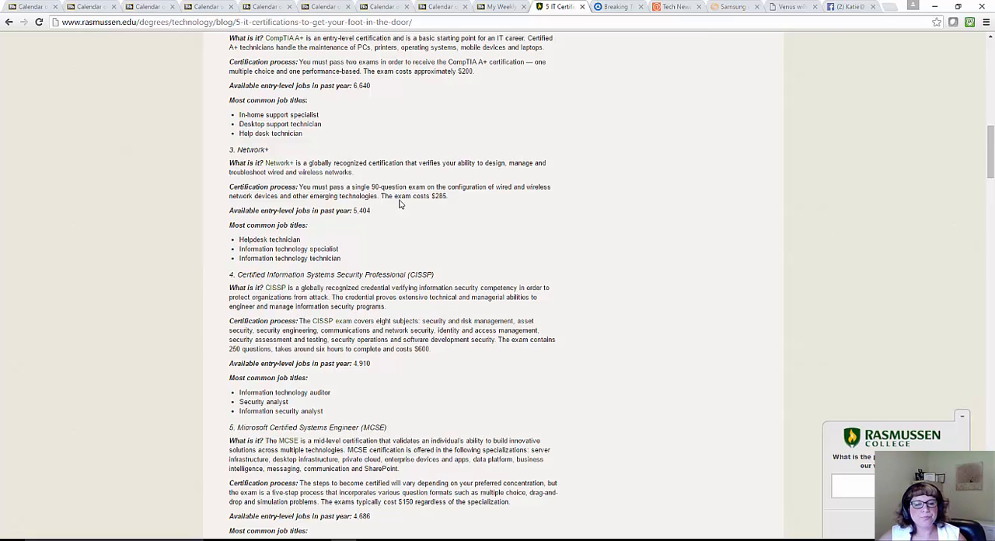
scroll(down, 3)
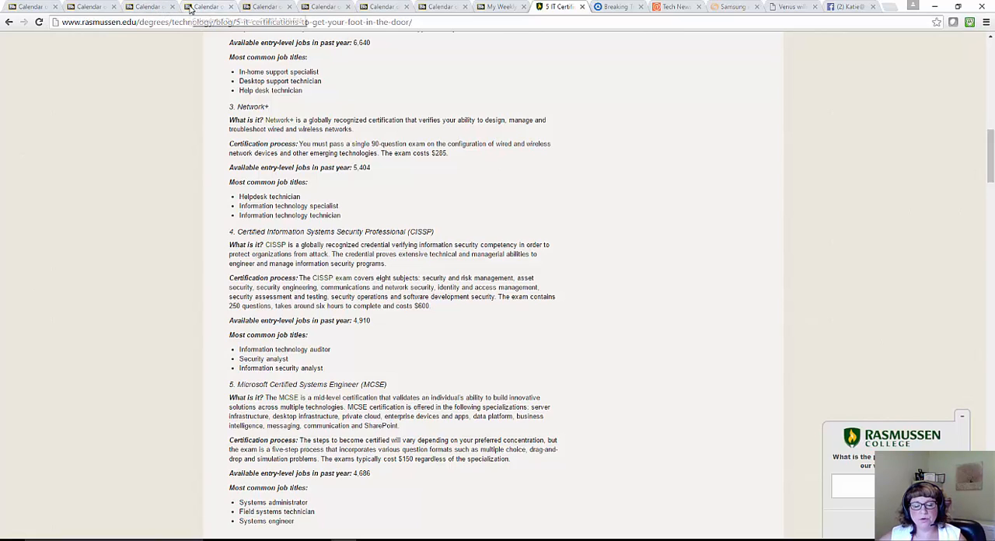
mouse_move(191, 6)
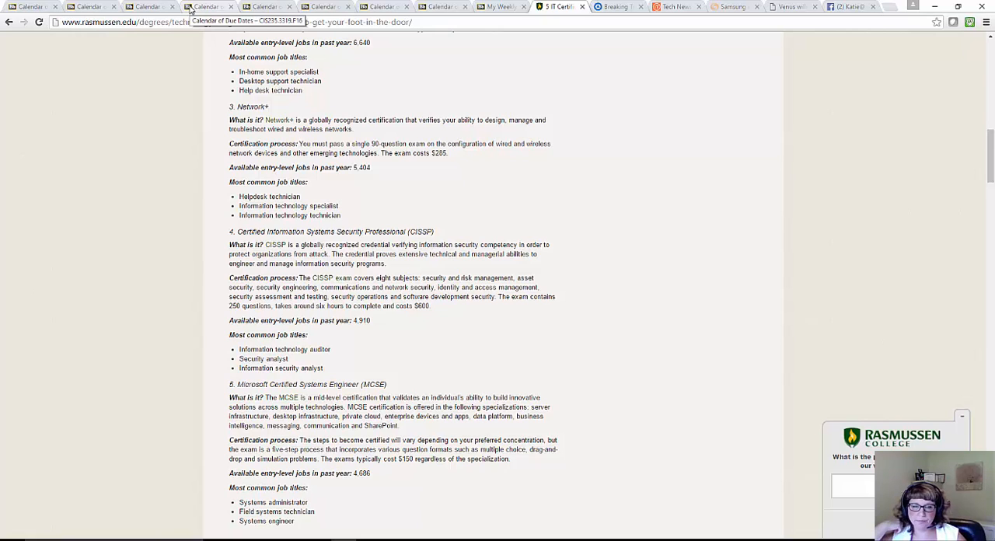
scroll(down, 3)
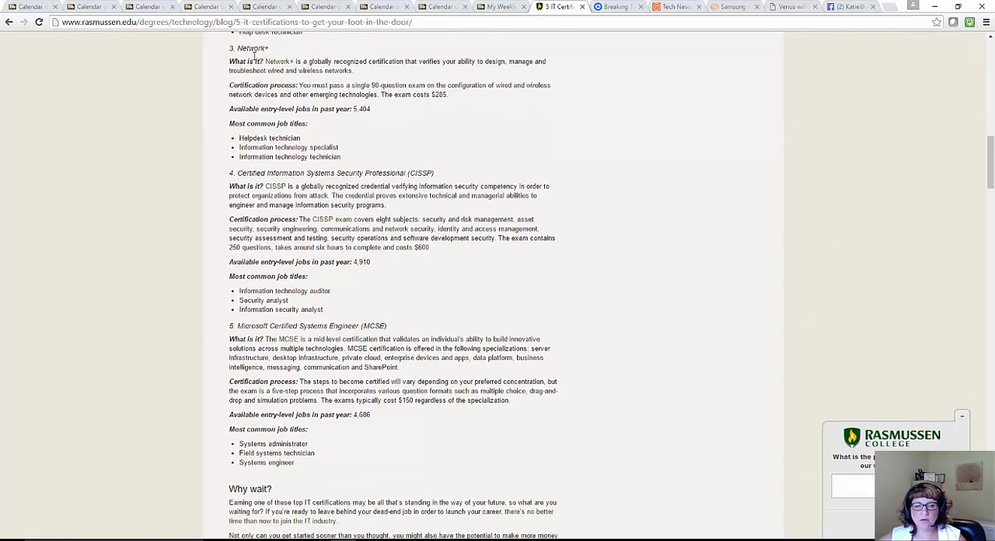
scroll(down, 3)
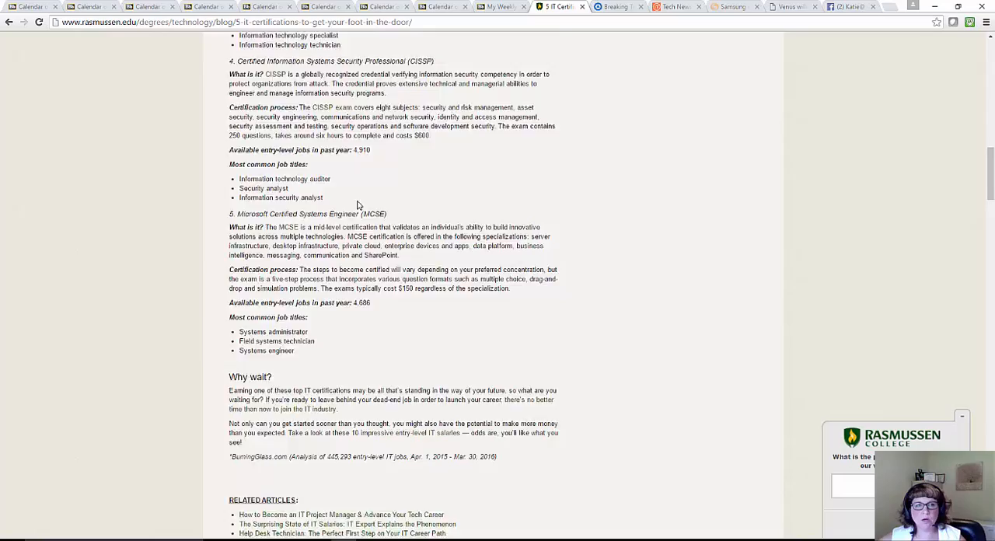
scroll(up, 3)
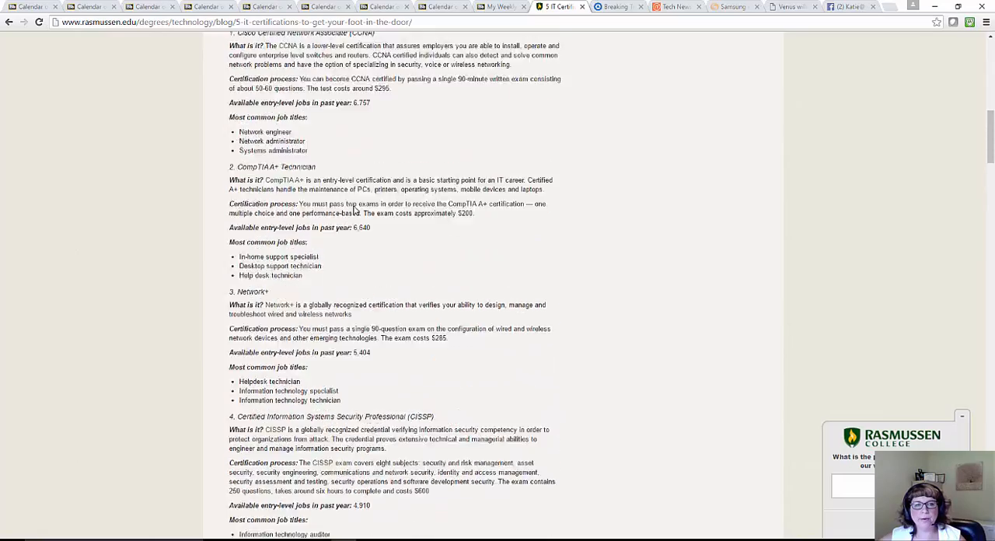
scroll(up, 3)
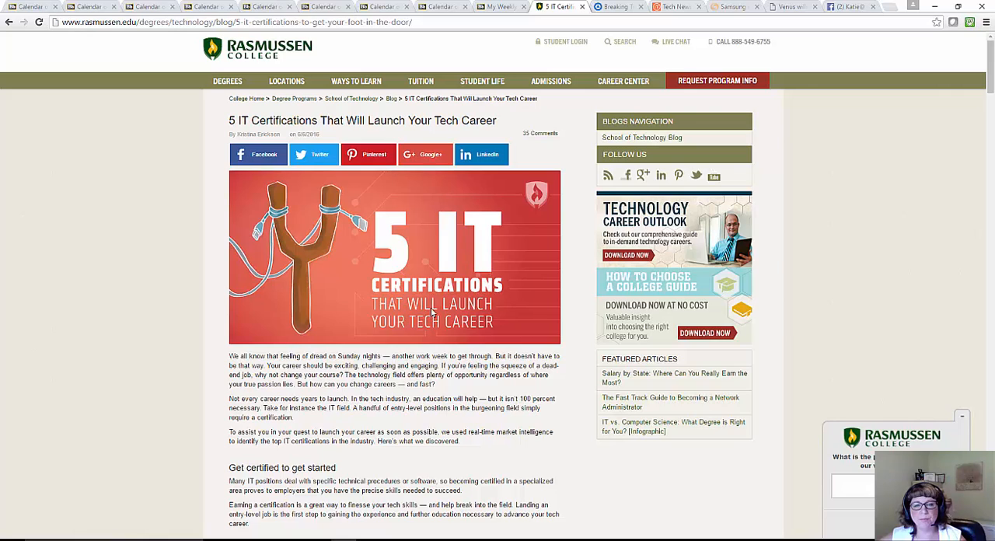
mouse_move(451, 353)
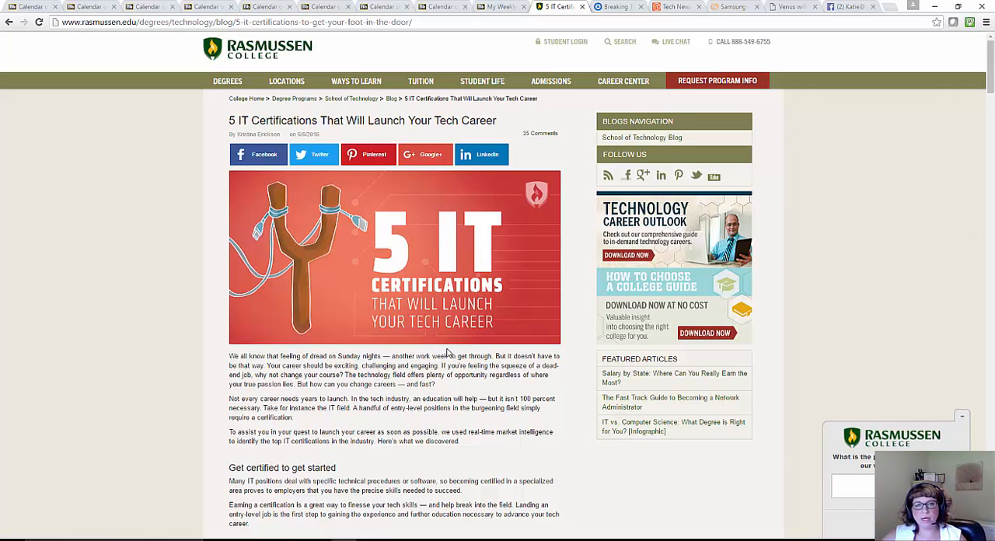
mouse_move(468, 297)
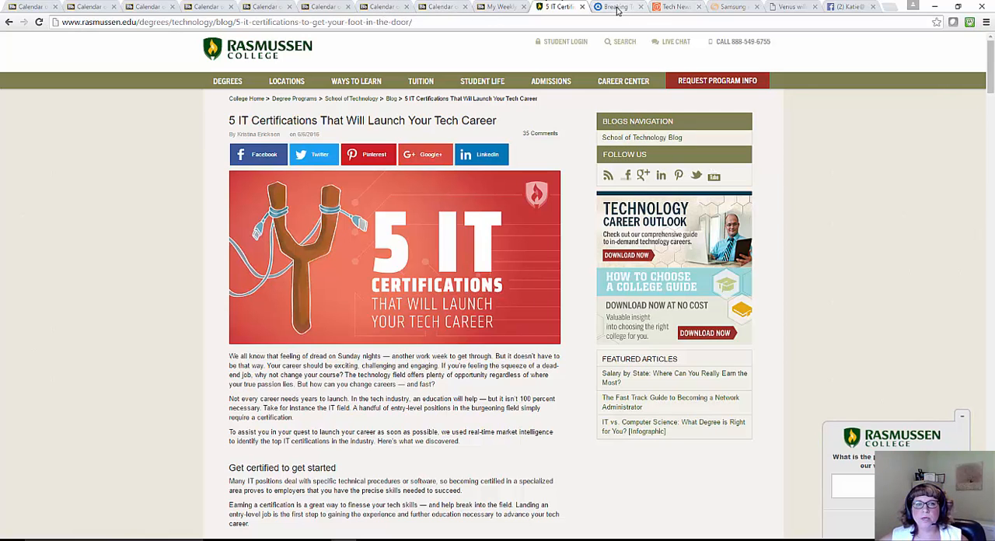
Glance at ITworld, return to TechSpot Trending in Tech, and close the Samsung tab.
click(616, 8)
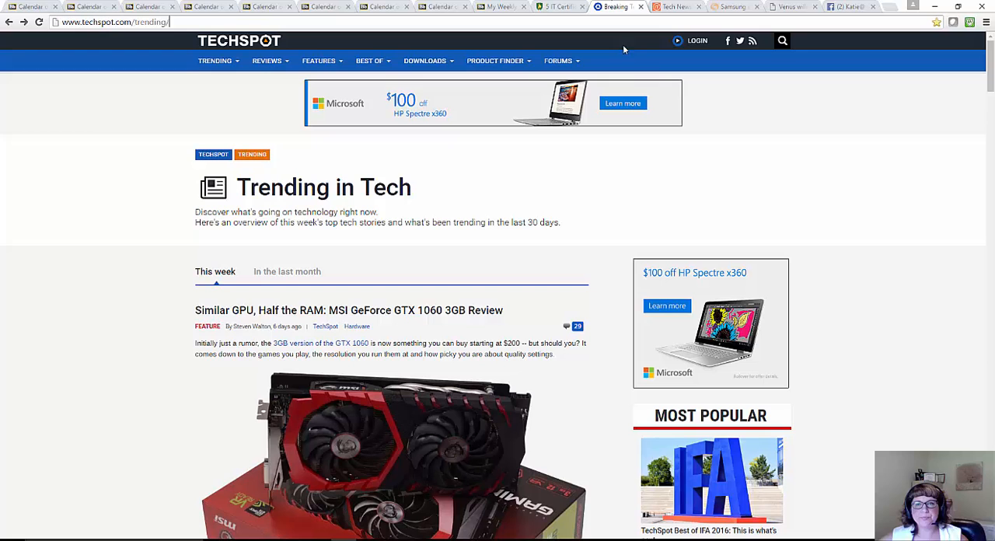
click(676, 6)
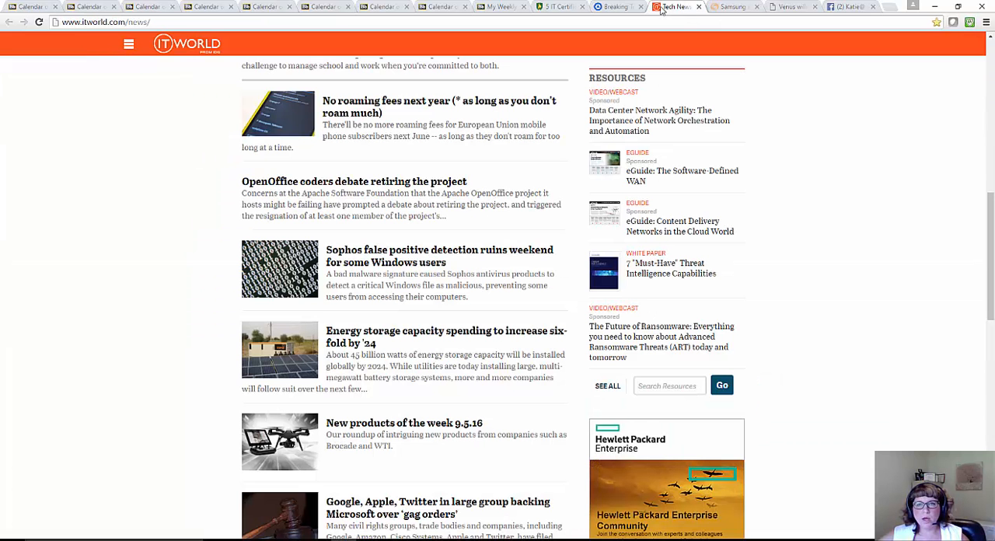
click(675, 7)
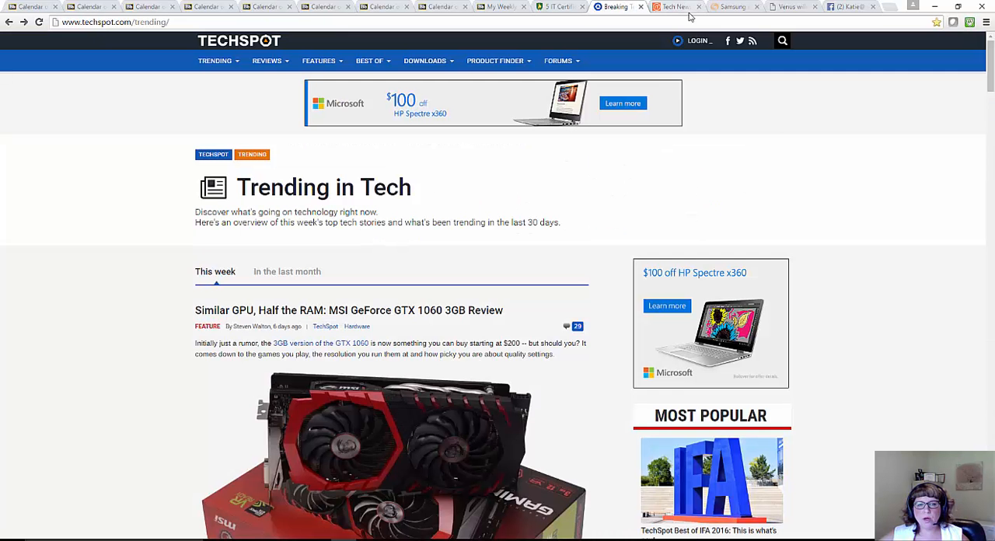
click(730, 5)
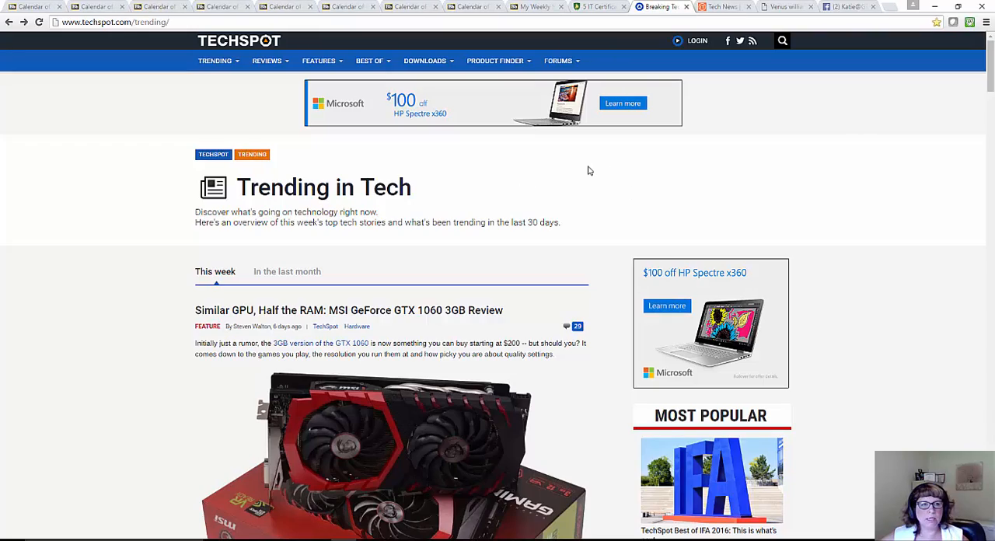
Scroll the trending list down to the Galaxy Note 7 $1 billion recall story.
scroll(down, 3)
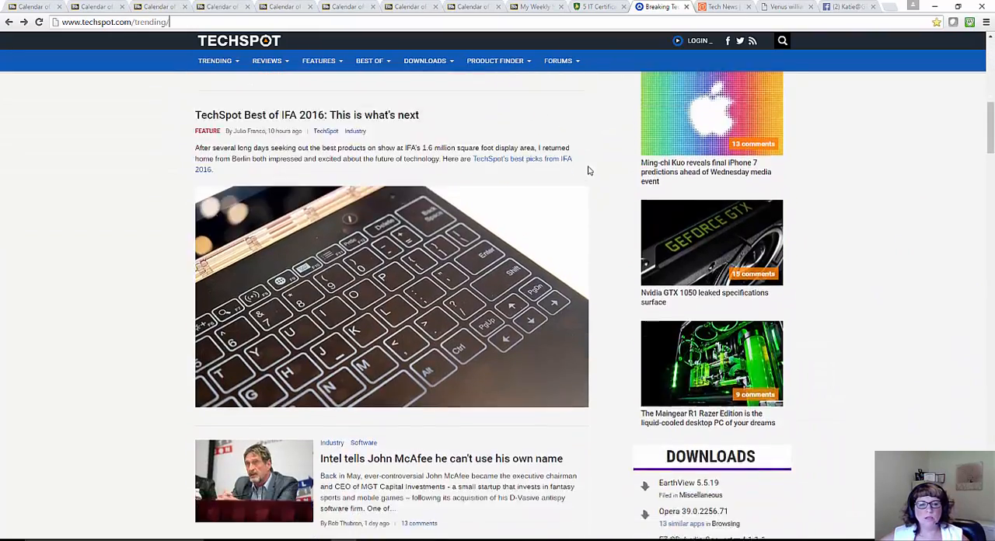
scroll(down, 3)
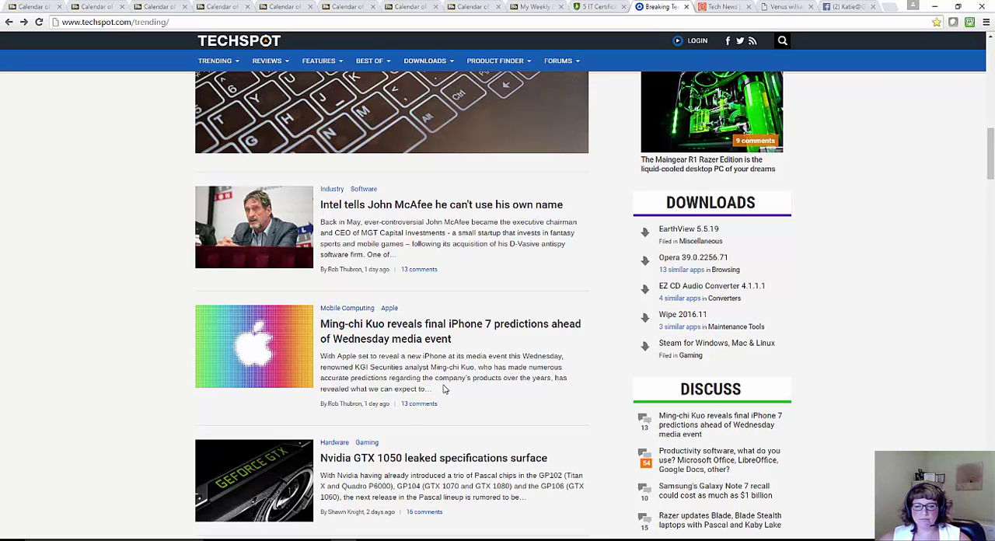
mouse_move(983, 152)
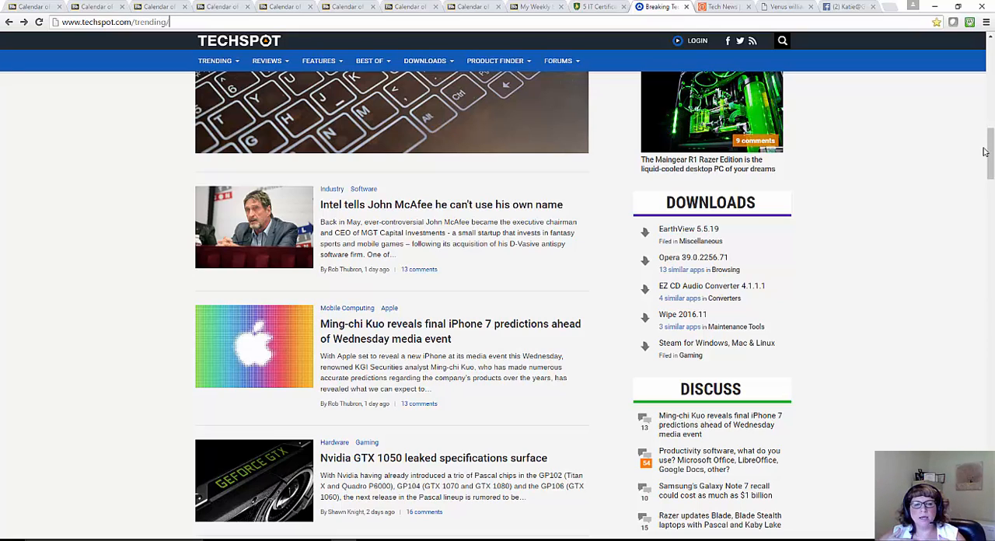
mouse_move(959, 152)
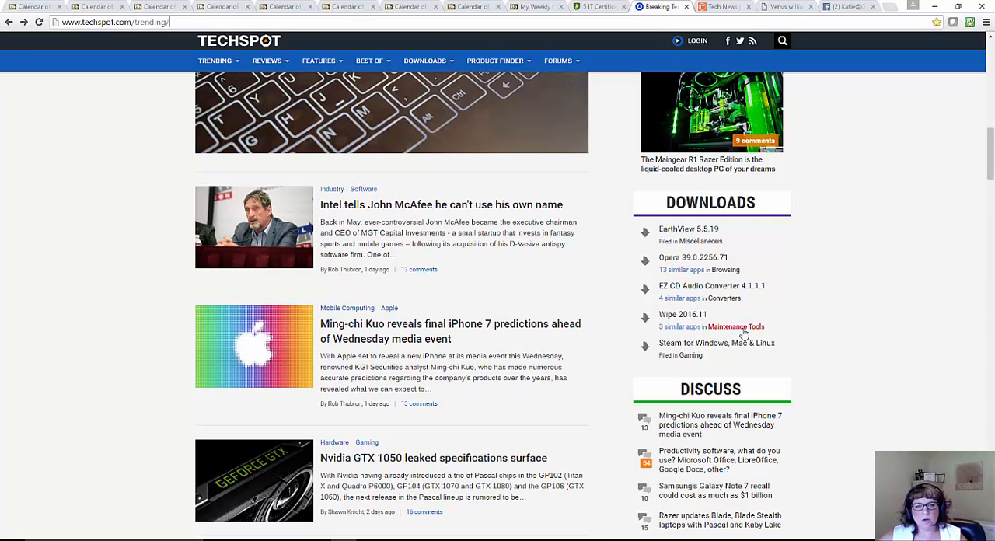
mouse_move(573, 353)
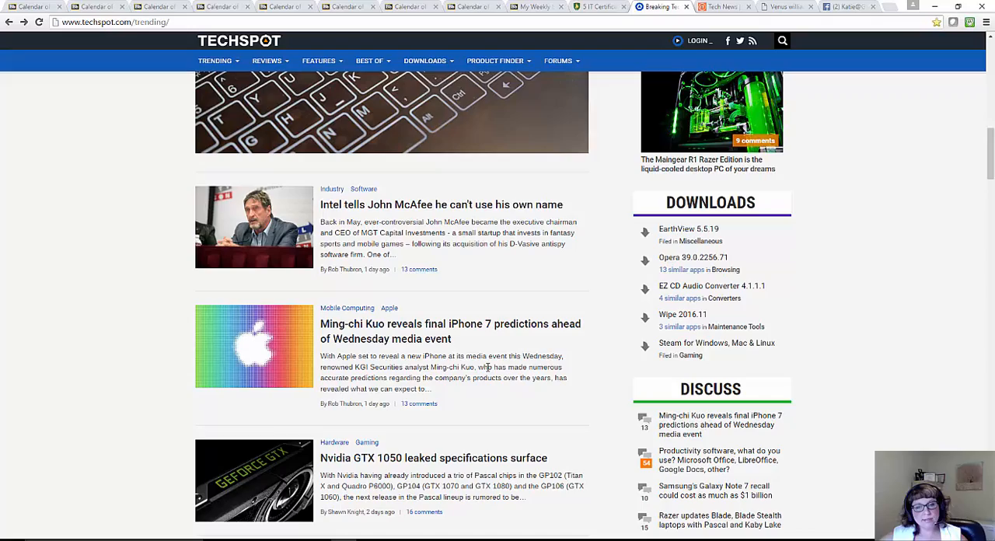
scroll(down, 3)
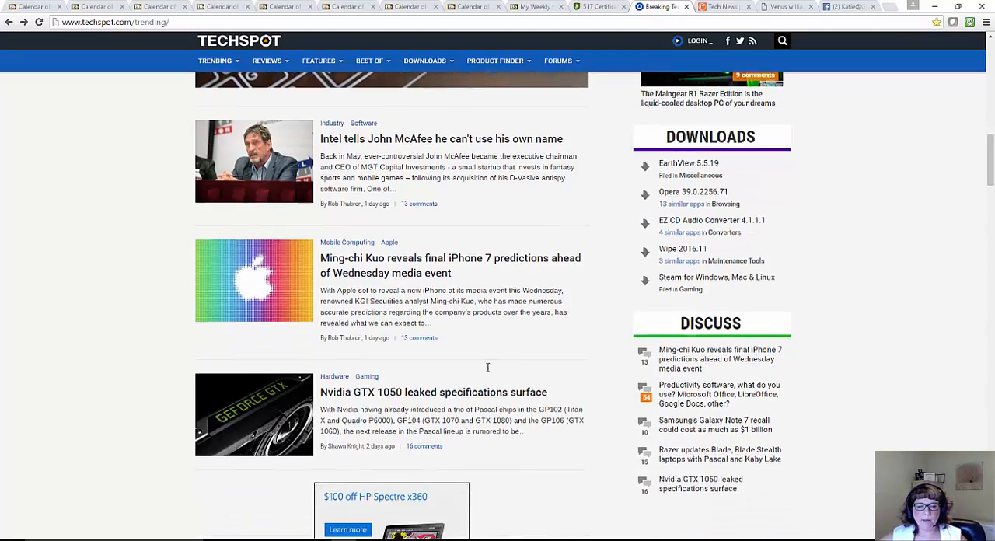
scroll(down, 3)
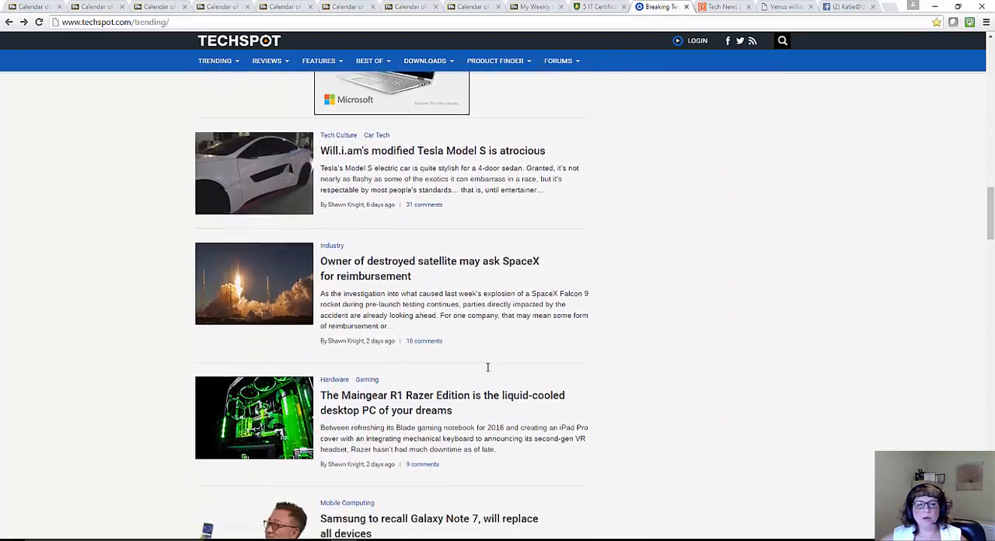
scroll(down, 3)
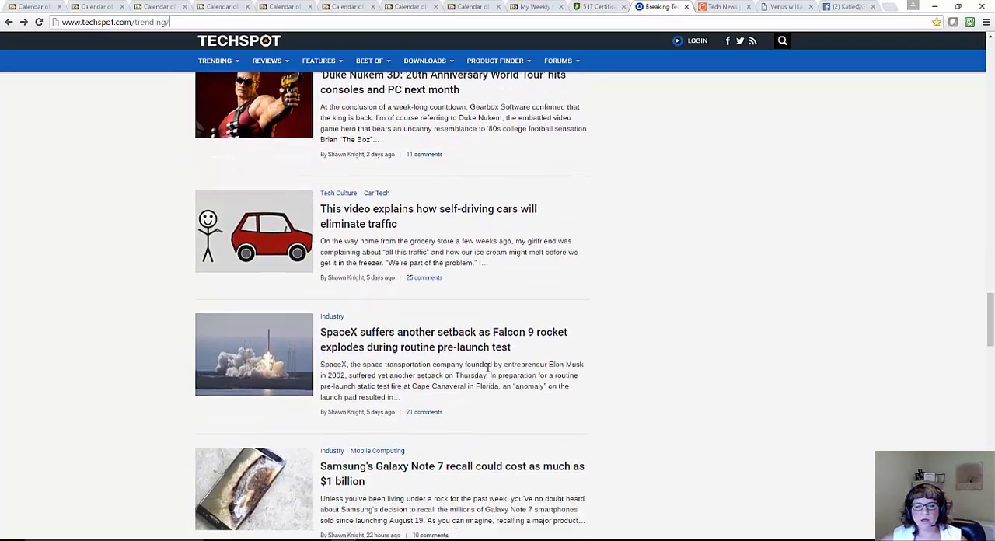
scroll(down, 3)
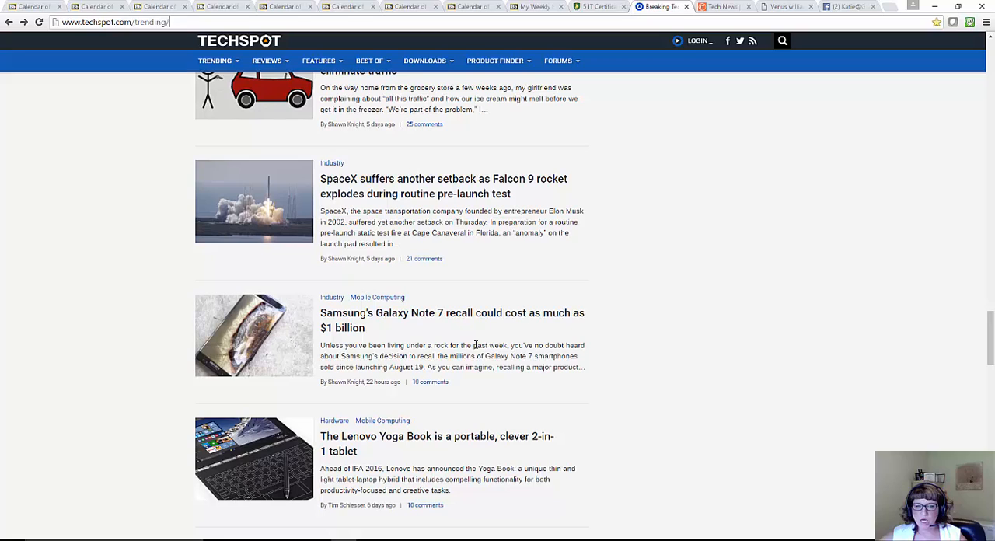
mouse_move(550, 147)
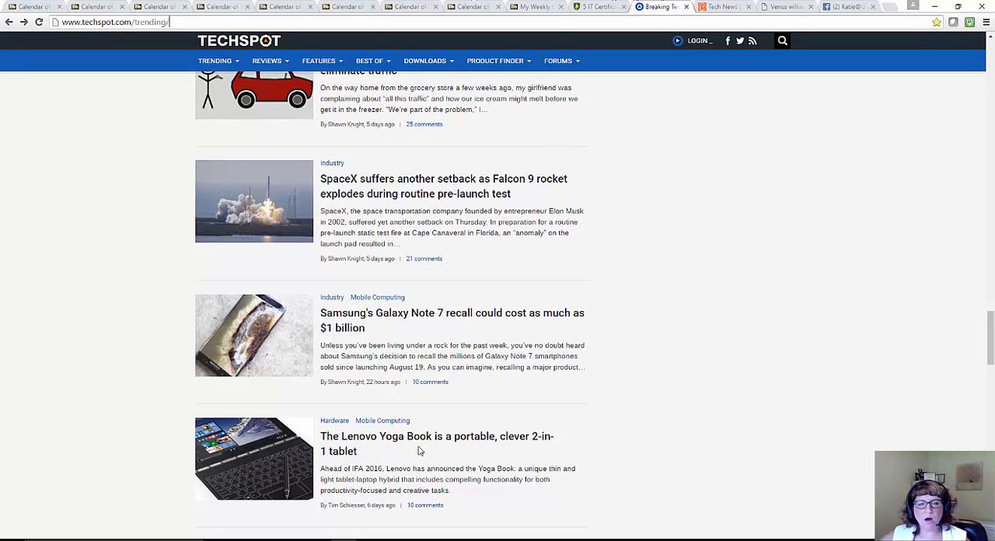
mouse_move(466, 367)
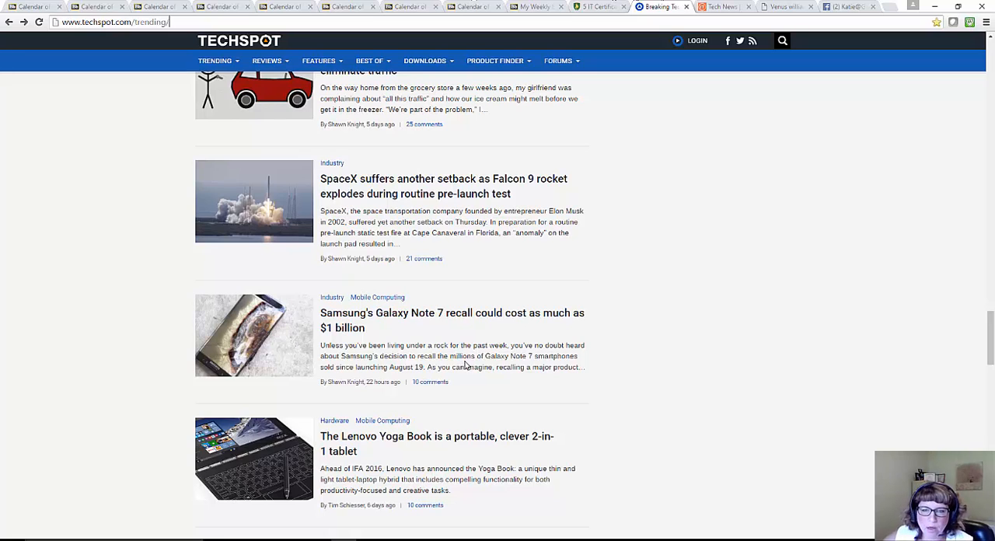
mouse_move(462, 380)
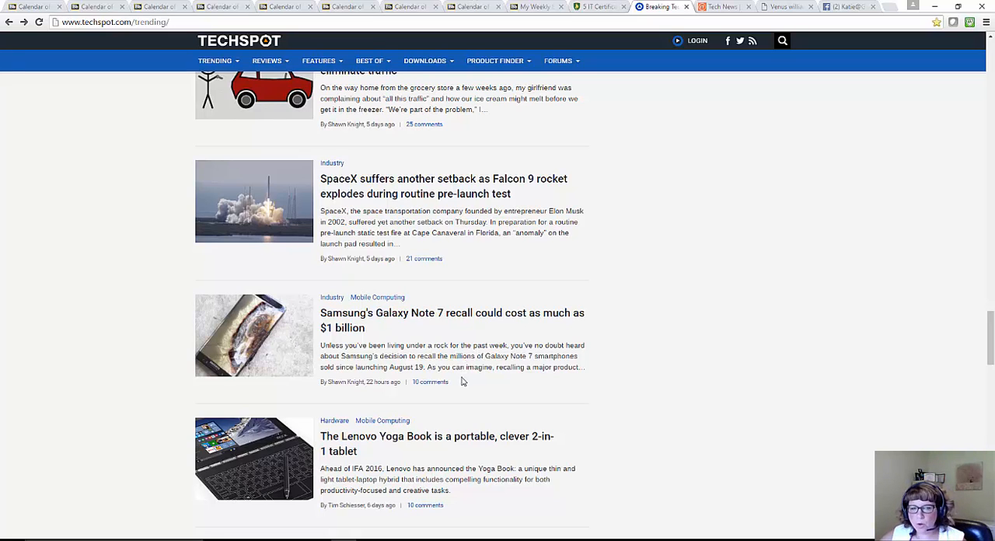
mouse_move(422, 355)
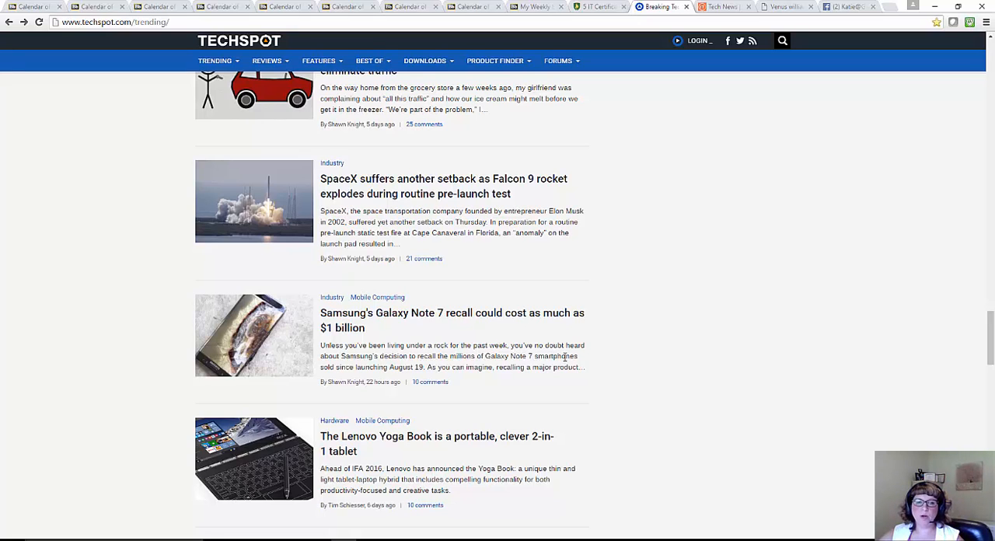
mouse_move(474, 355)
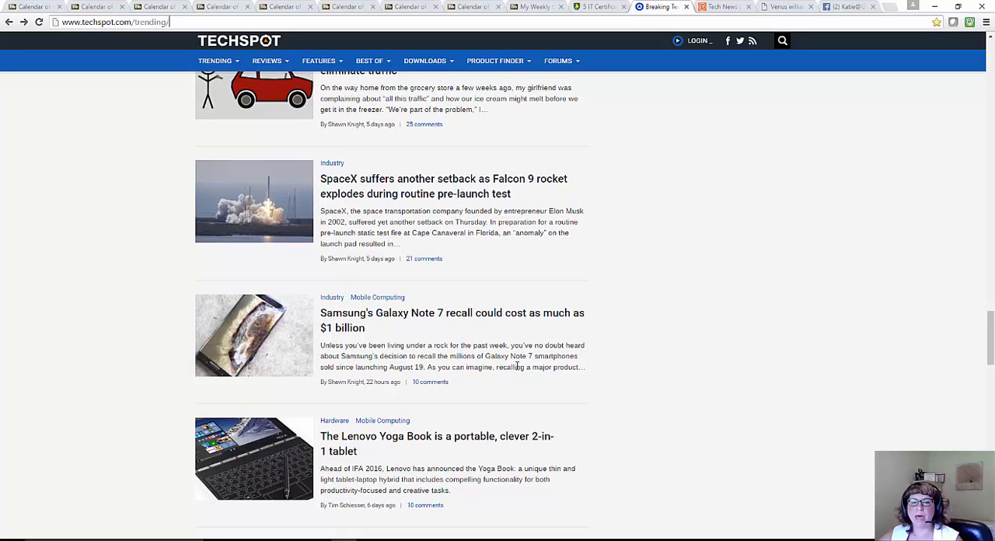
mouse_move(552, 356)
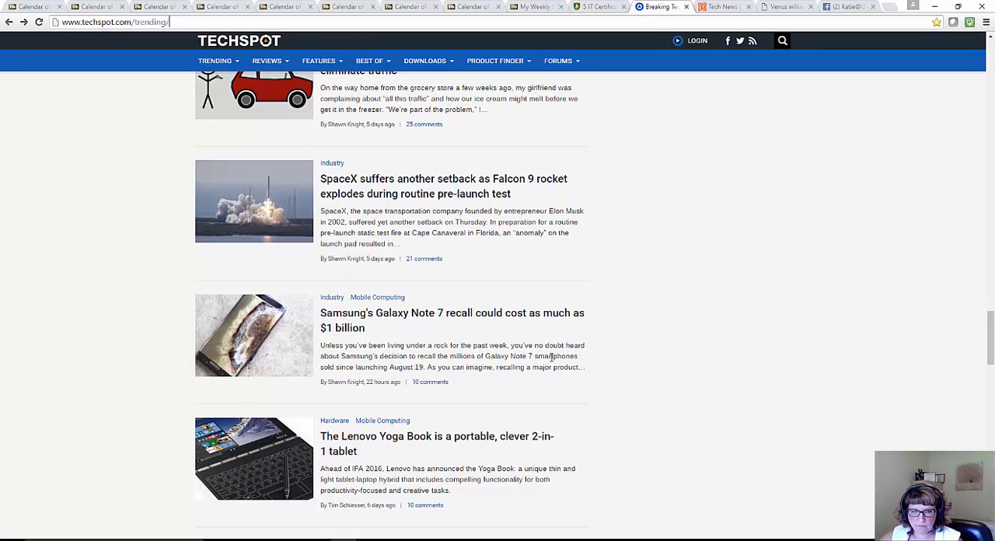
mouse_move(588, 353)
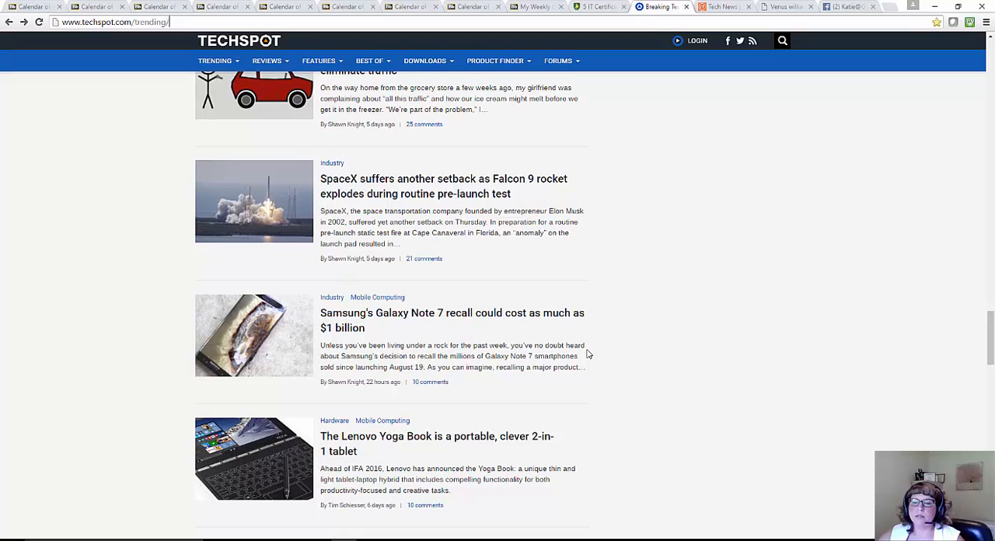
mouse_move(462, 400)
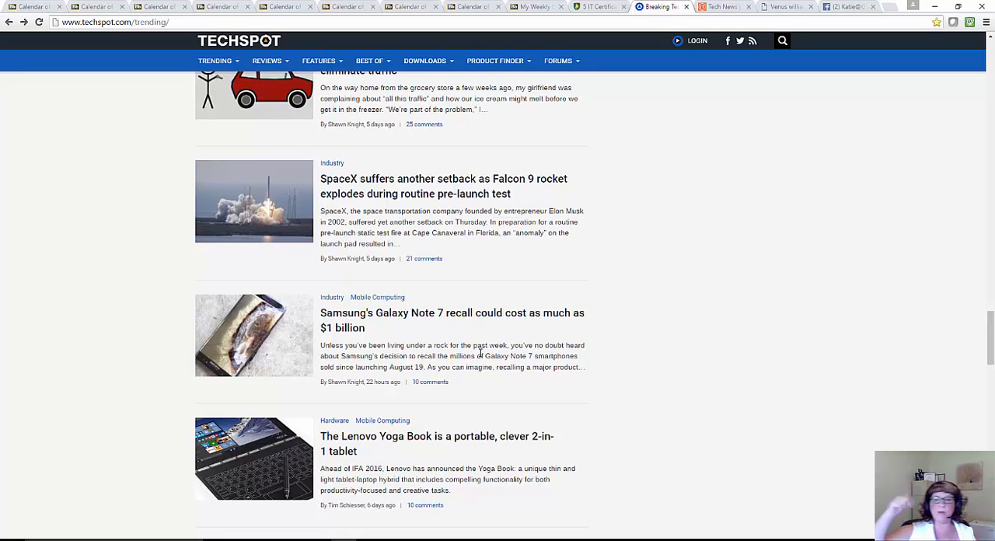
mouse_move(358, 314)
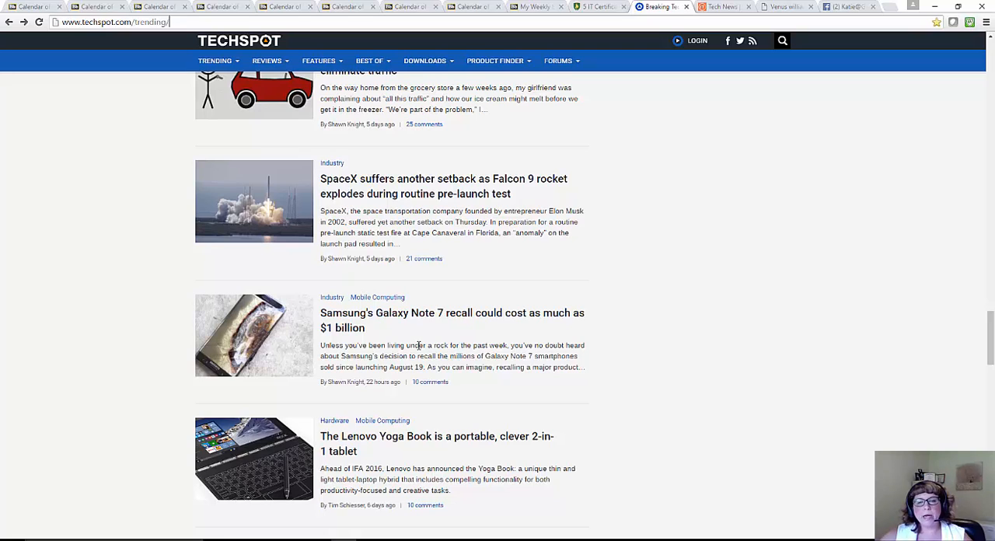
mouse_move(451, 335)
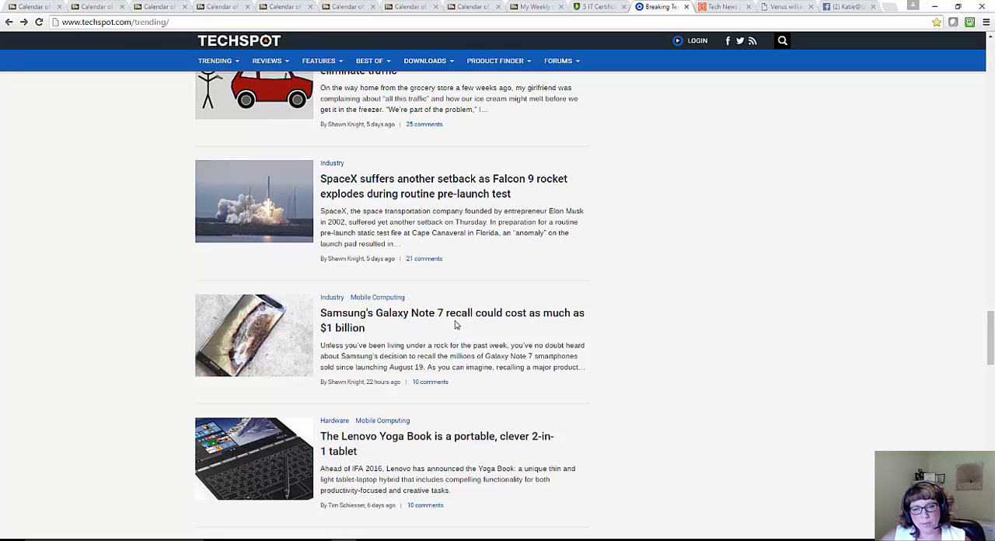
mouse_move(456, 320)
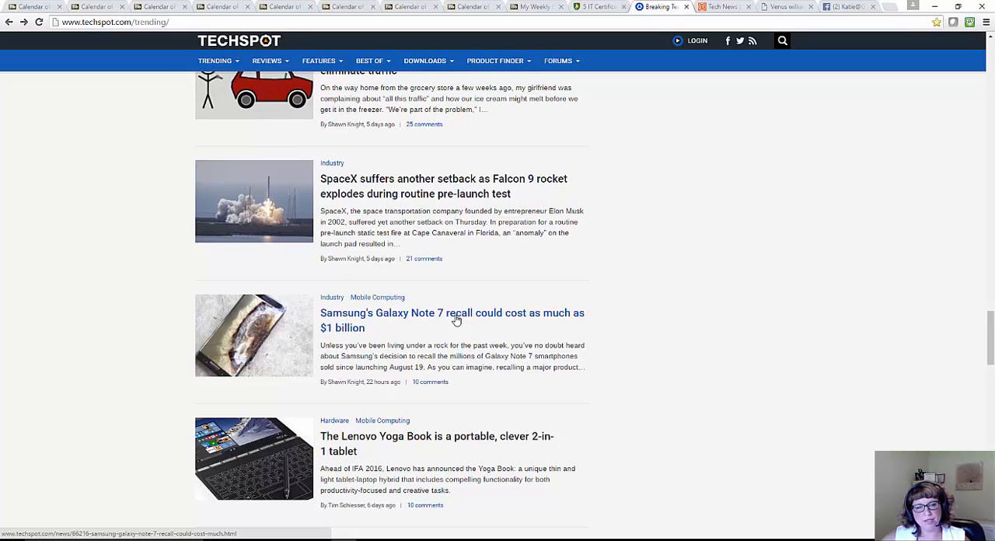
mouse_move(552, 330)
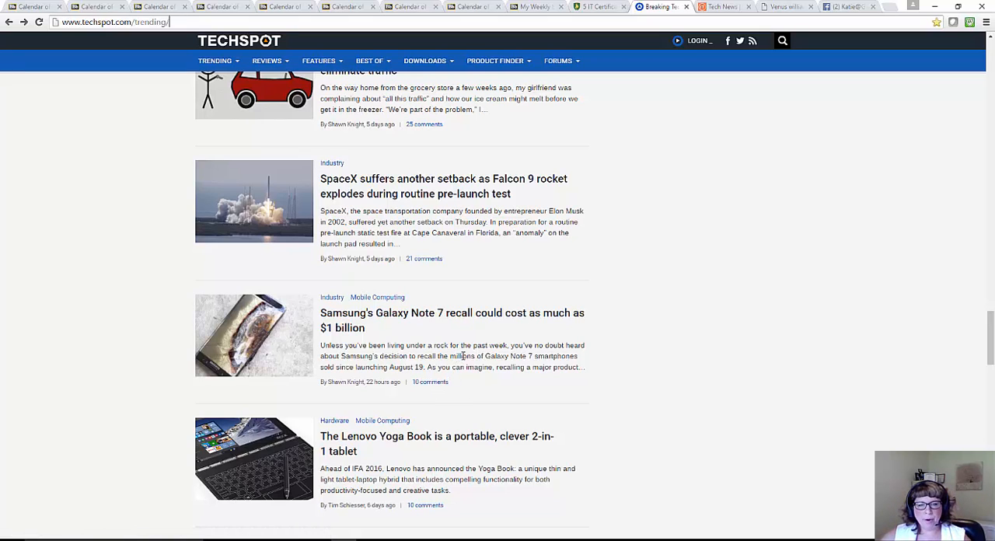
mouse_move(450, 335)
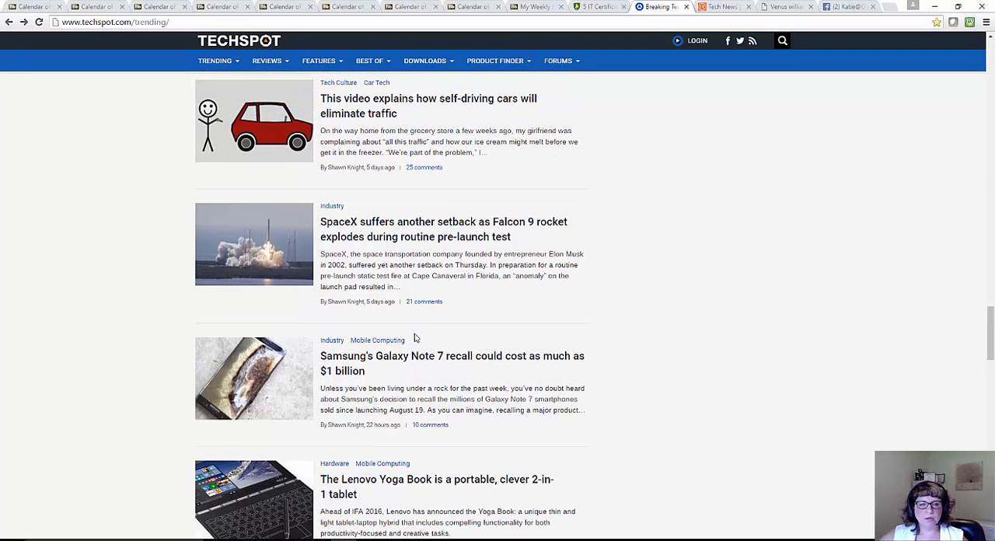
mouse_move(549, 388)
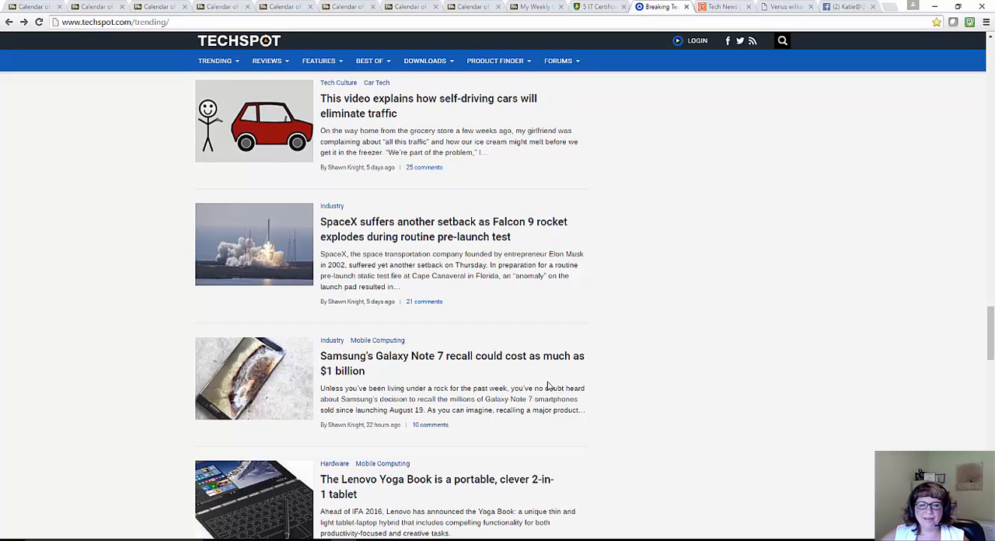
mouse_move(552, 387)
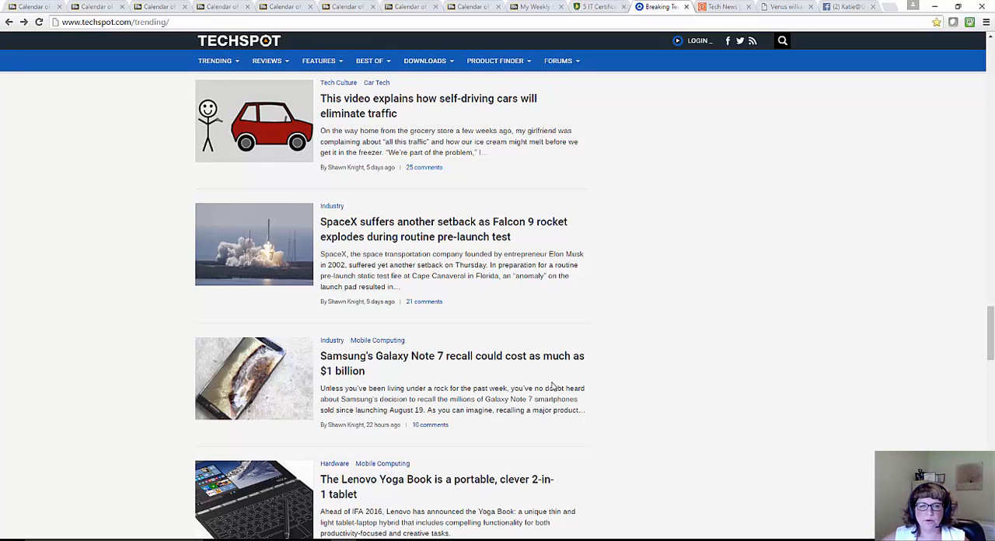
scroll(up, 3)
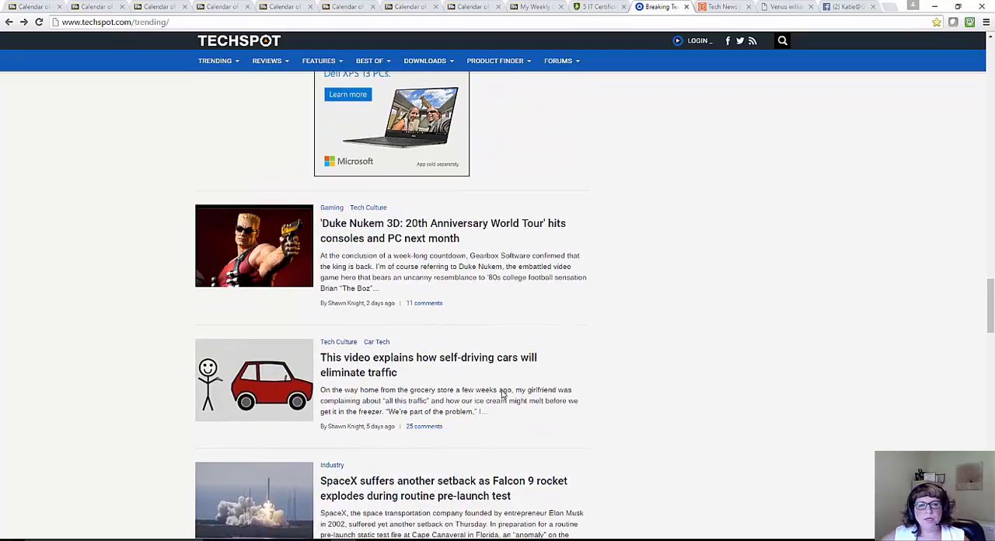
scroll(down, 3)
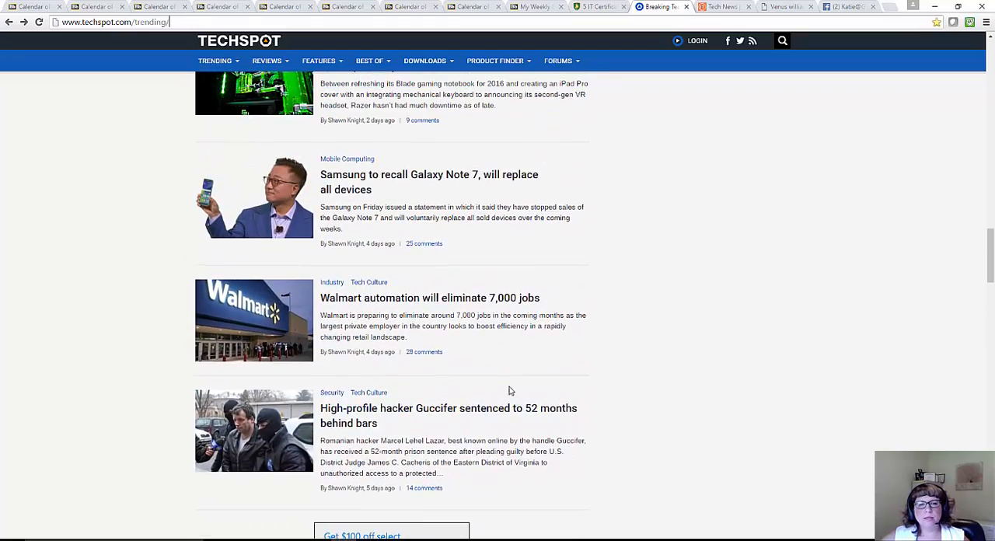
scroll(up, 3)
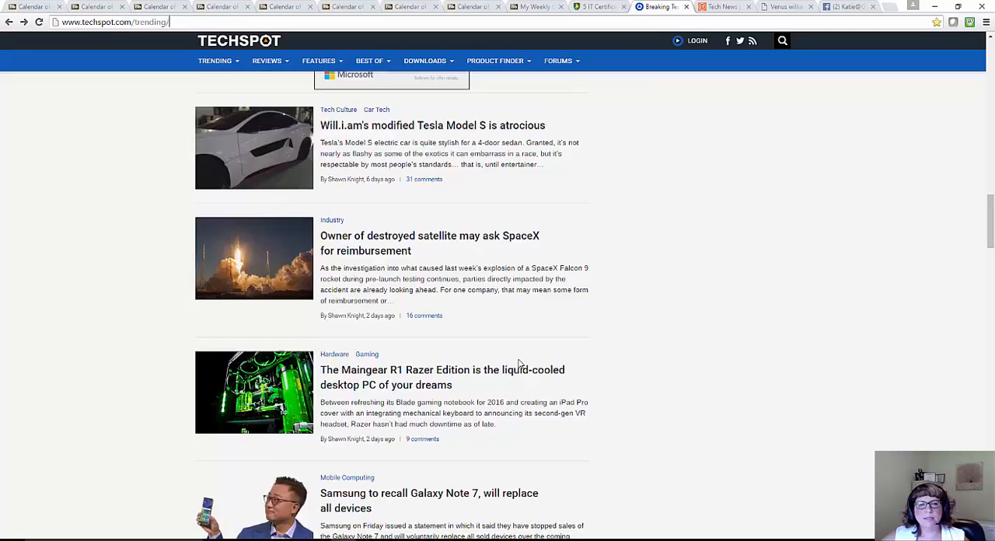
scroll(up, 3)
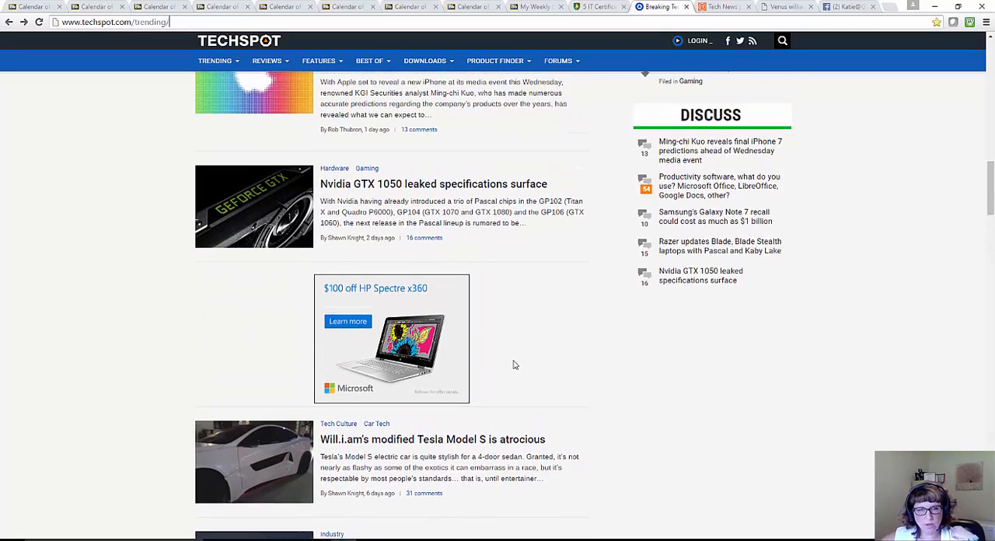
scroll(up, 3)
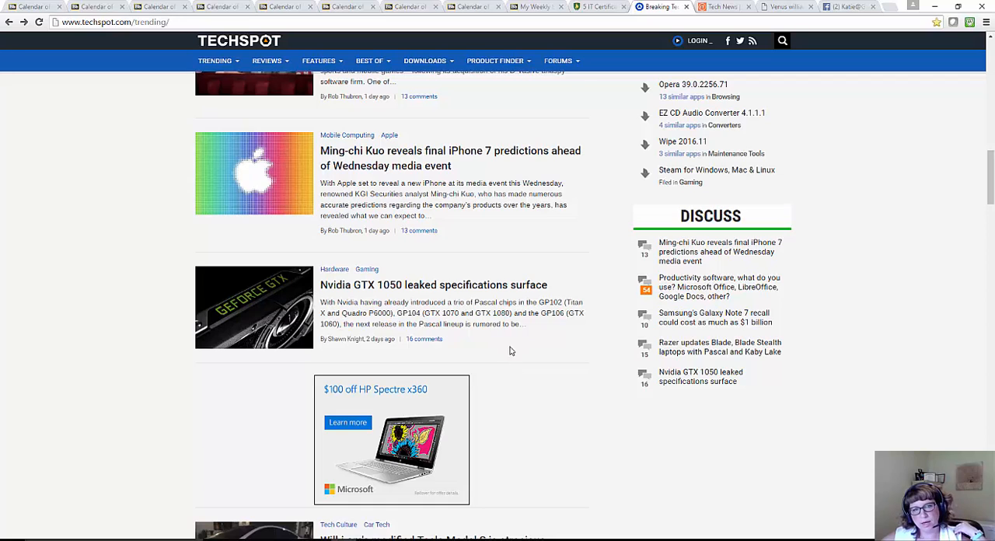
mouse_move(359, 174)
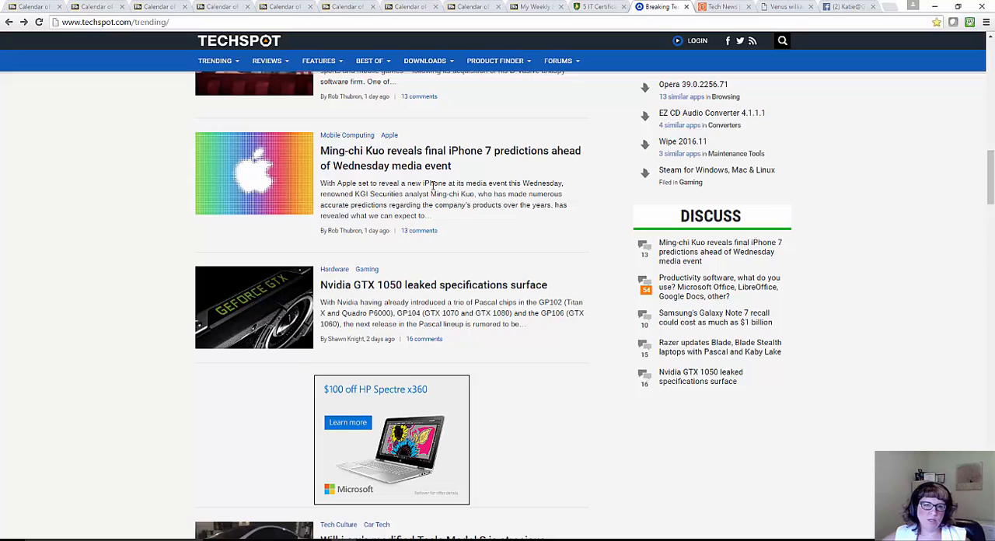
mouse_move(469, 160)
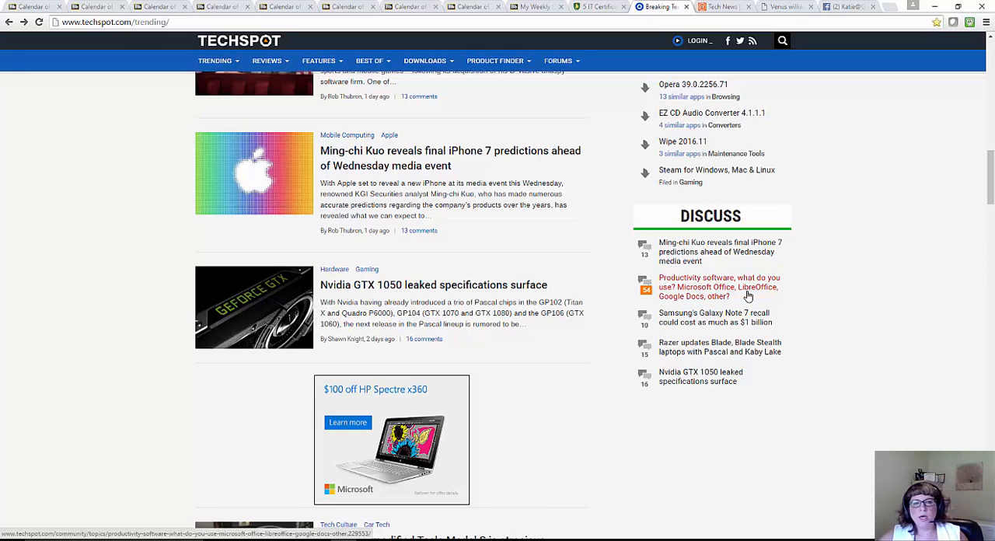
mouse_move(739, 172)
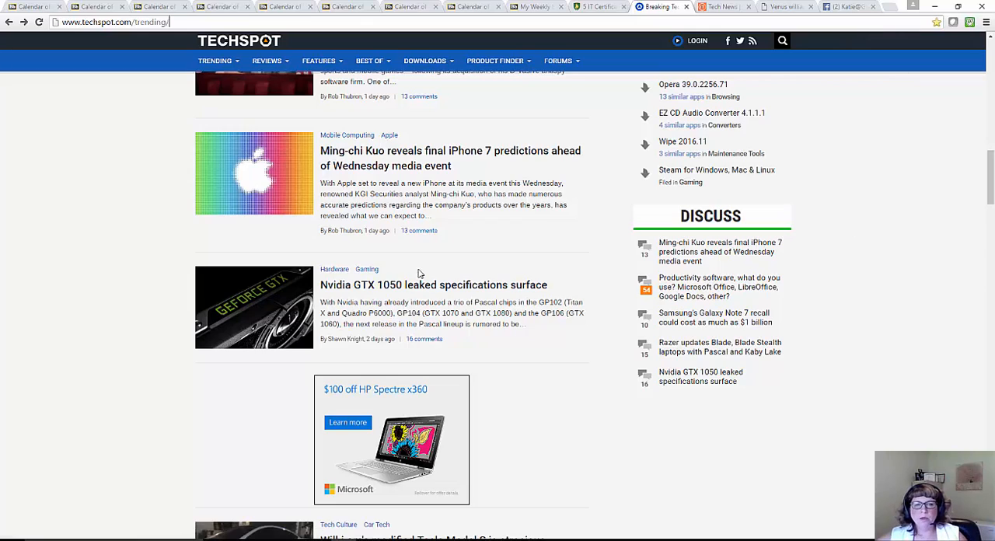
scroll(up, 3)
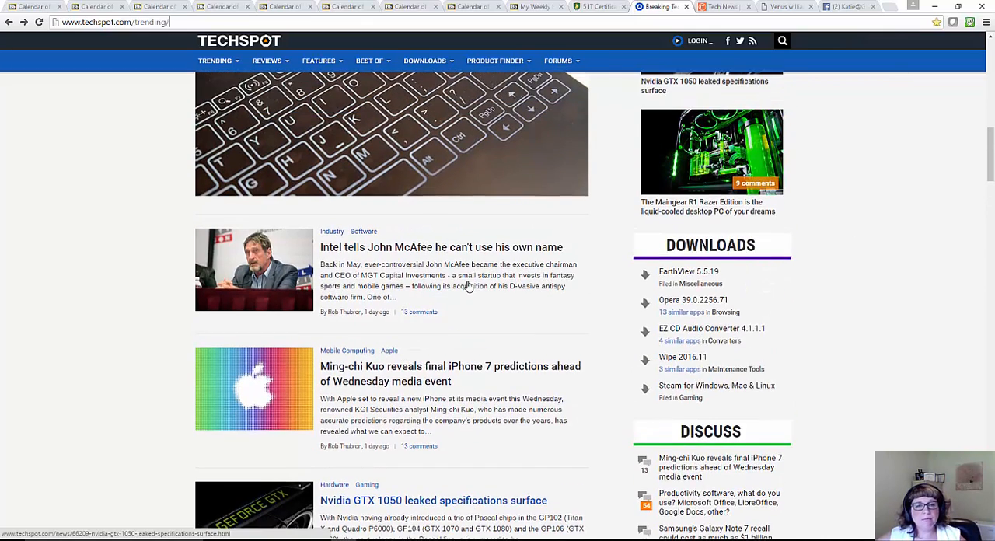
scroll(down, 3)
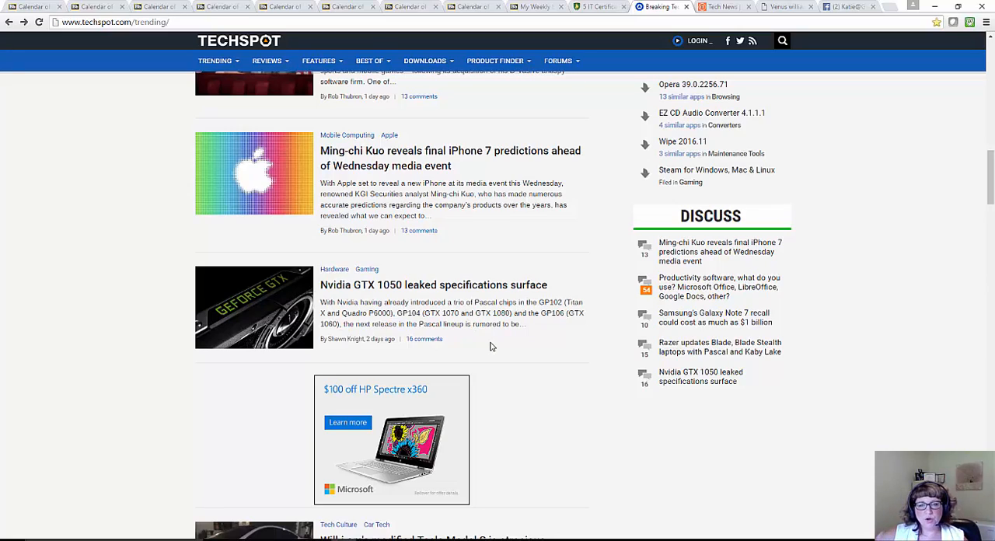
scroll(down, 3)
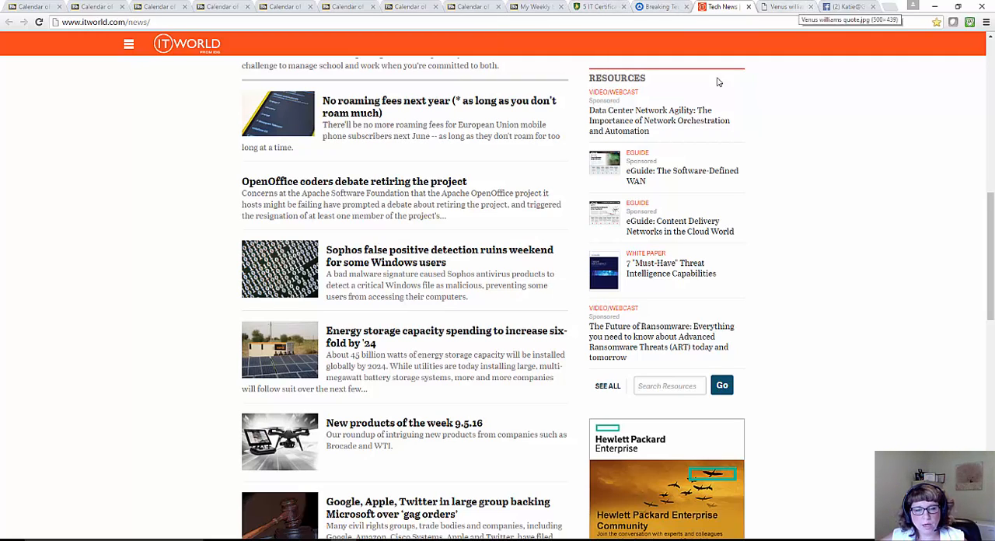
mouse_move(400, 426)
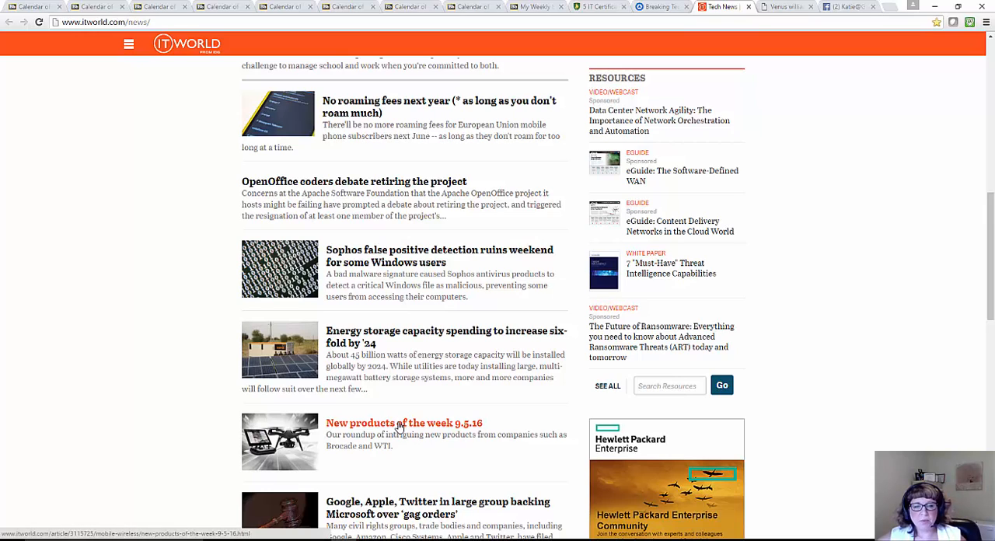
mouse_move(663, 122)
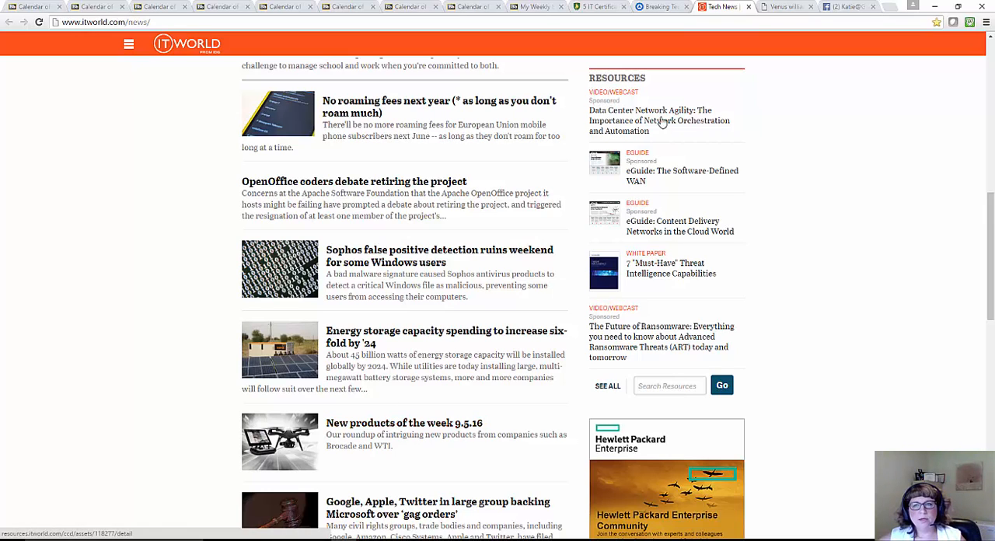
Switch from ITworld news to the 'Venus williams quote.jpg' tab.
click(785, 9)
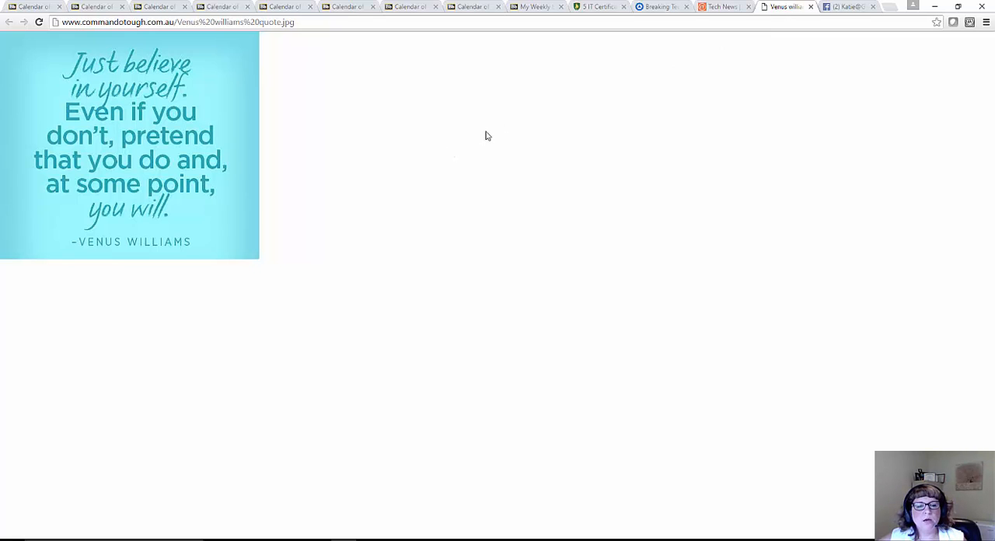
mouse_move(484, 151)
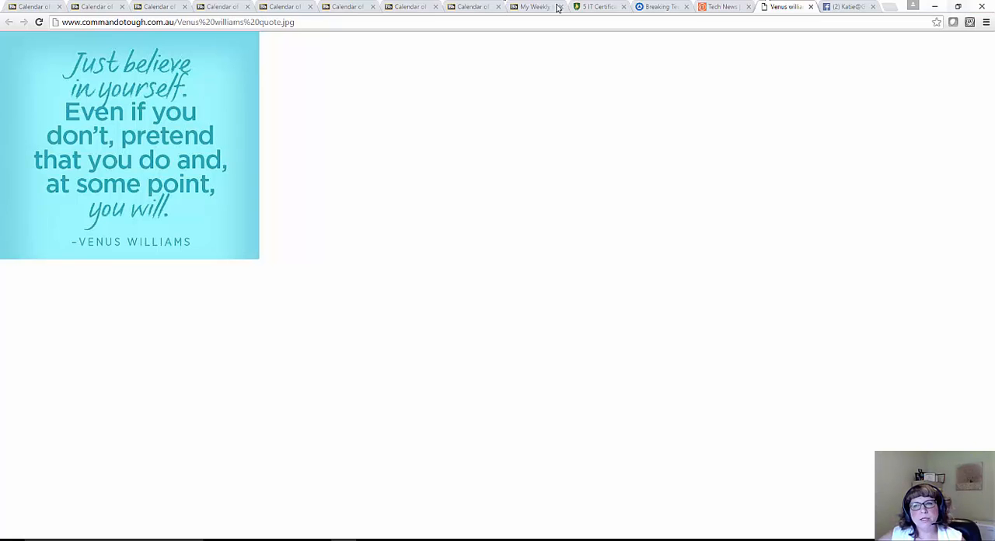
Show the Katie@GRCC Facebook page with the shared Davenport University Network Engineer posting.
click(852, 7)
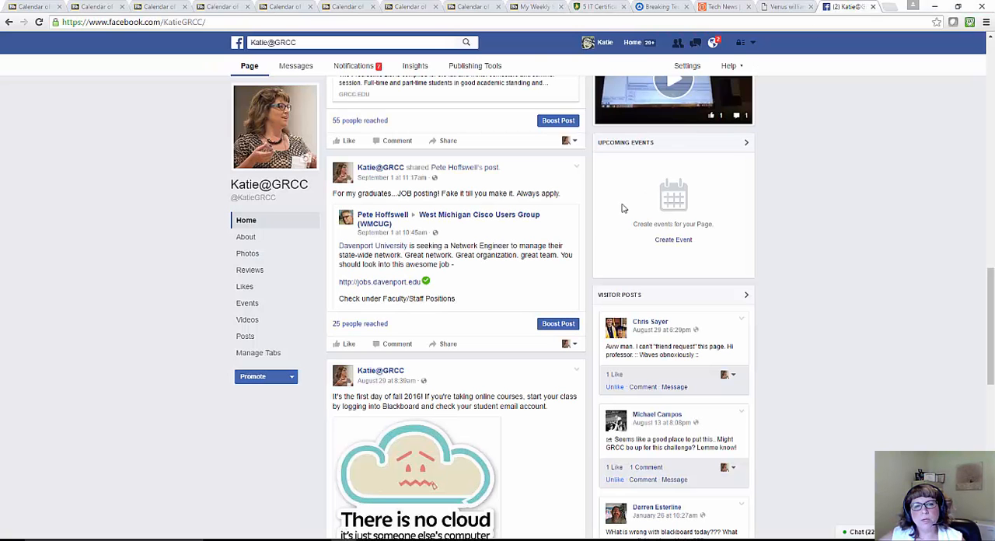
mouse_move(392, 180)
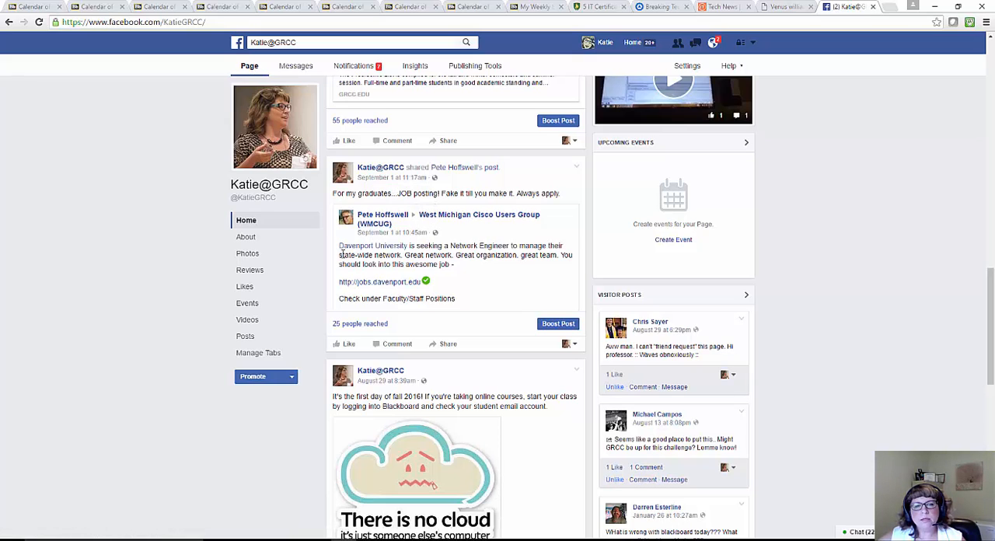
mouse_move(490, 242)
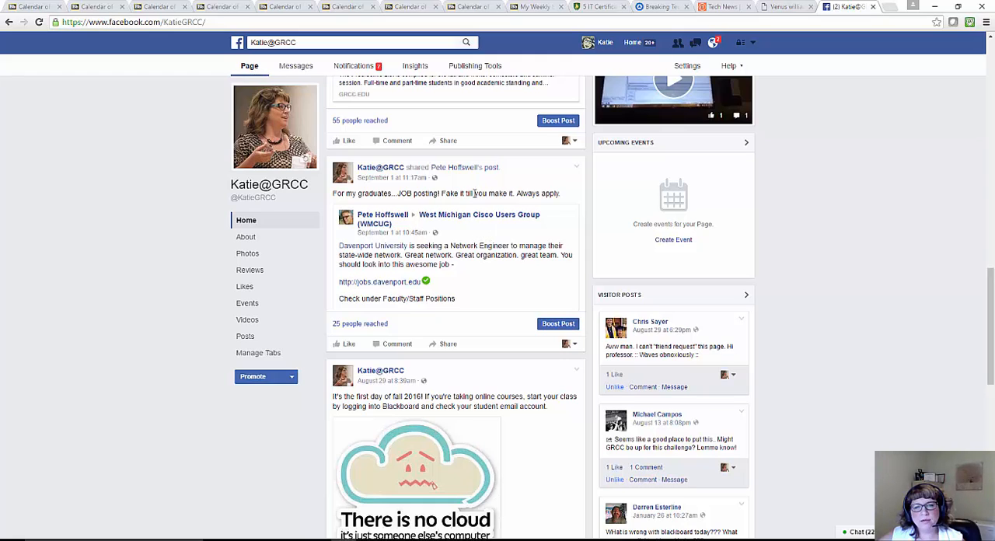
mouse_move(750, 91)
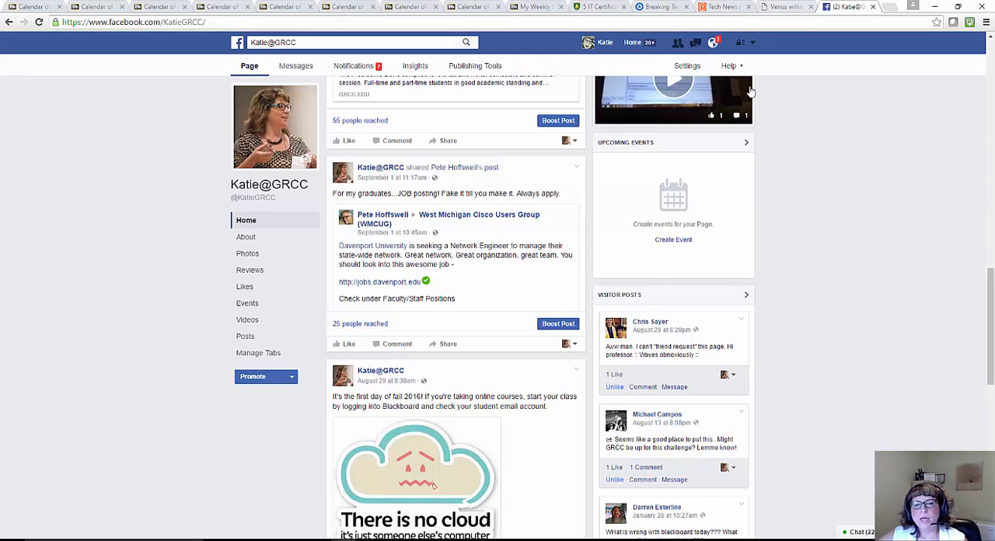
mouse_move(625, 262)
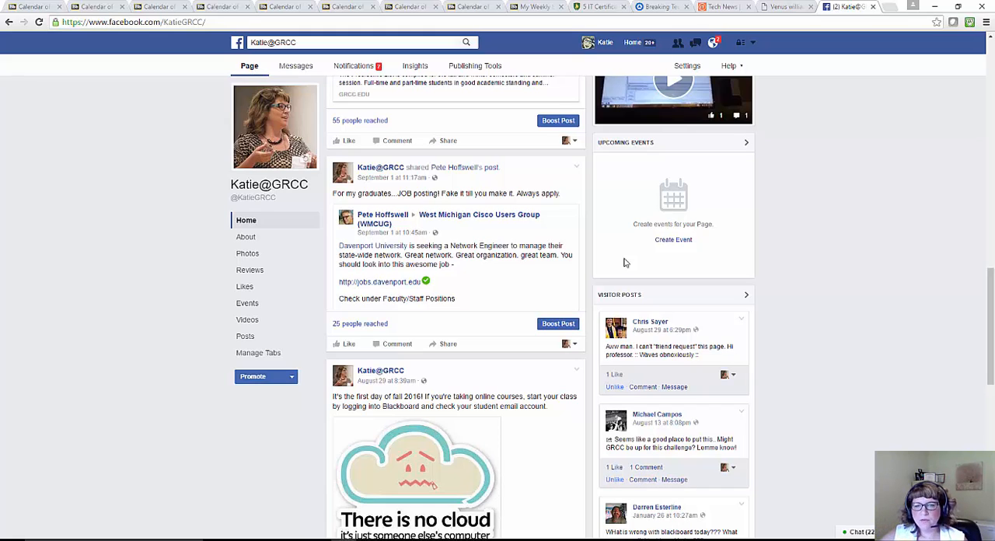
mouse_move(507, 271)
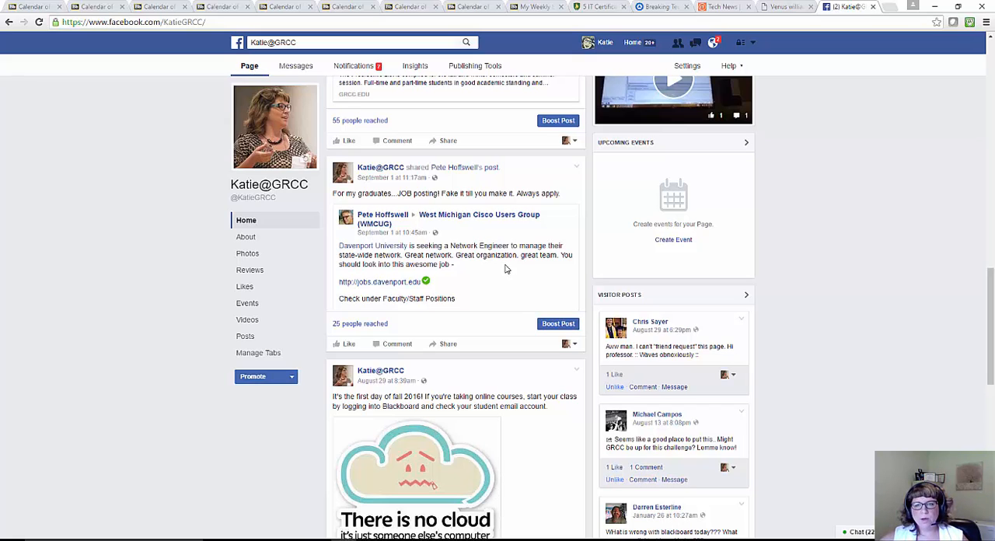
mouse_move(470, 223)
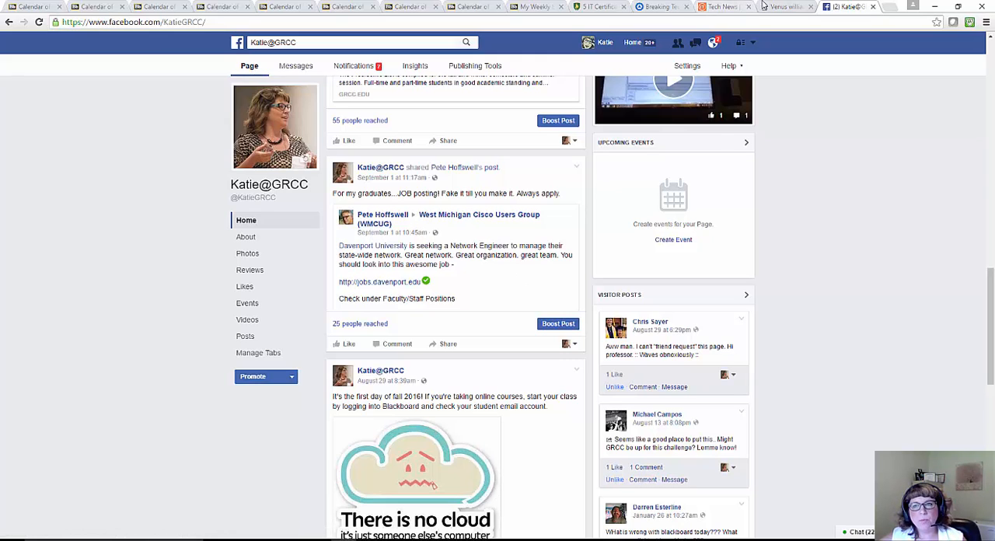
mouse_move(804, 6)
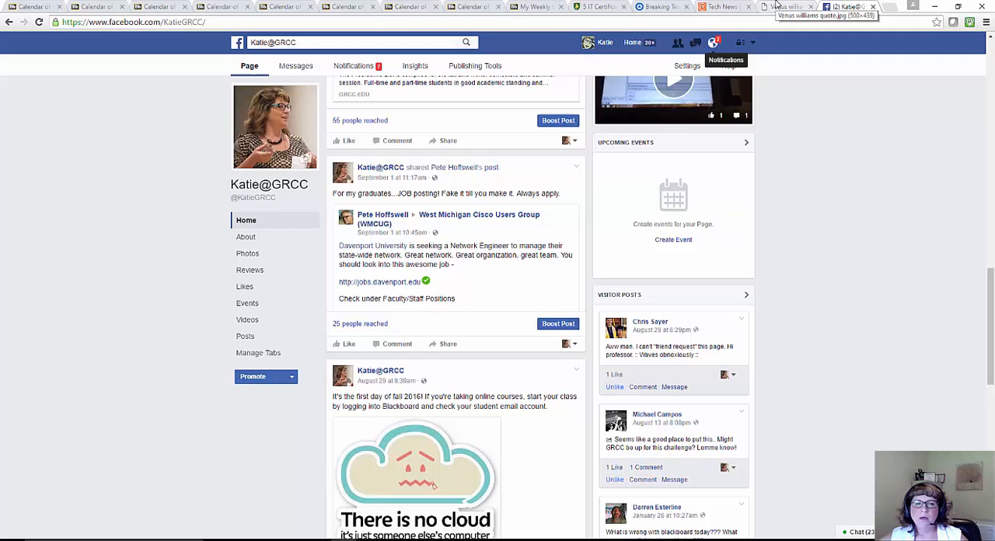
Switch back to the 'Venus williams quote.jpg' tab showing the "Just believe in yourself" quote.
click(793, 9)
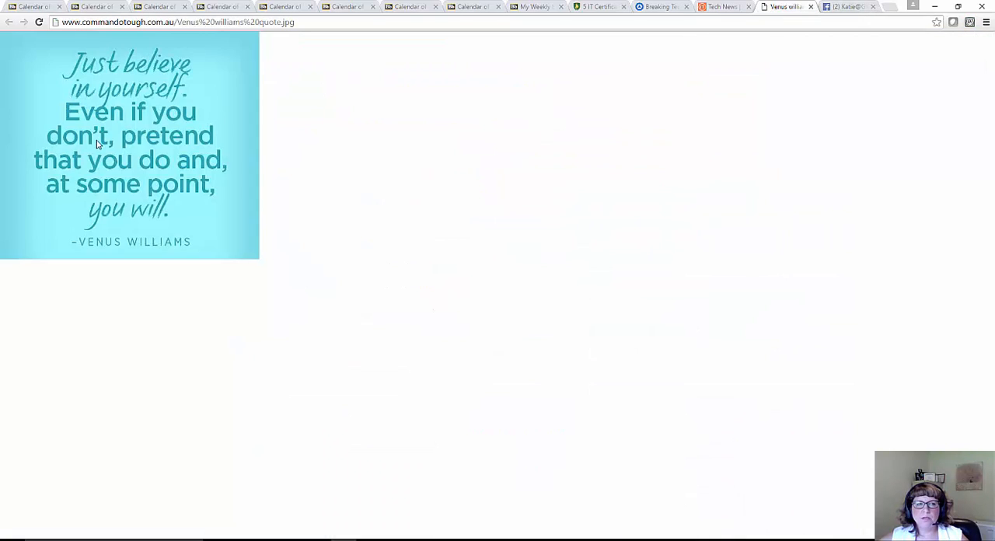
mouse_move(87, 274)
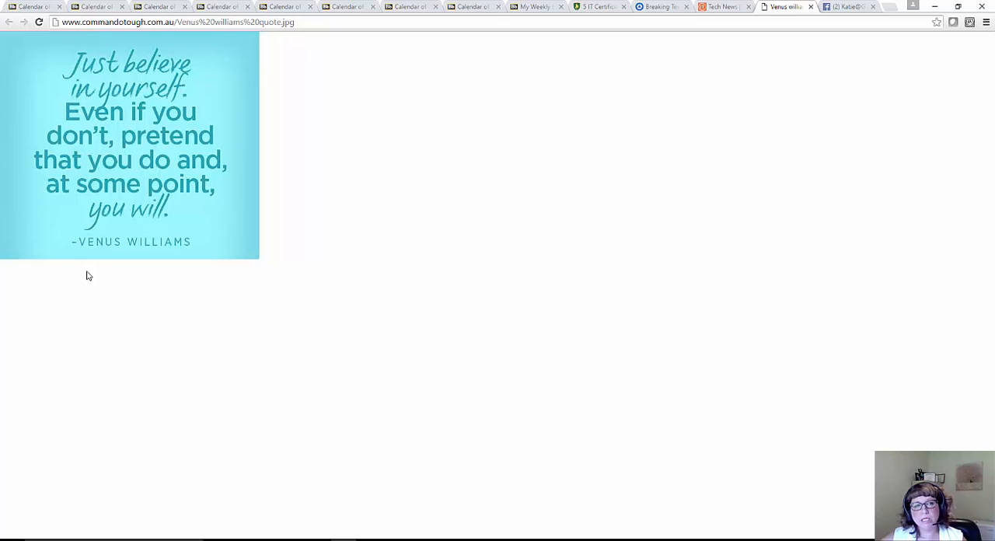
mouse_move(45, 263)
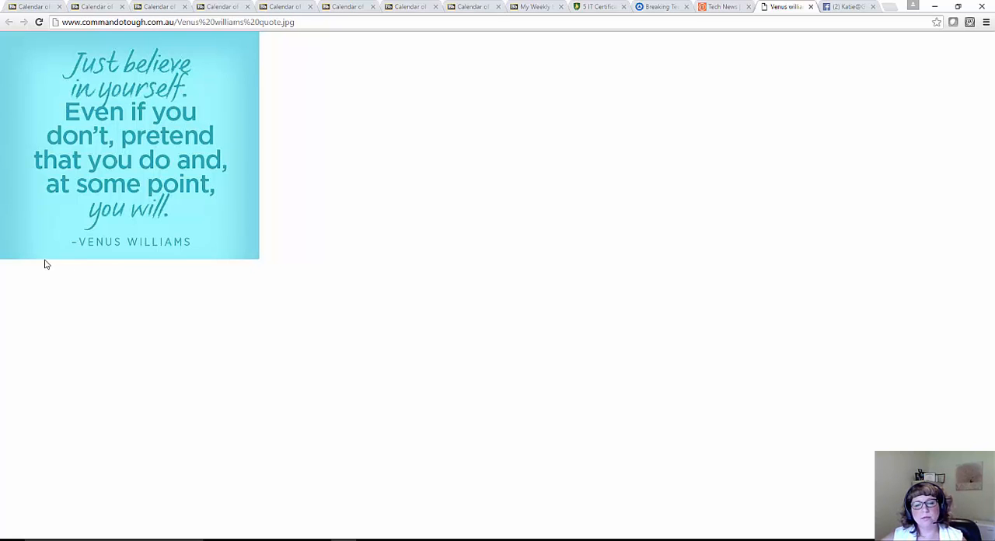
mouse_move(39, 268)
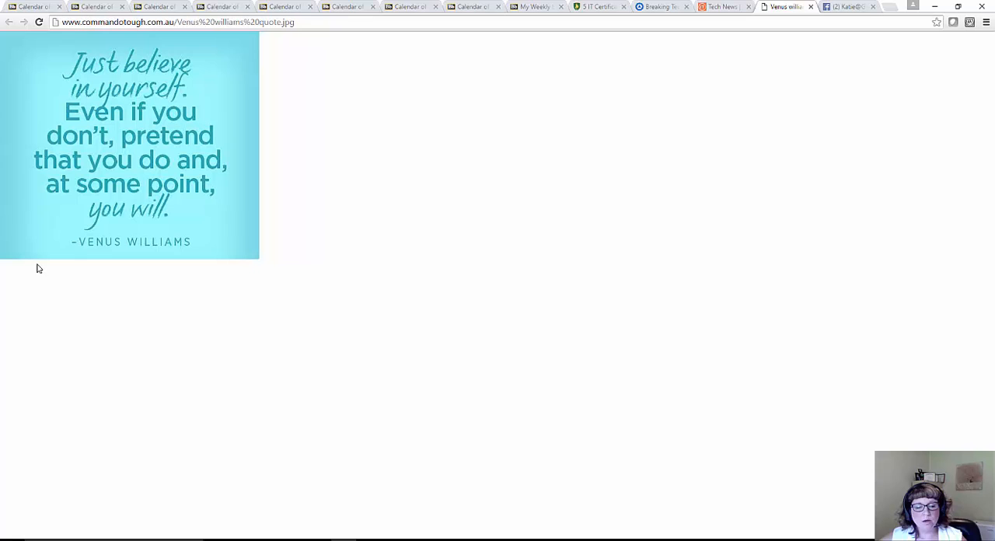